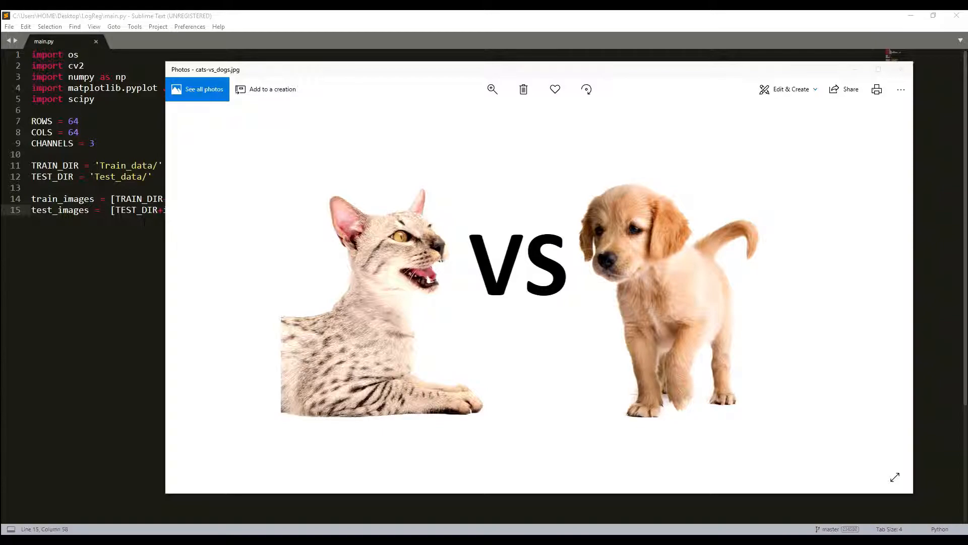
- Close the cats-vs-dogs.jpg picture in Photos to reveal the LogReg folder
{"action": "left_click", "coordinate": [901, 69]}
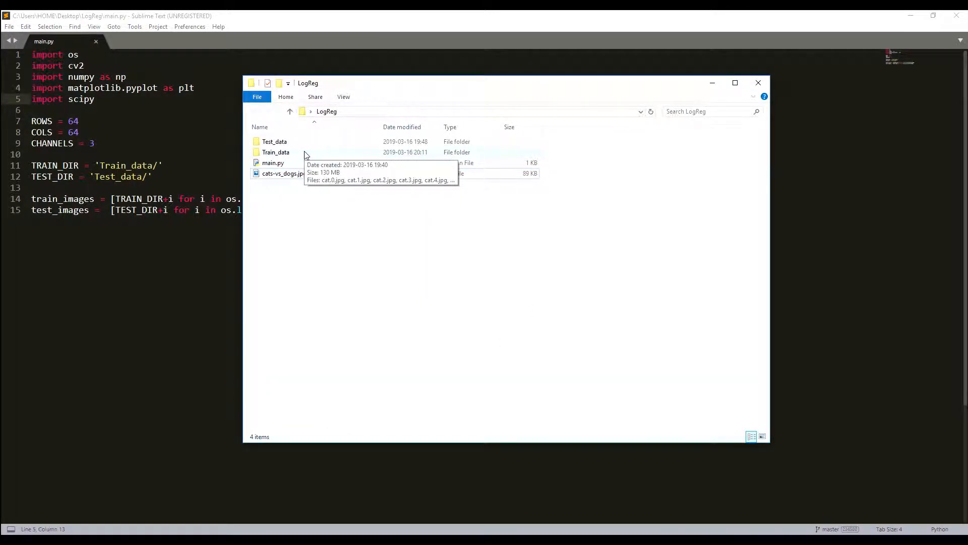
{"action": "mouse_move", "coordinate": [355, 344]}
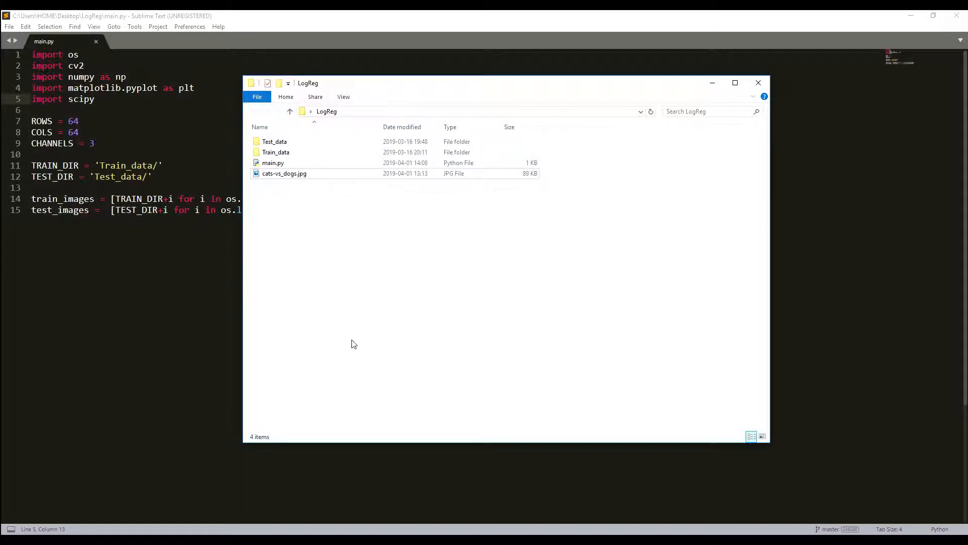
{"action": "mouse_move", "coordinate": [337, 310]}
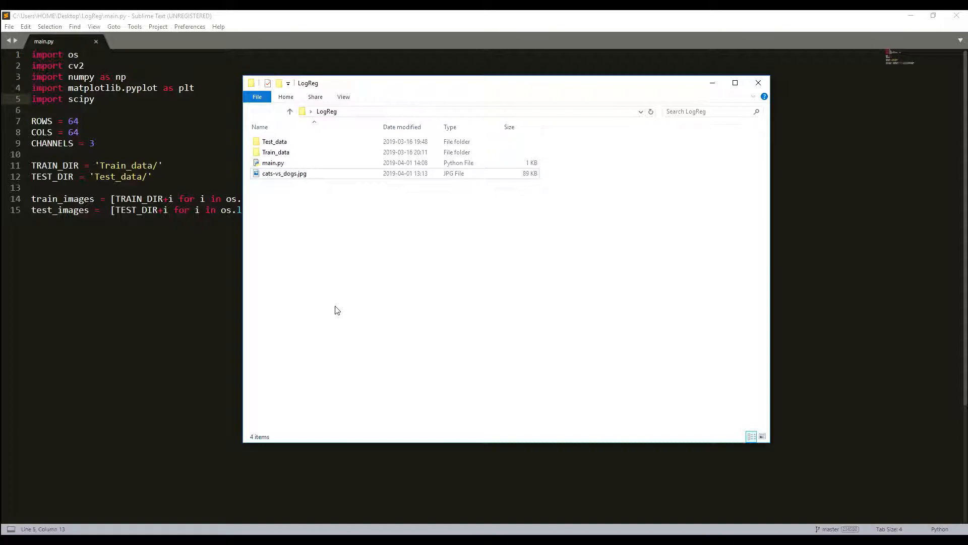
{"action": "mouse_move", "coordinate": [276, 150]}
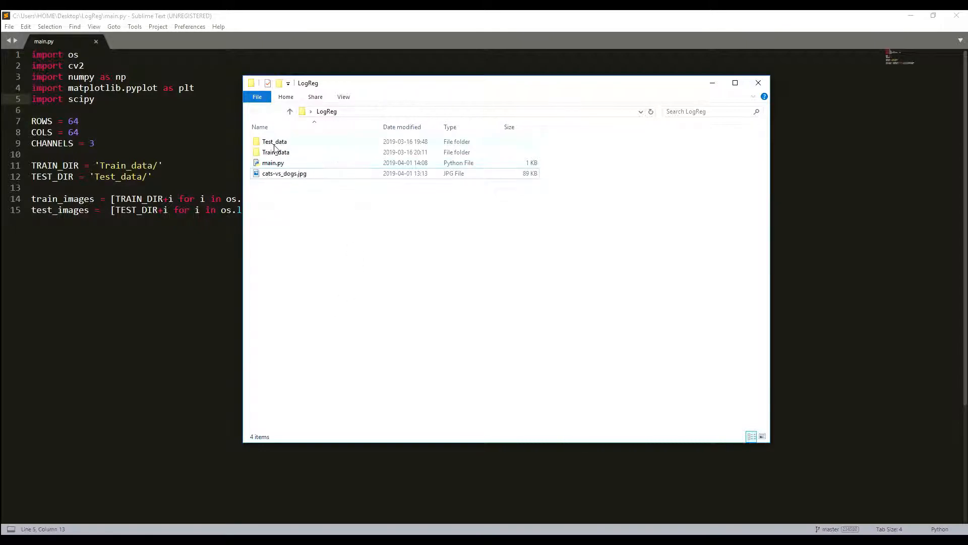
{"action": "double_click", "coordinate": [274, 152]}
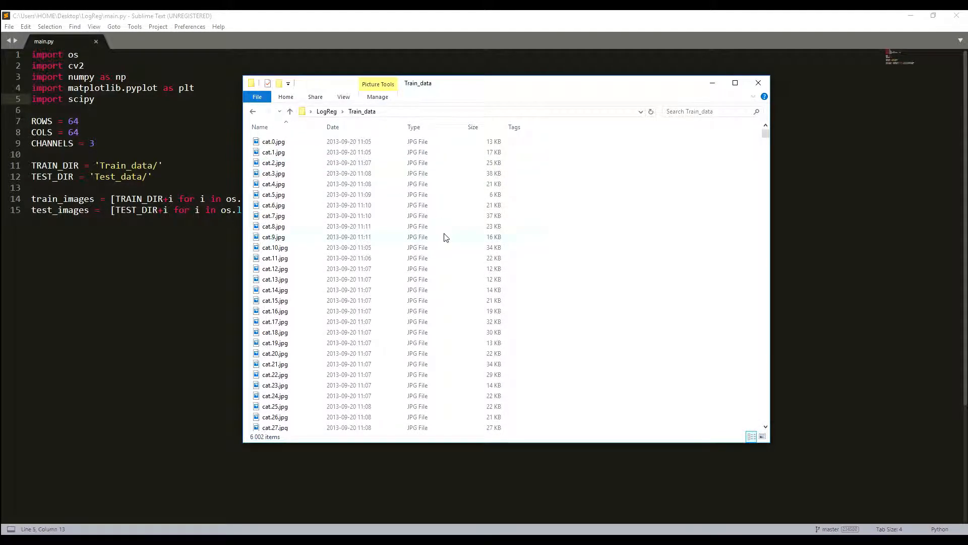
{"action": "left_click", "coordinate": [274, 268]}
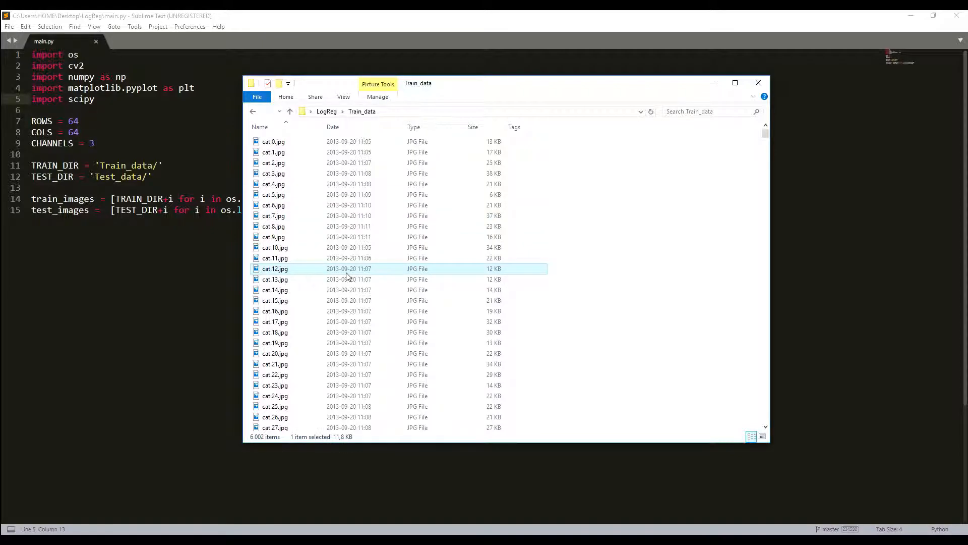
{"action": "mouse_move", "coordinate": [275, 438]}
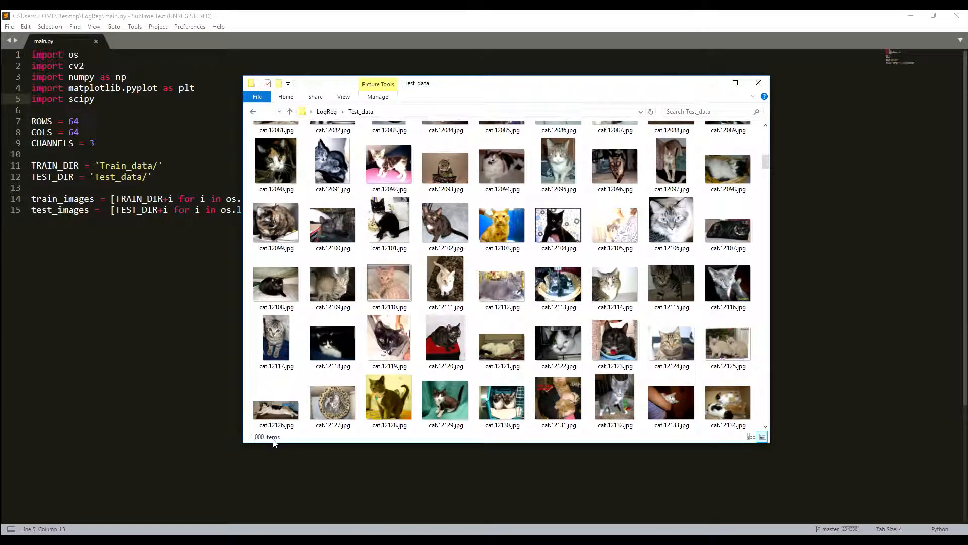
{"action": "mouse_move", "coordinate": [550, 312]}
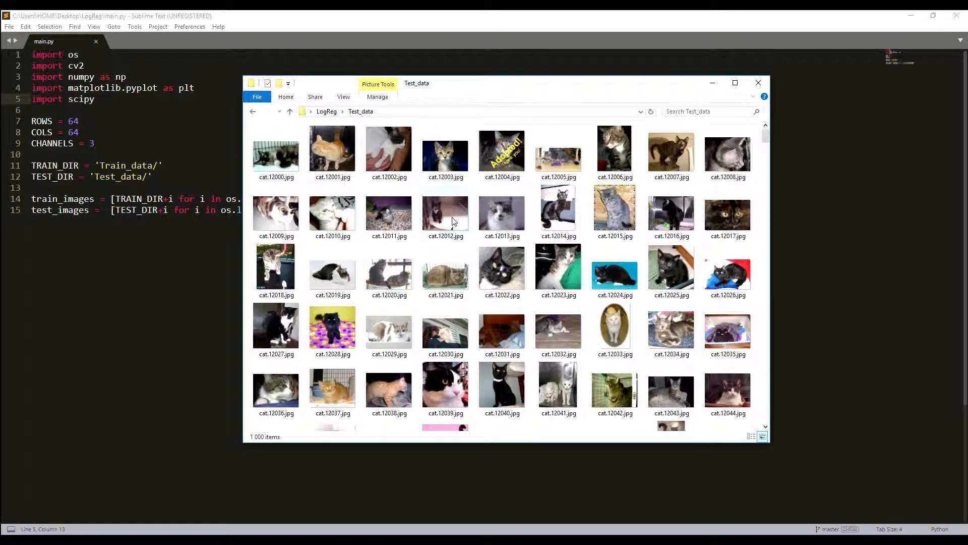
{"action": "mouse_move", "coordinate": [454, 220]}
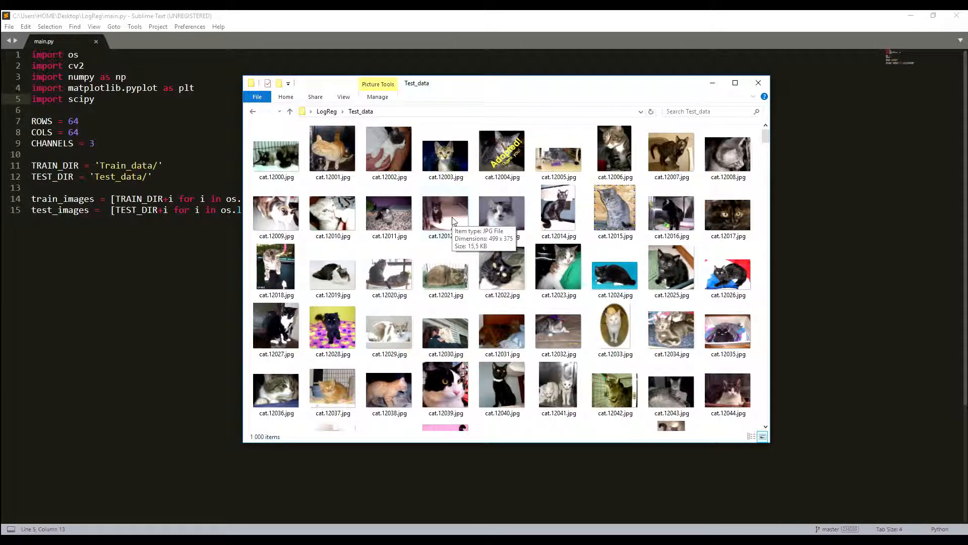
{"action": "left_click", "coordinate": [290, 112]}
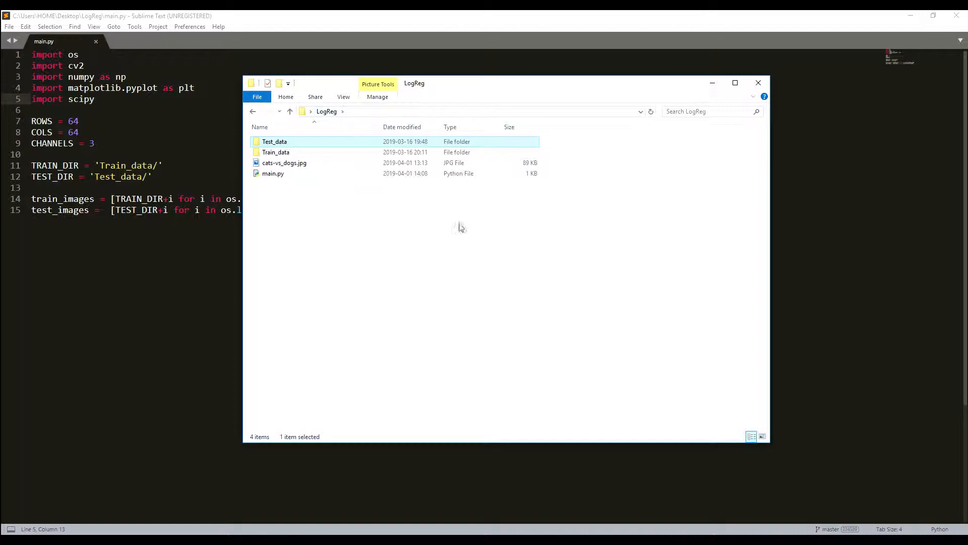
{"action": "left_click", "coordinate": [419, 281]}
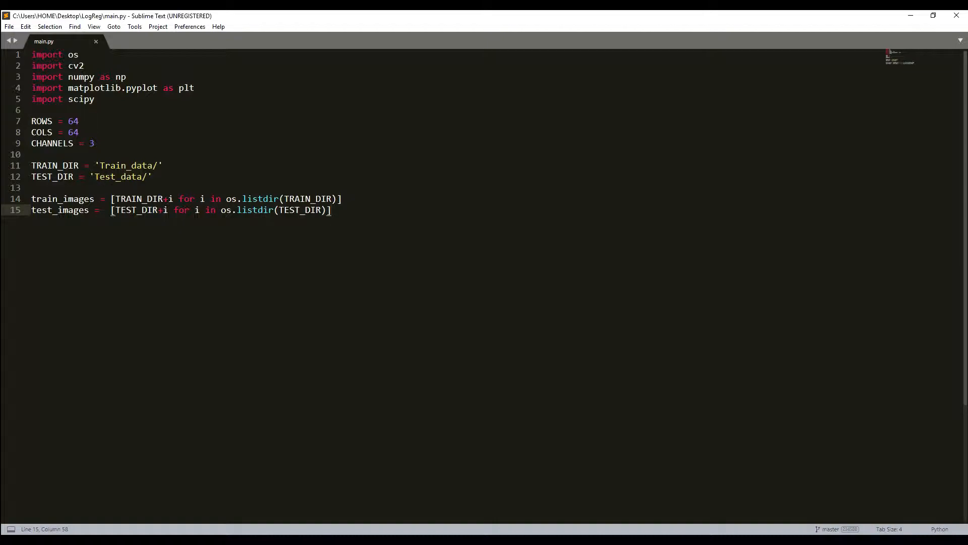
{"action": "left_click", "coordinate": [79, 121]}
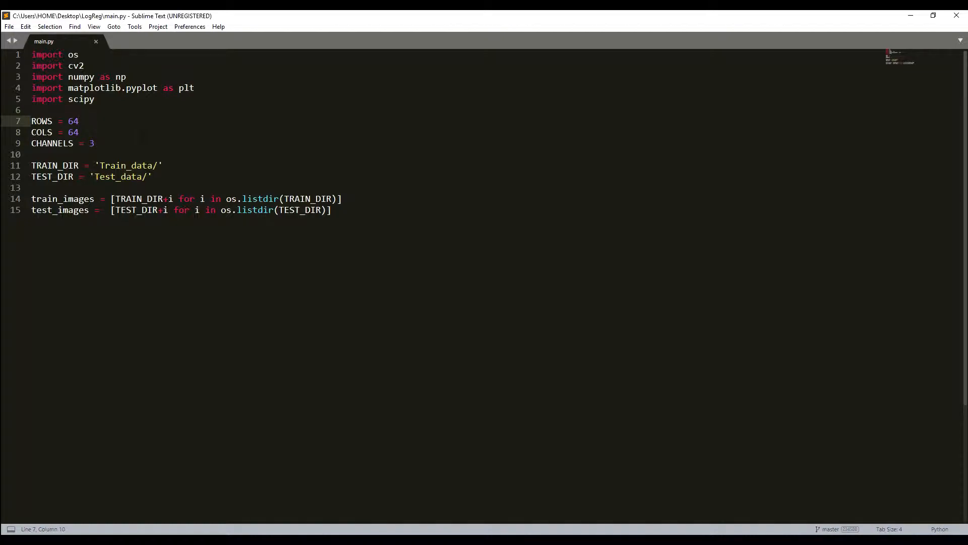
{"action": "left_click", "coordinate": [68, 143]}
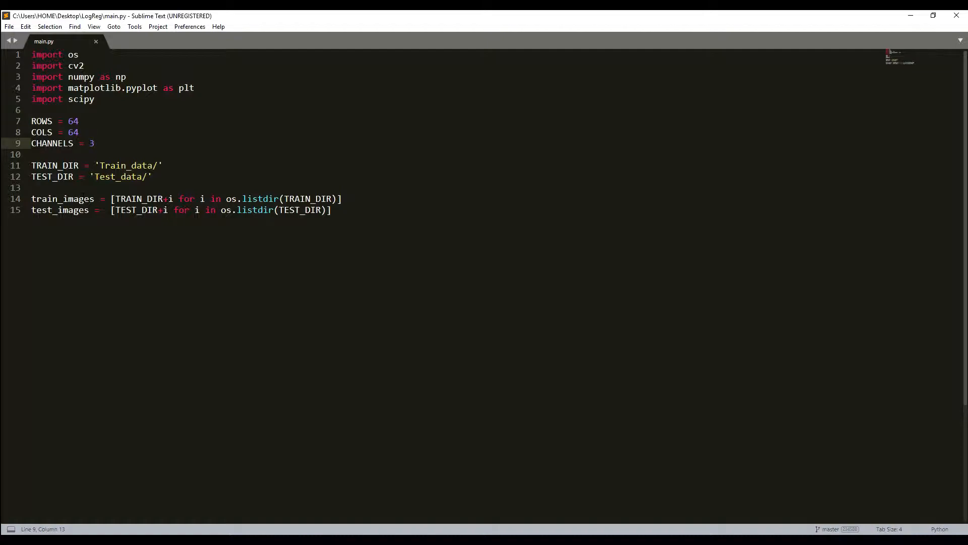
{"action": "left_click", "coordinate": [74, 121]}
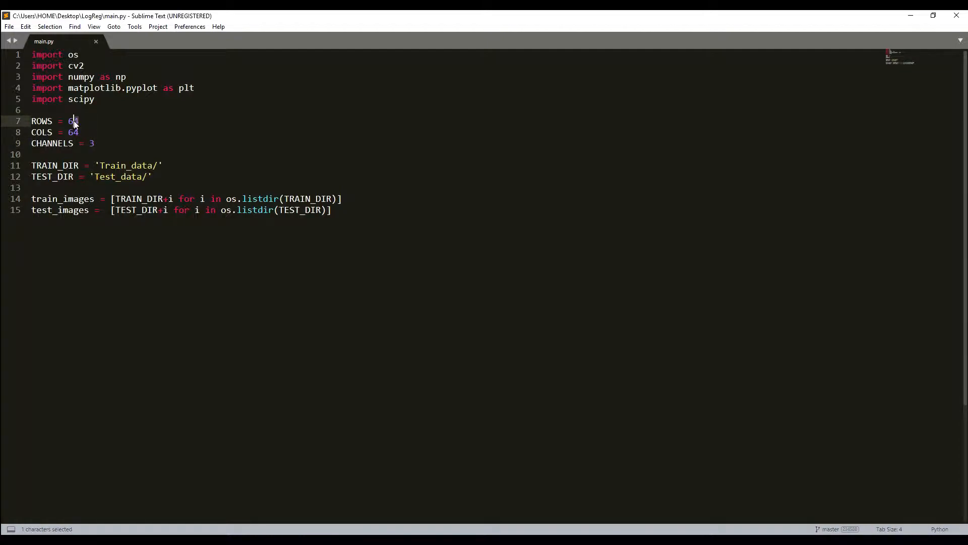
{"action": "left_click", "coordinate": [75, 121]}
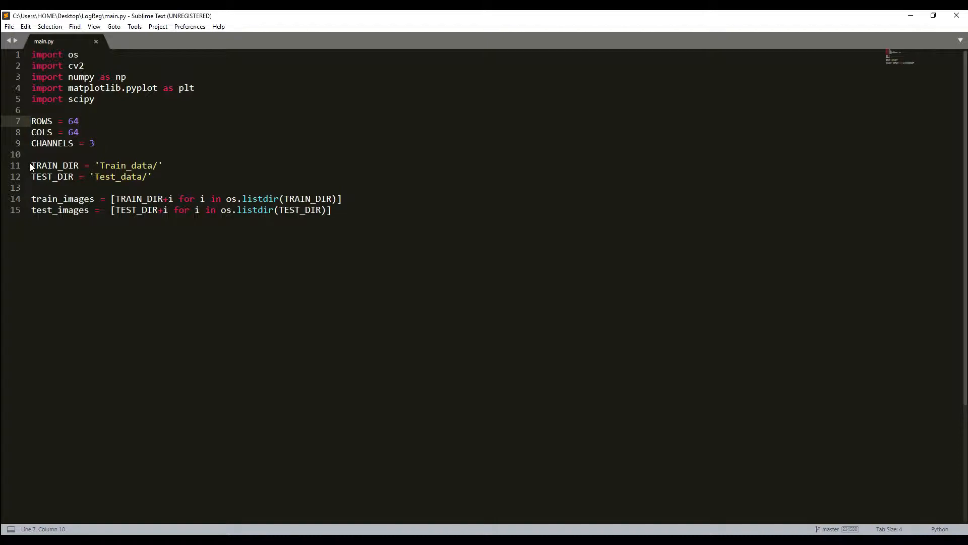
{"action": "left_click_drag", "start_coordinate": [31, 165], "coordinate": [163, 165]}
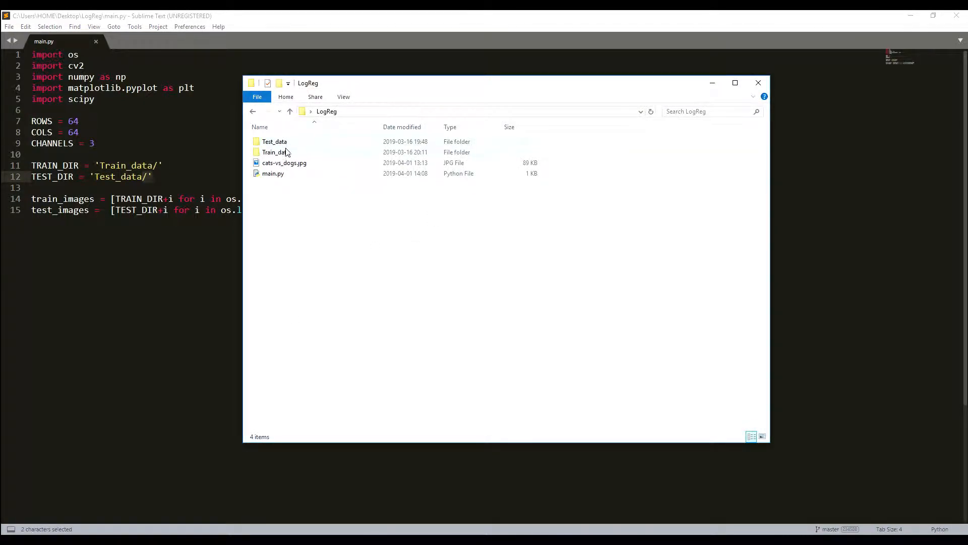
- Close the LogReg File Explorer window to bring main.py back into view
{"action": "left_click", "coordinate": [758, 83]}
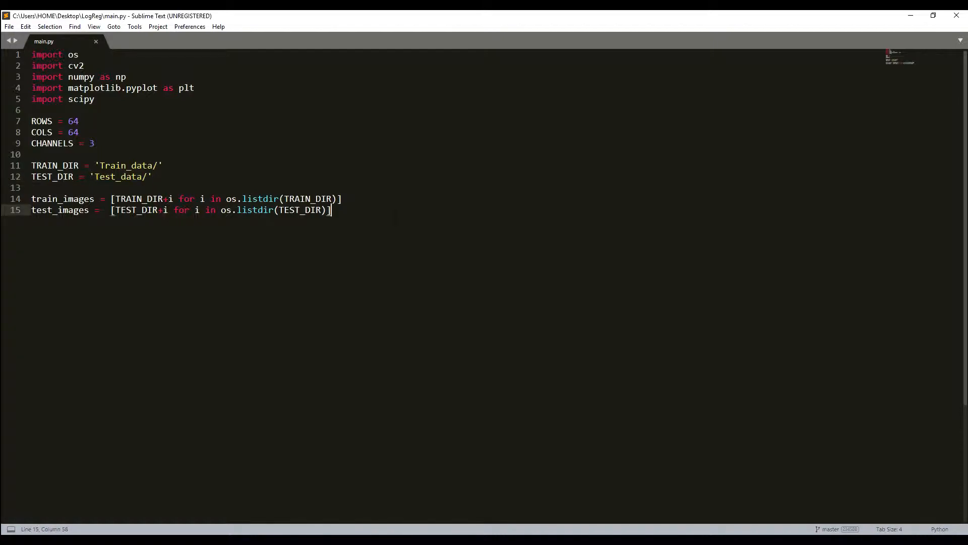
- Print len(test_images) and build the script to check the test image count
{"action": "type", "text": "print"}
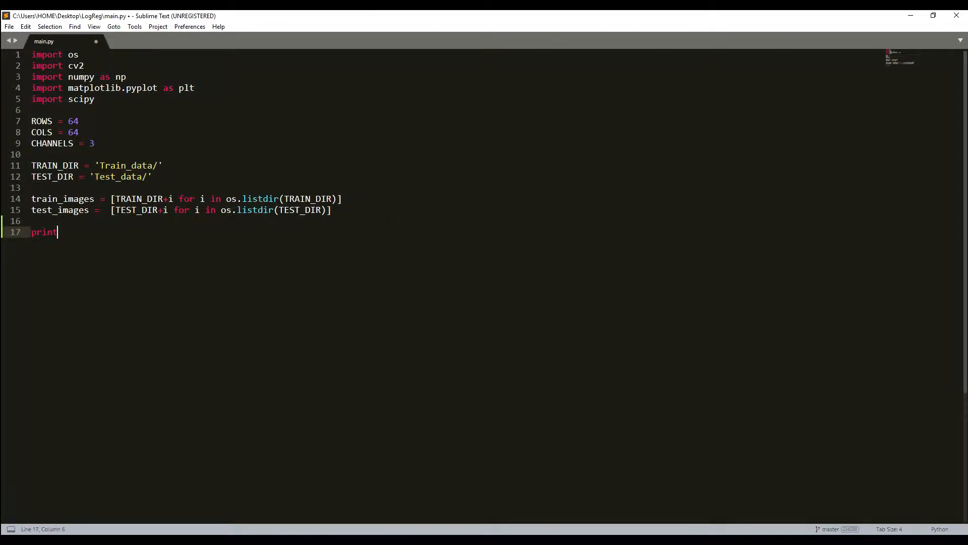
{"action": "type", "text": "("}
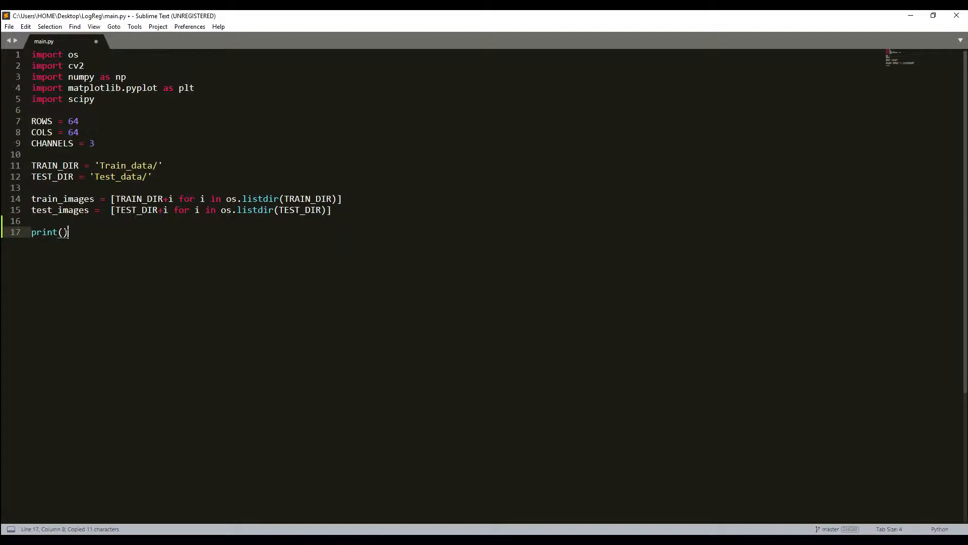
{"action": "type", "text": "len(test_images"}
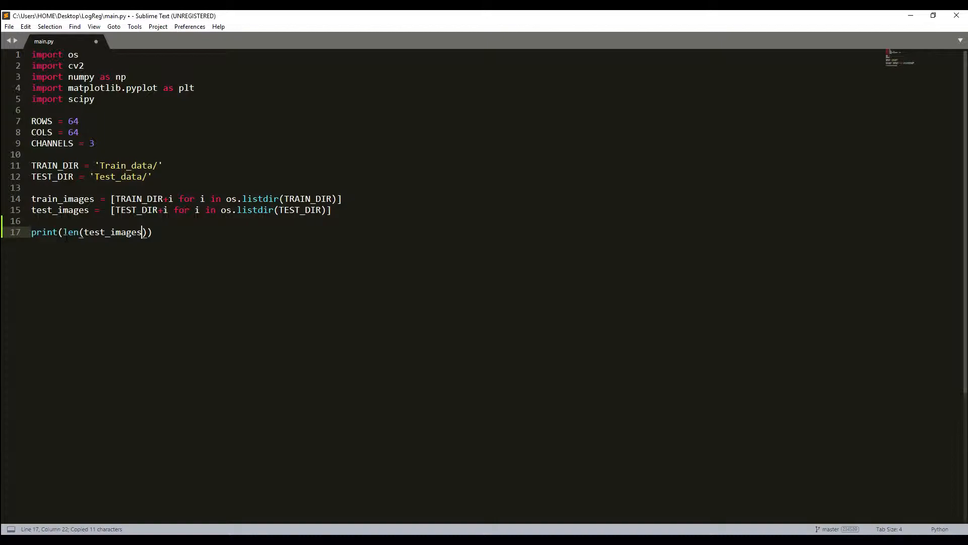
{"action": "key", "text": "ctrl+b"}
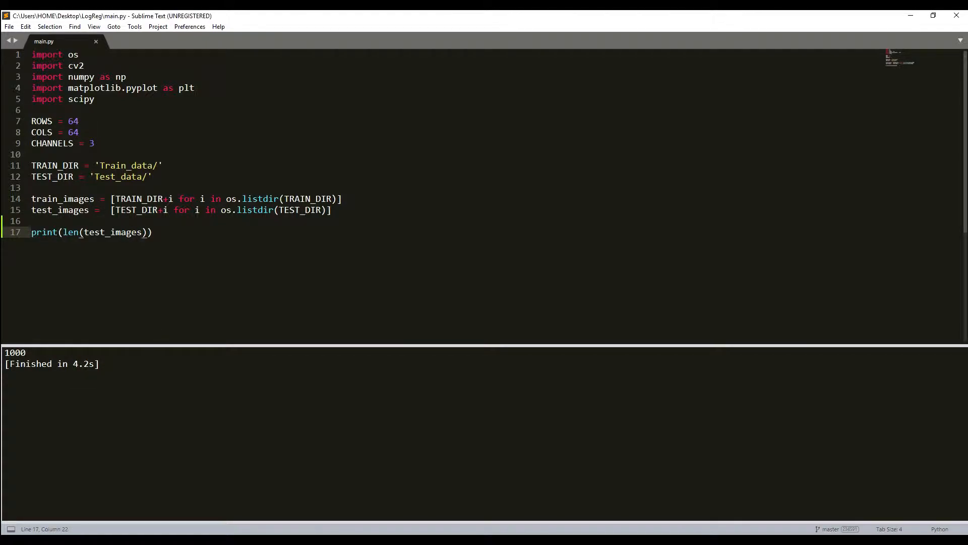
- Change the print to test_images[0] and build again to show the first path
{"action": "key", "text": "BackSpace"}
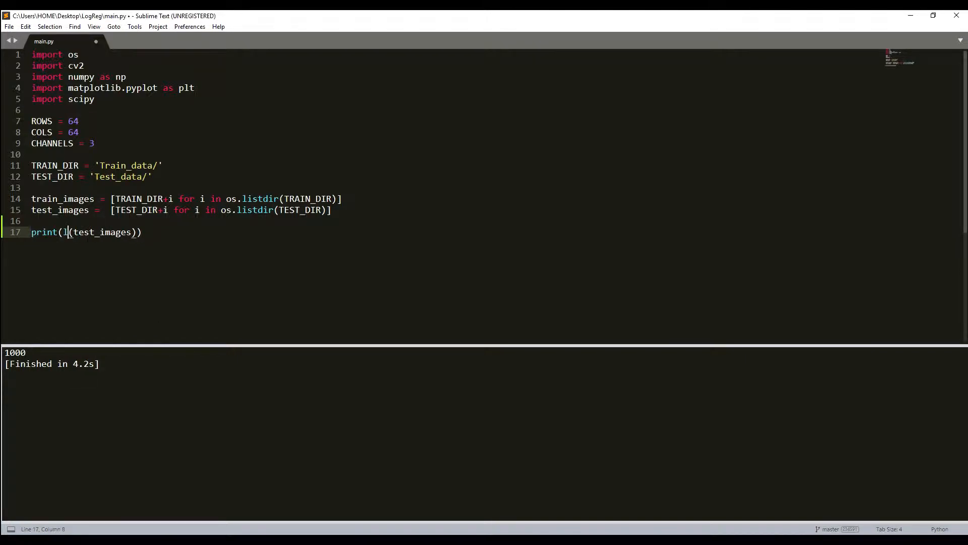
{"action": "key", "text": "BackSpace"}
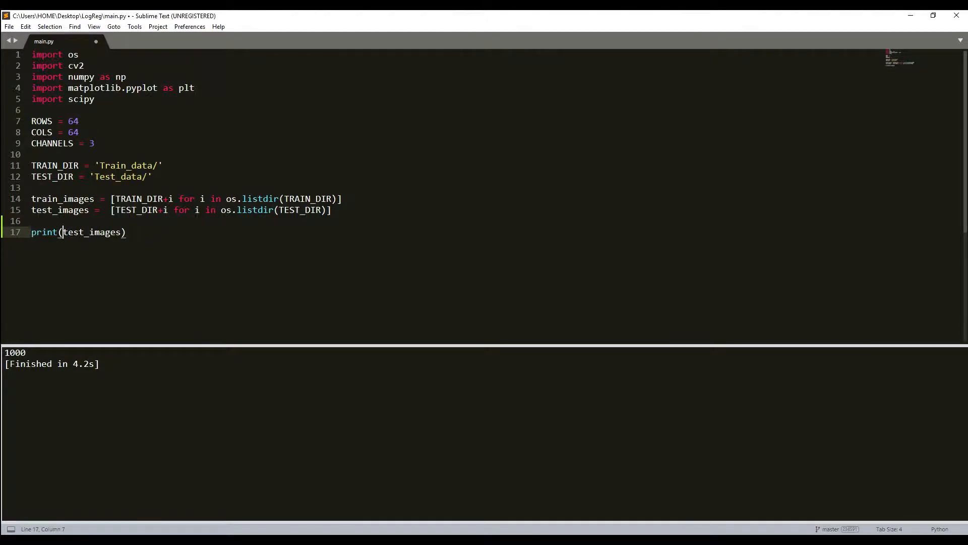
{"action": "type", "text": "[0]"}
{"action": "left_click", "coordinate": [188, 198]}
{"action": "type", "text": "#"}
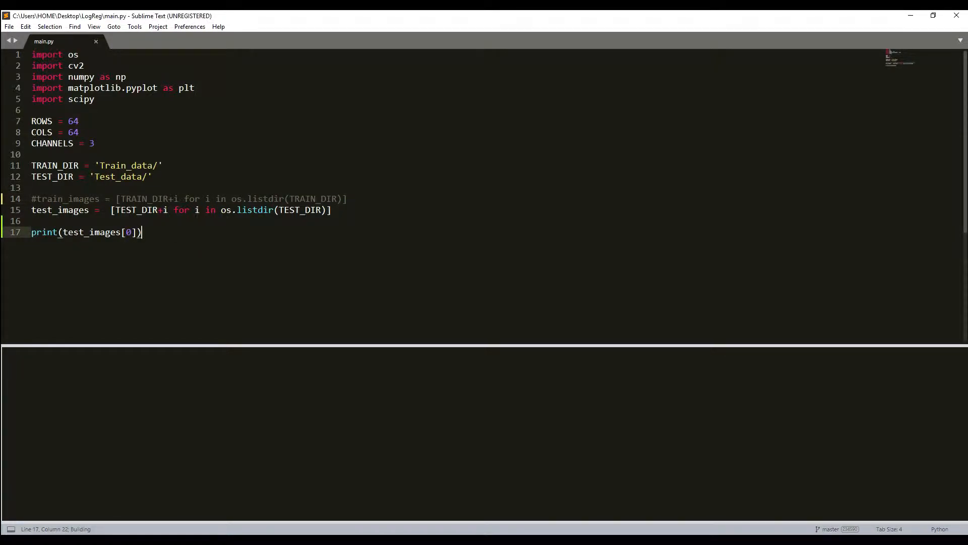
{"action": "key", "text": "ctrl+b"}
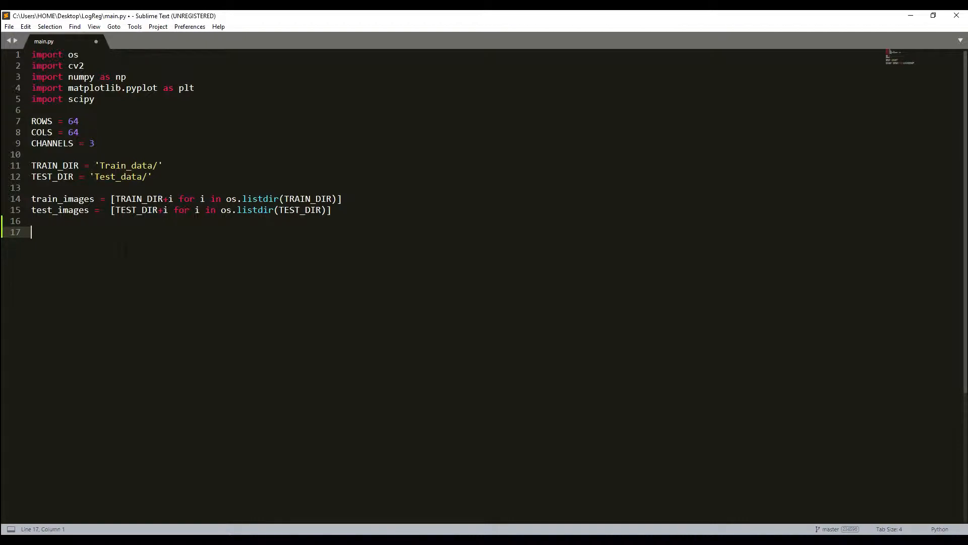
- Define read_image(file_path) loading the image with cv2.imread using cv2.IMREAD_COLOR
{"action": "type", "text": "d"}
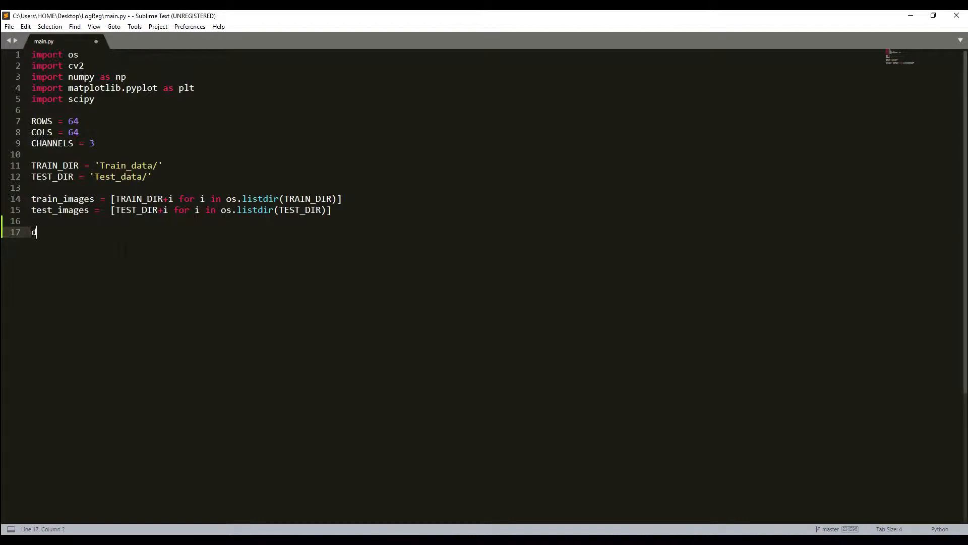
{"action": "type", "text": "ef rea"}
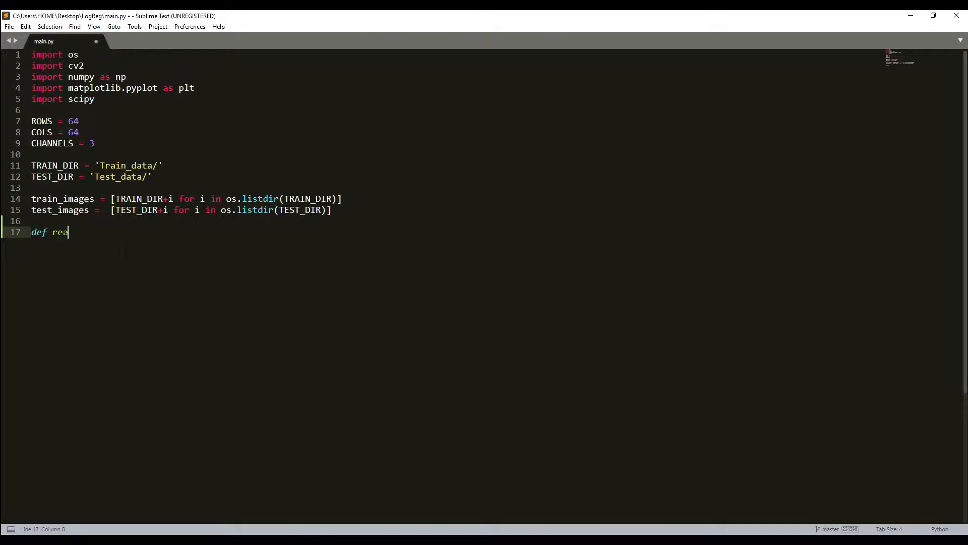
{"action": "type", "text": "d)im"}
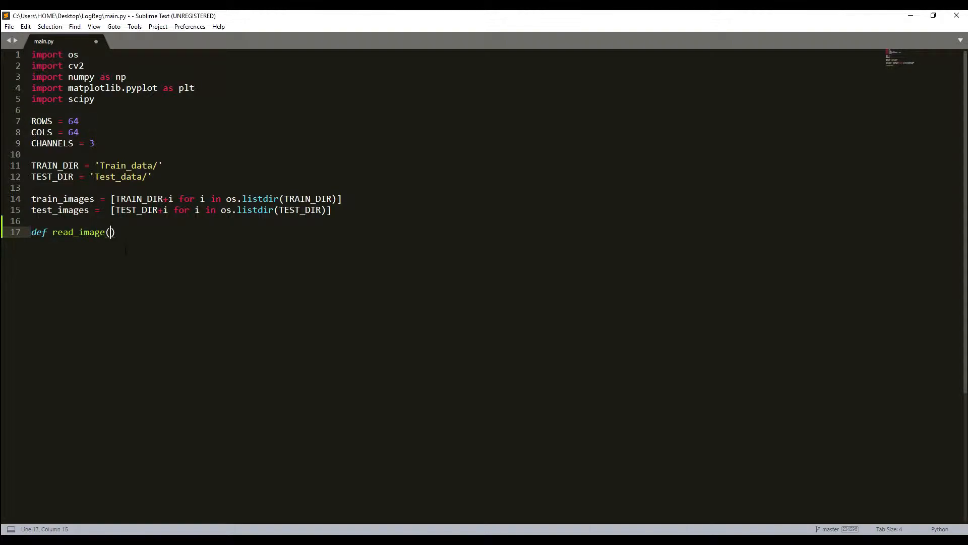
{"action": "type", "text": "file"}
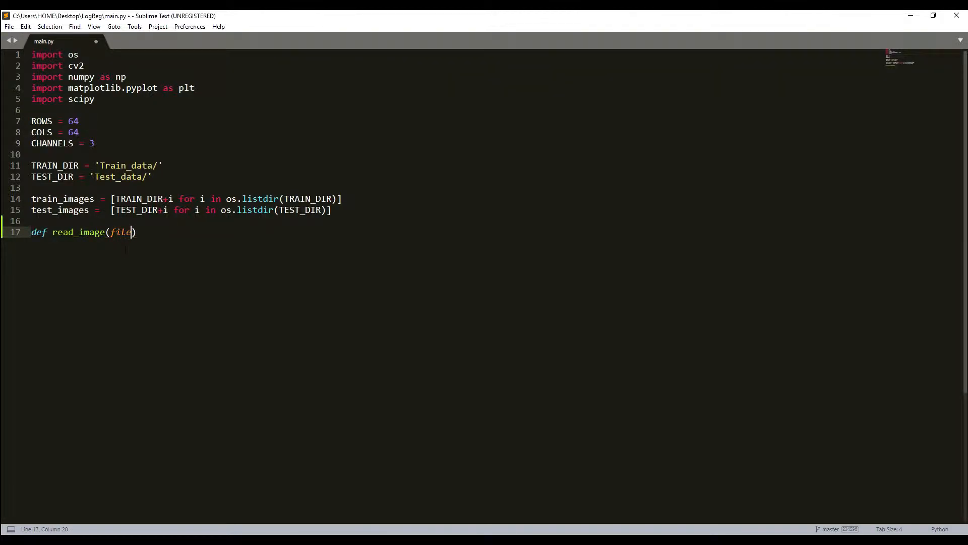
{"action": "type", "text": "_path"}
{"action": "type", "text": "img = cv2."}
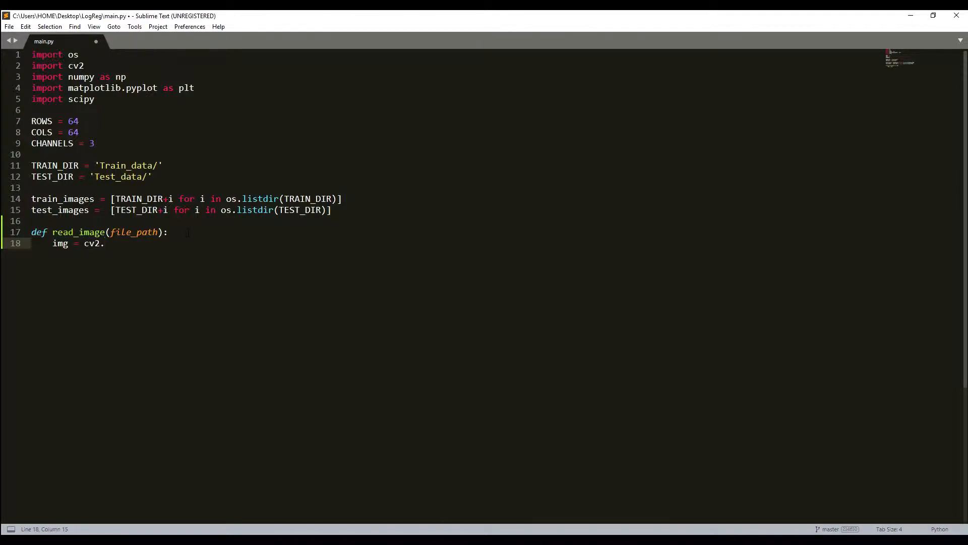
{"action": "type", "text": "imread()"}
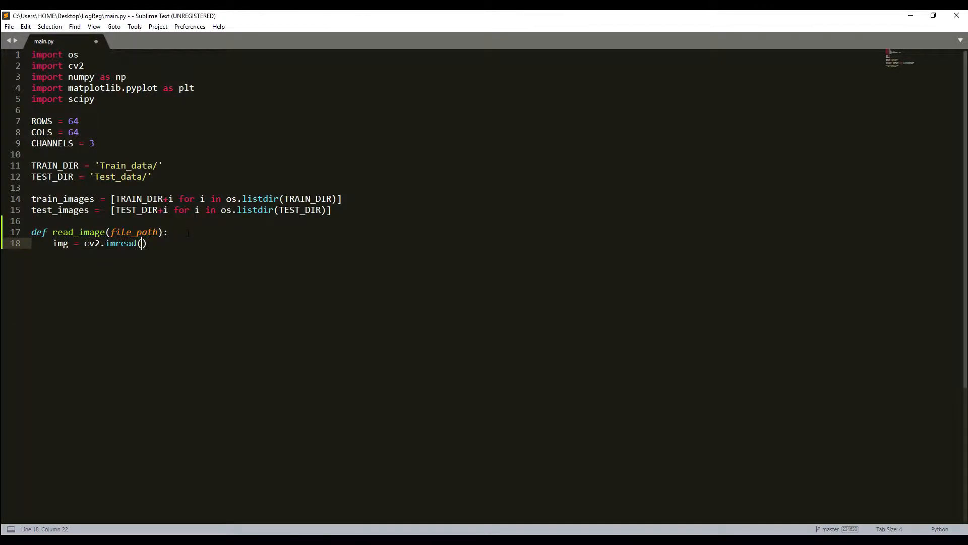
{"action": "type", "text": "file_path,"}
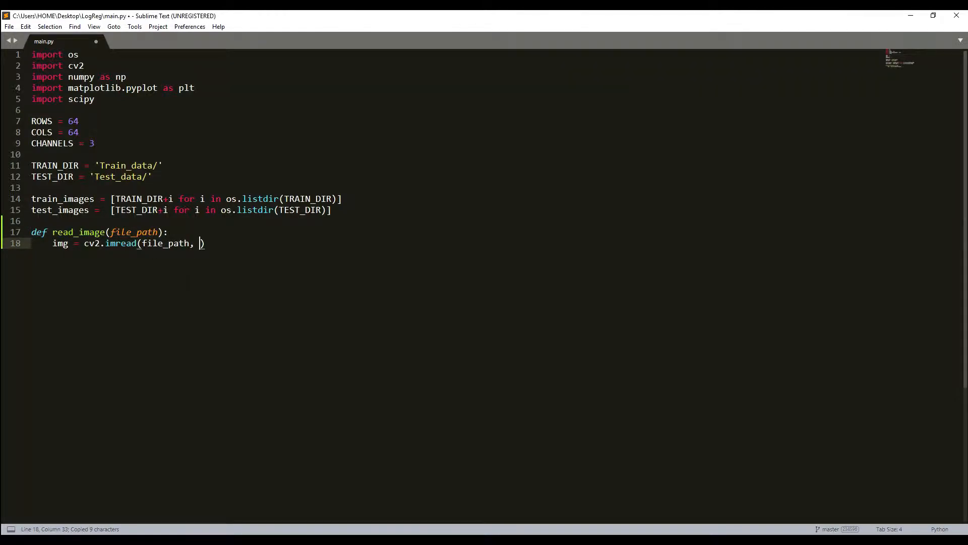
{"action": "type", "text": "cv2.I"}
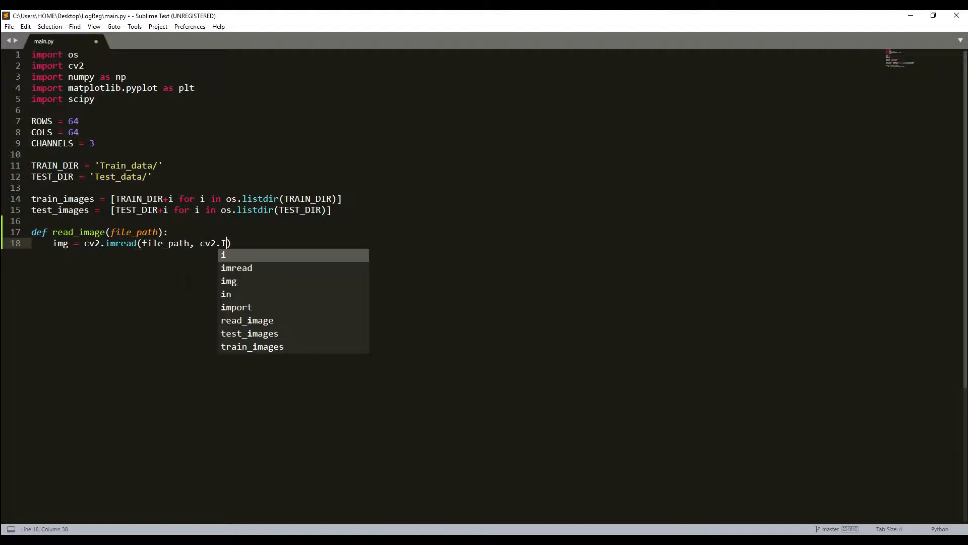
{"action": "type", "text": "MREAD_"}
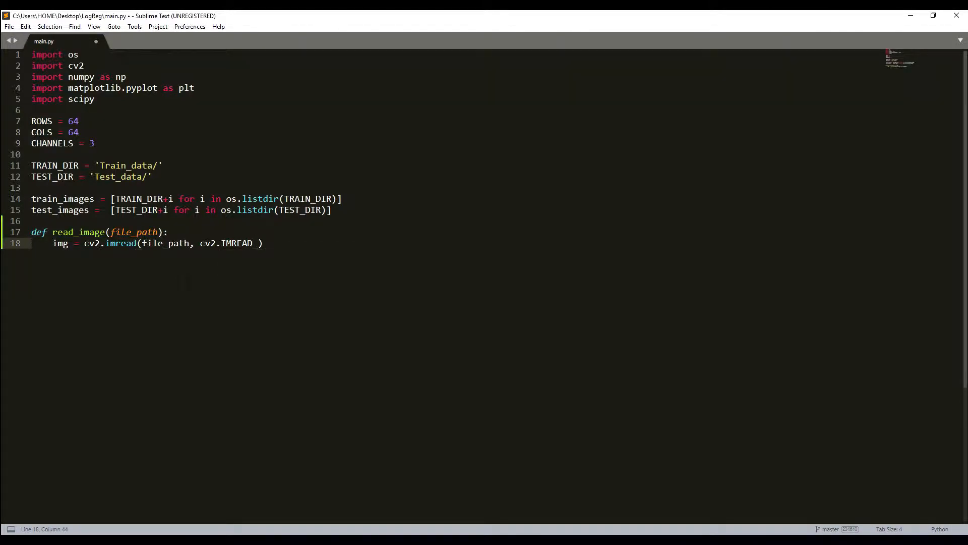
{"action": "type", "text": "COLOR"}
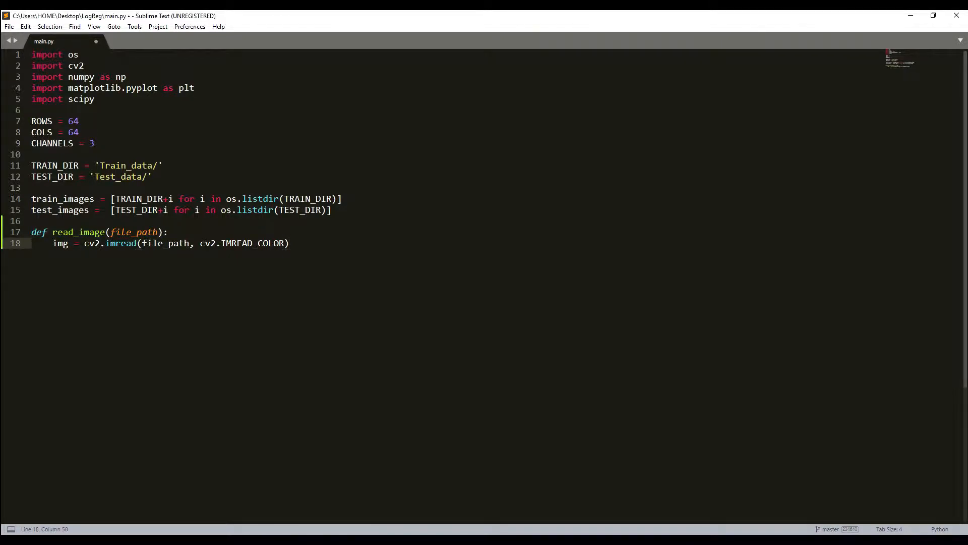
{"action": "key", "text": "Enter"}
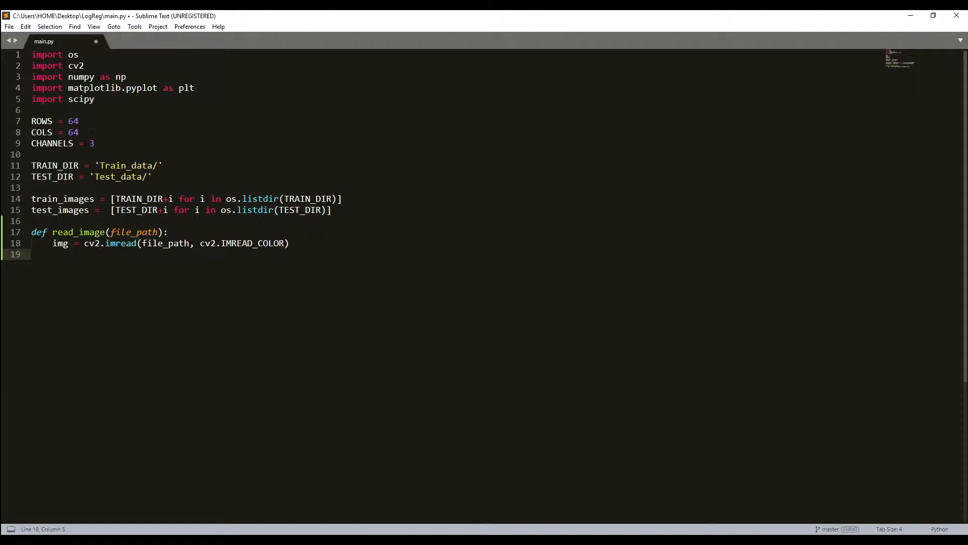
- Return cv2.resize(img, (ROWS, COLS)) with interpolation=cv2.INTER_CUBIC
{"action": "type", "text": "cv2.re"}
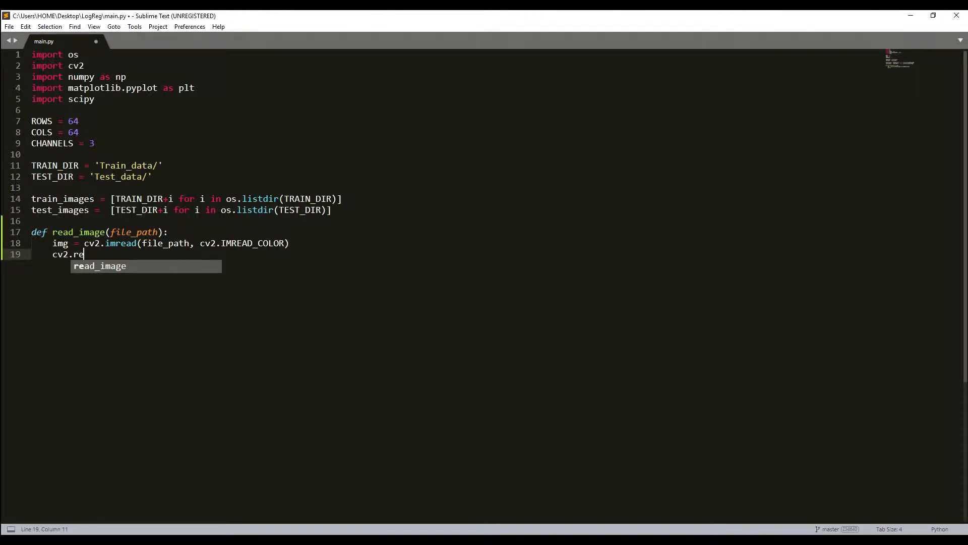
{"action": "type", "text": "size"}
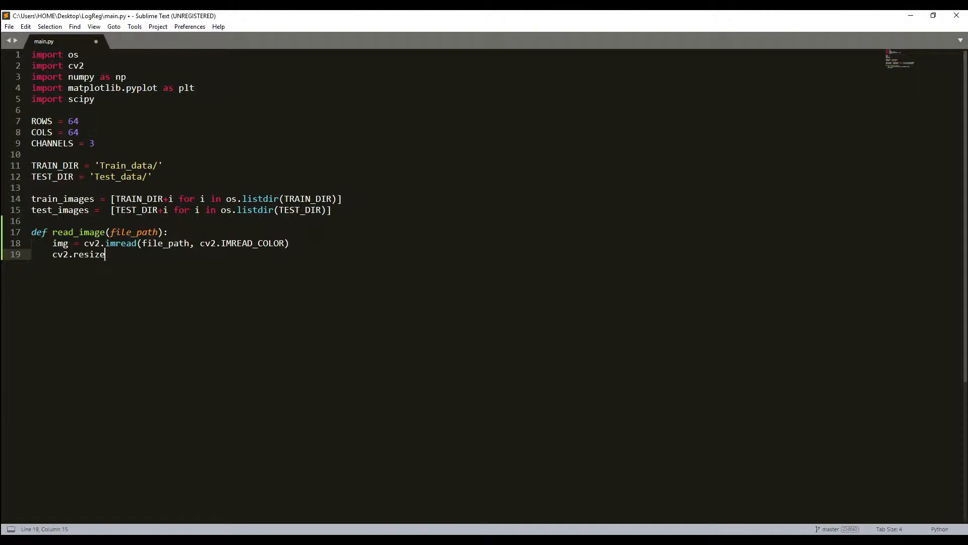
{"action": "type", "text": "("}
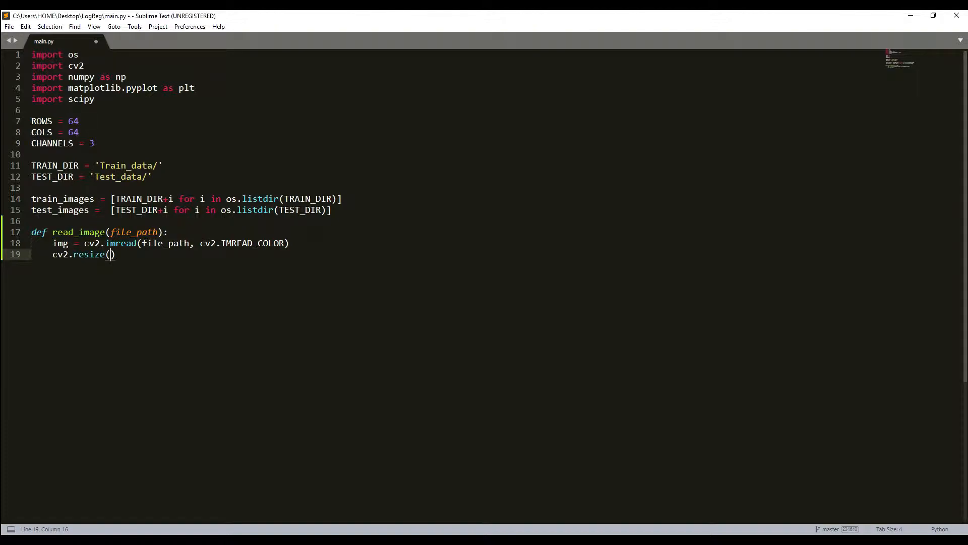
{"action": "type", "text": "img"}
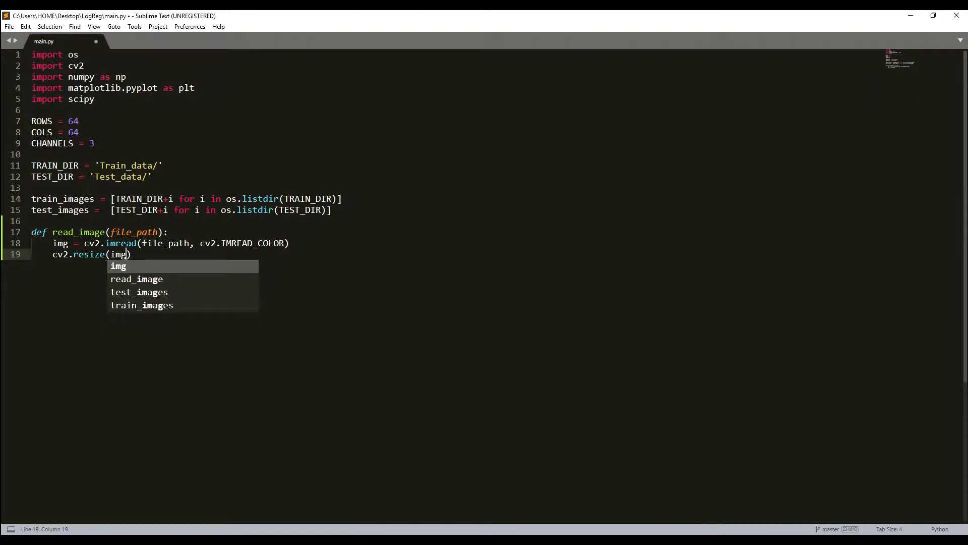
{"action": "type", "text": ", ("}
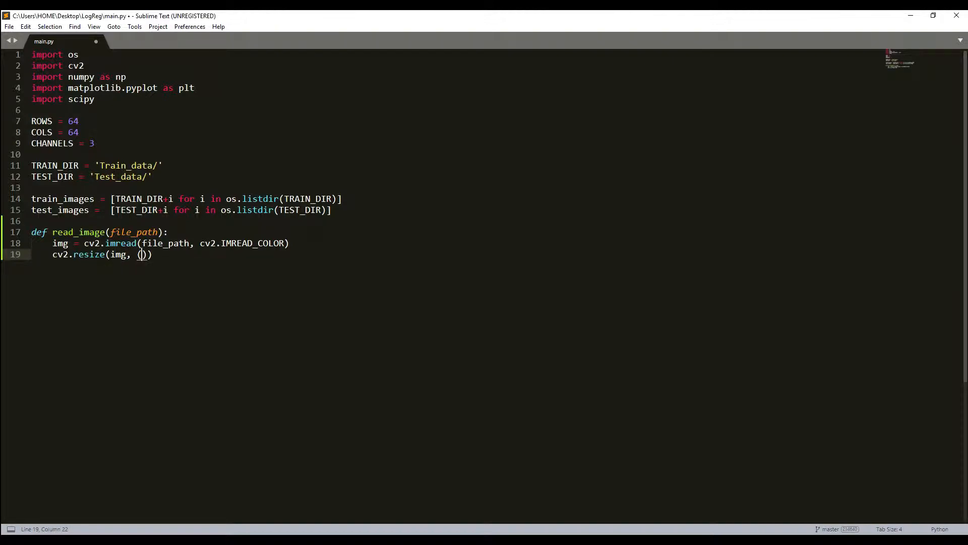
{"action": "double_click", "coordinate": [41, 121]}
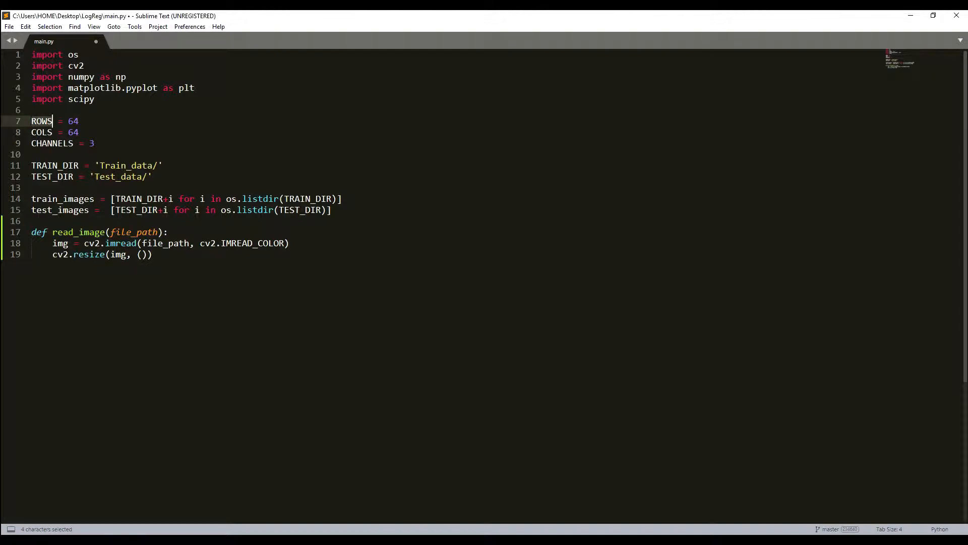
{"action": "type", "text": "ROWS,"}
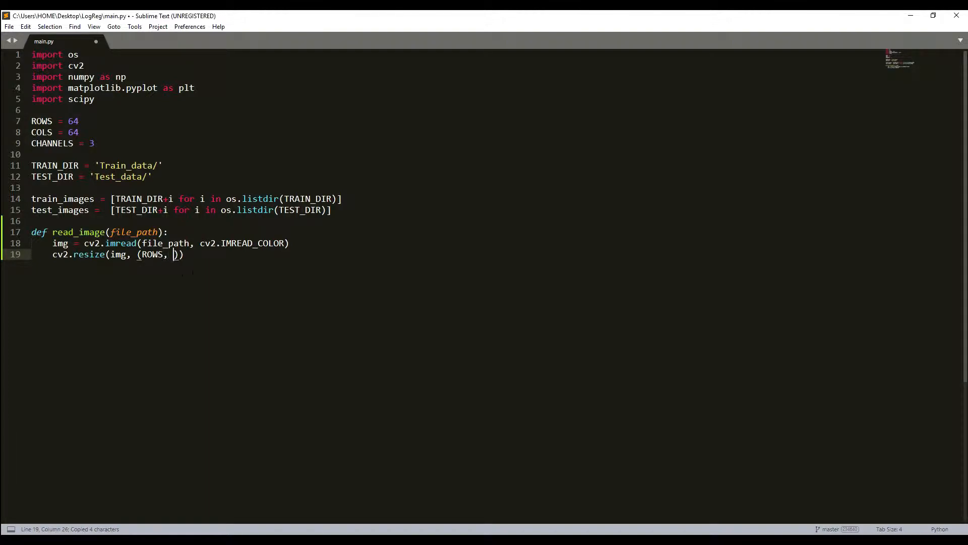
{"action": "type", "text": "COLS"}
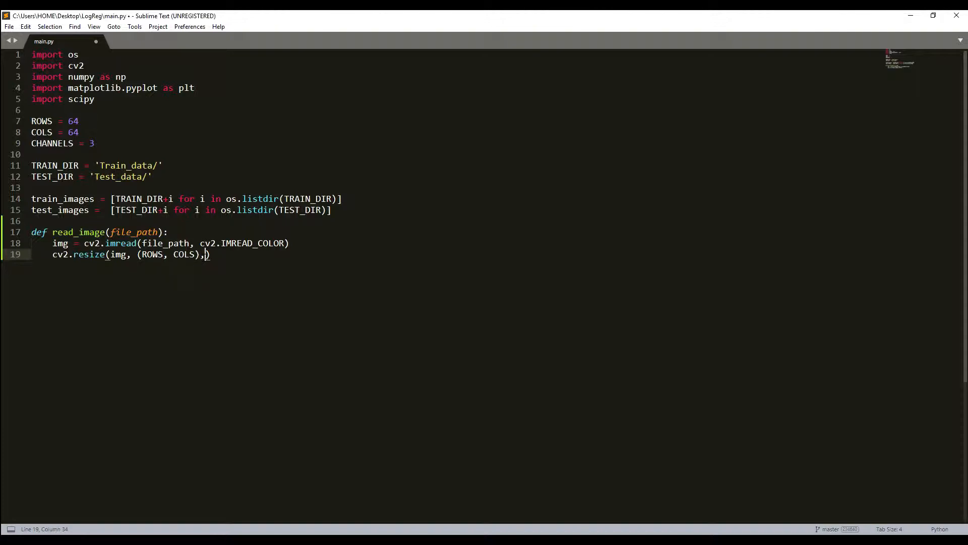
{"action": "type", "text": "\" \""}
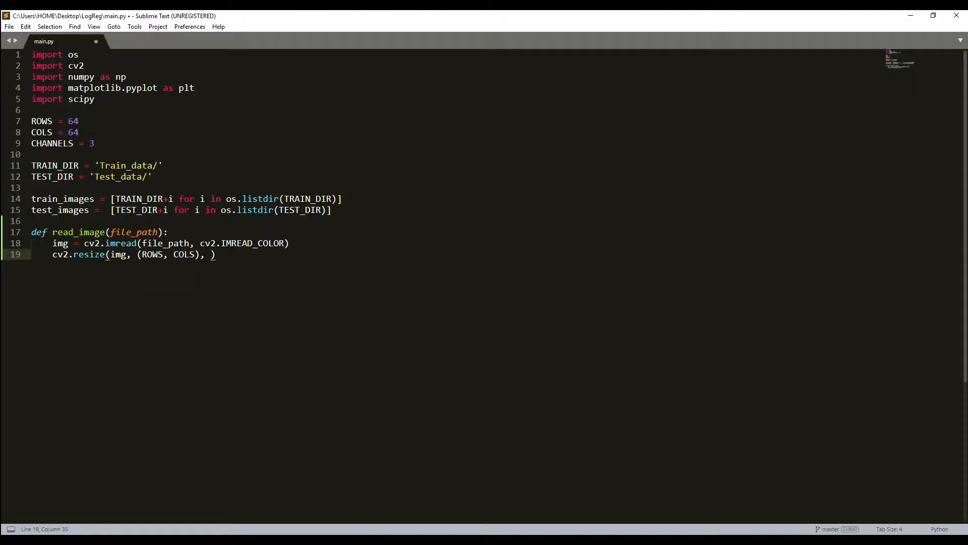
{"action": "type", "text": "interpolation"}
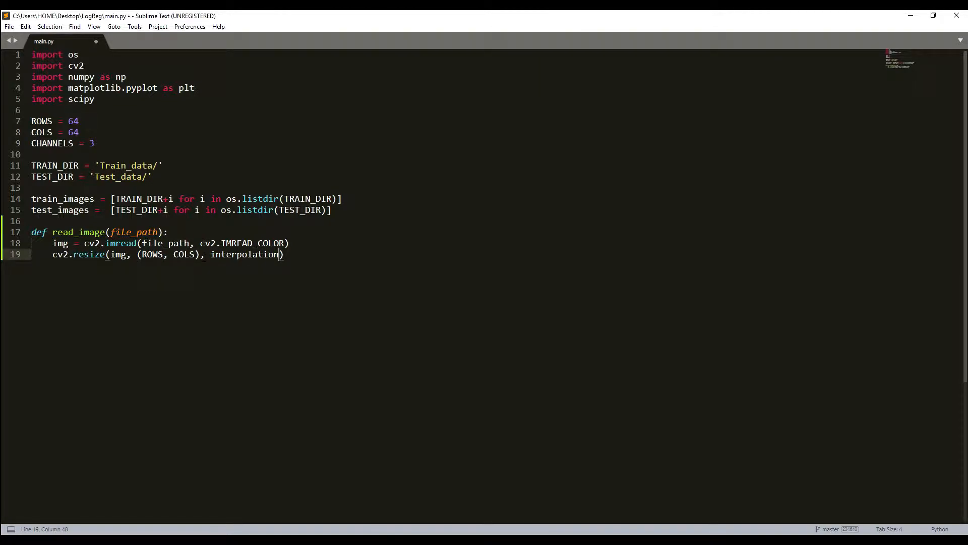
{"action": "type", "text": "=cv"}
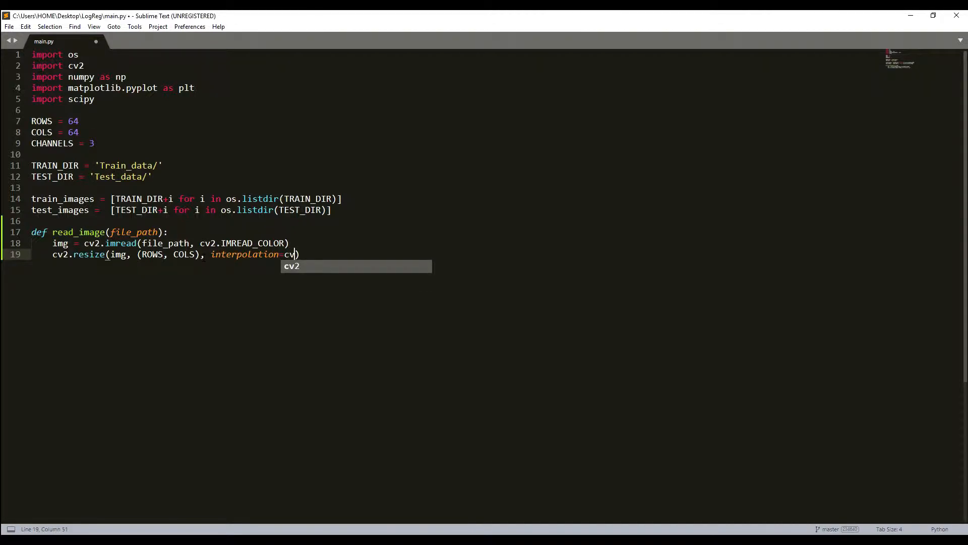
{"action": "type", "text": "2."}
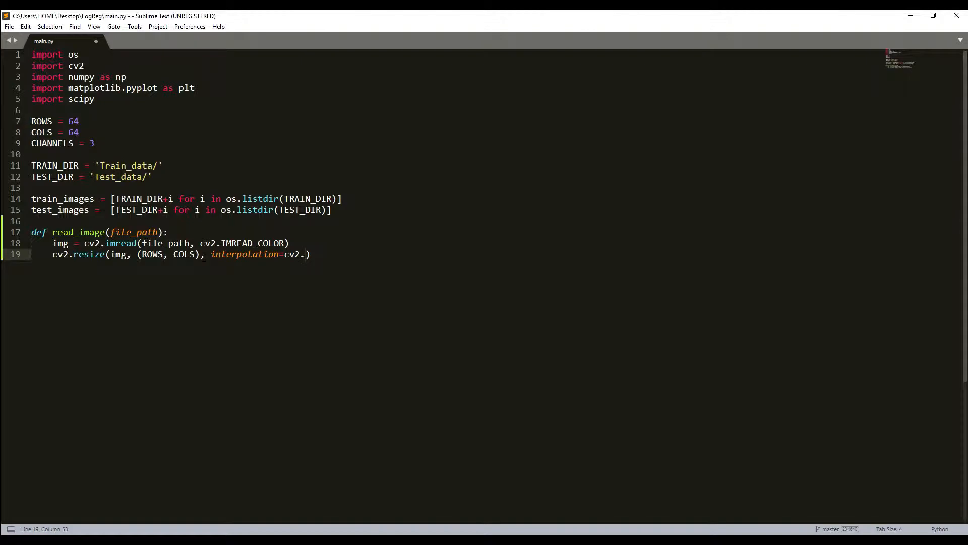
{"action": "type", "text": "INTER_"}
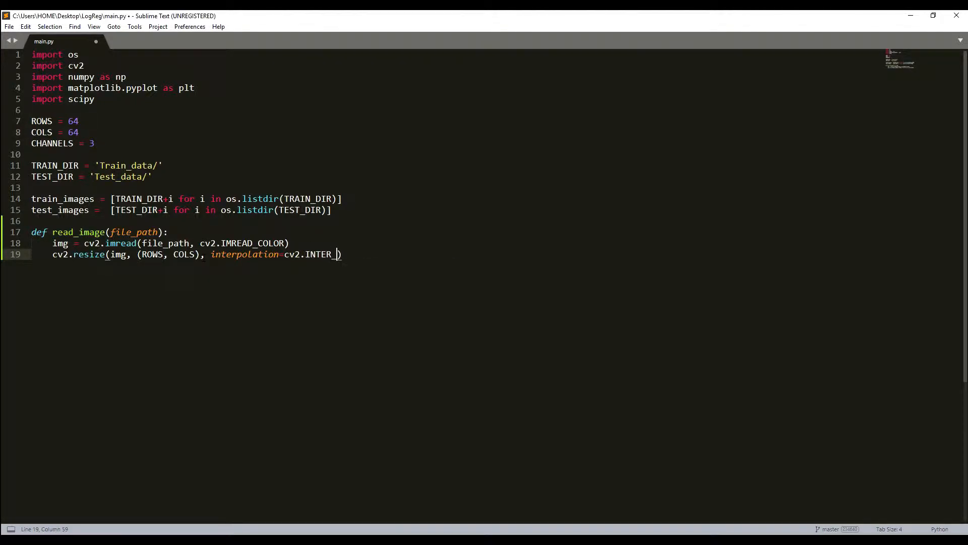
{"action": "type", "text": "CUBIC"}
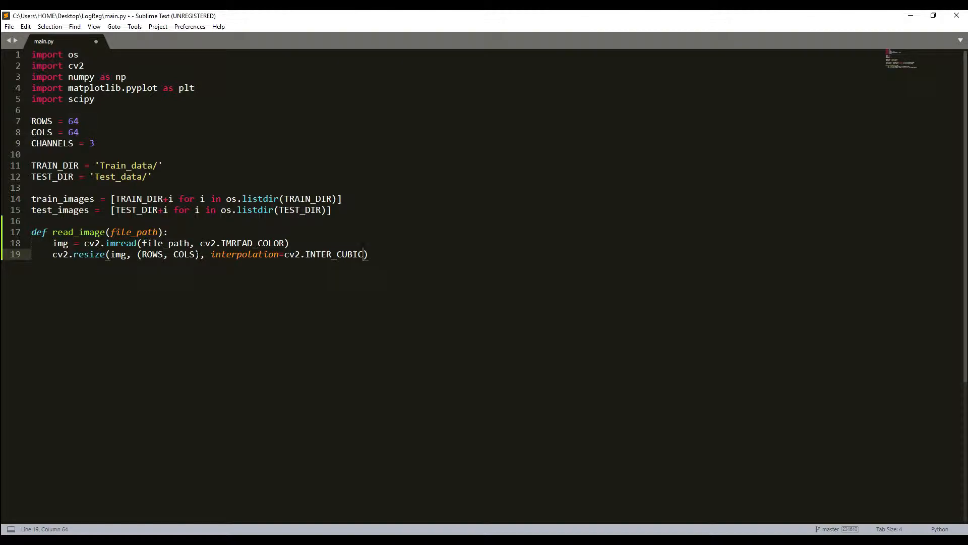
{"action": "key", "text": "right"}
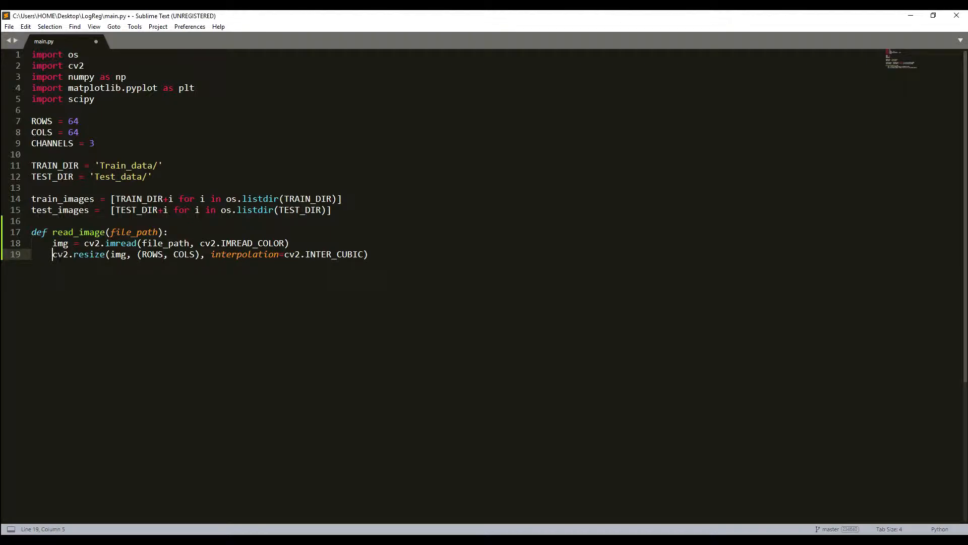
{"action": "type", "text": "return"}
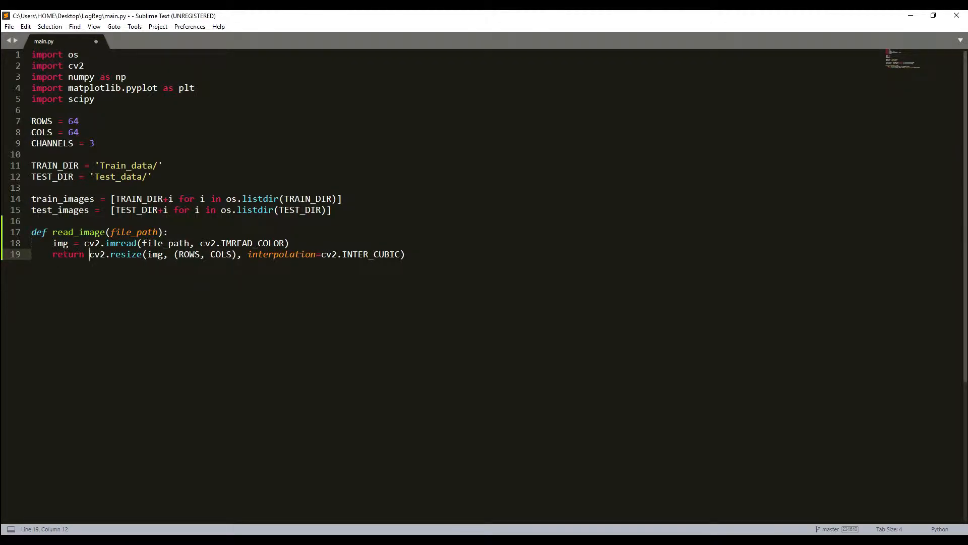
{"action": "double_click", "coordinate": [79, 232]}
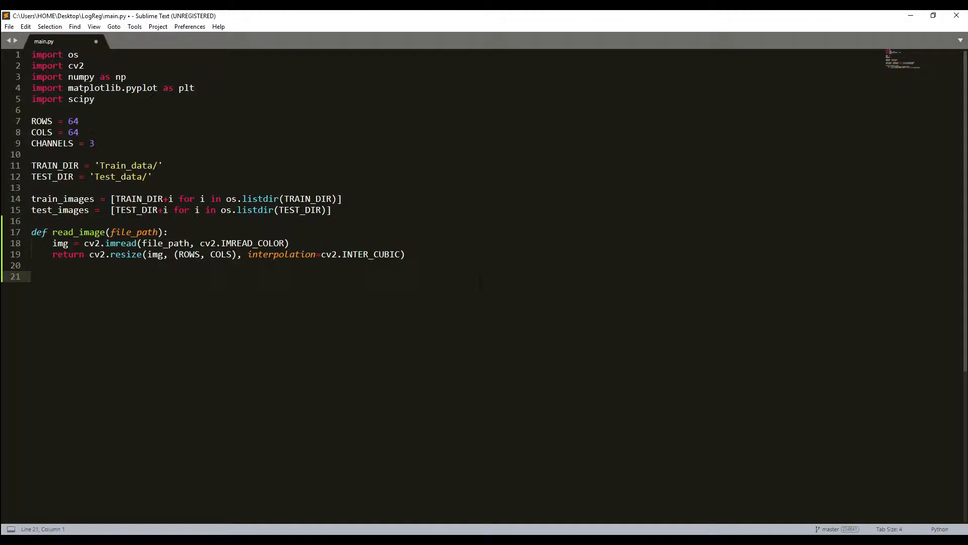
- Define prepare_data taking the image list and set m = len(images)
{"action": "type", "text": "def prepare"}
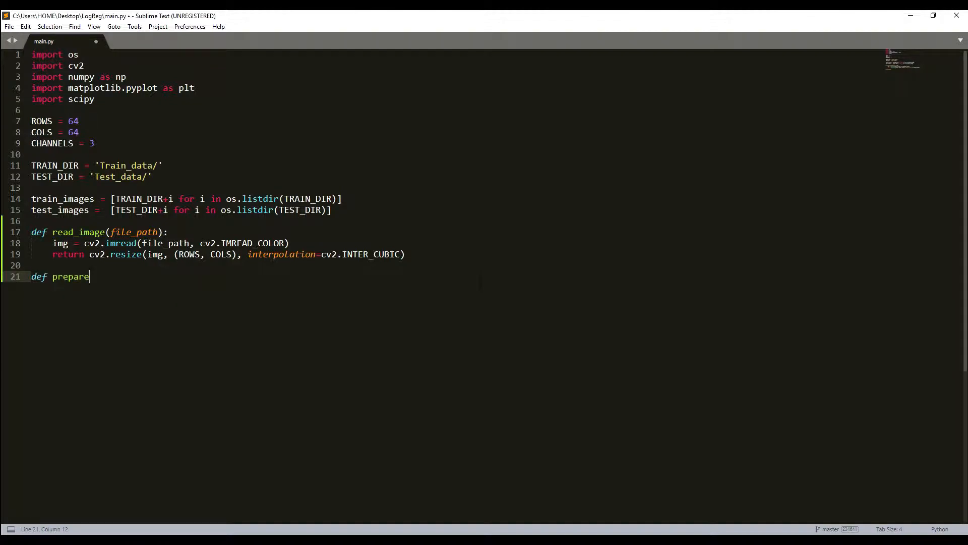
{"action": "type", "text": "_data"}
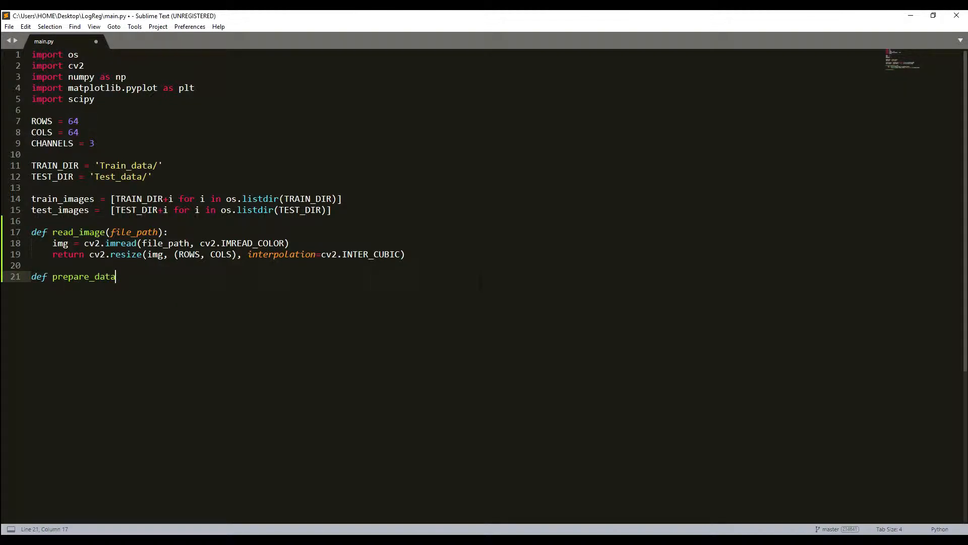
{"action": "type", "text": "(image)"}
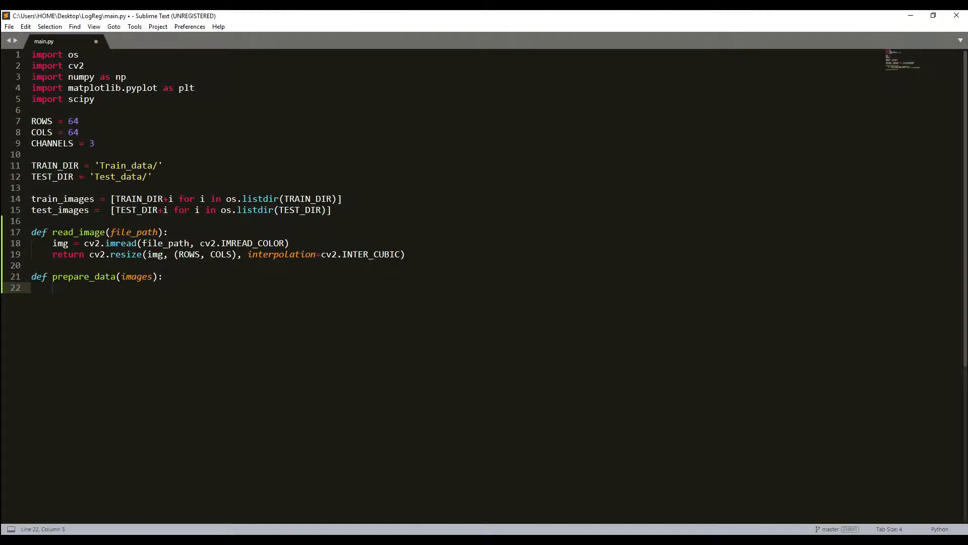
{"action": "type", "text": "m ="}
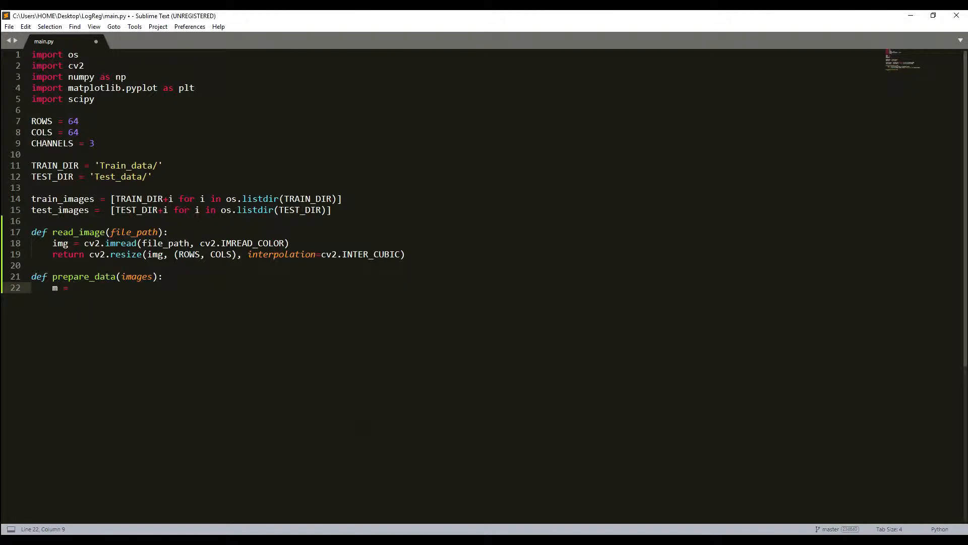
{"action": "type", "text": "len(images"}
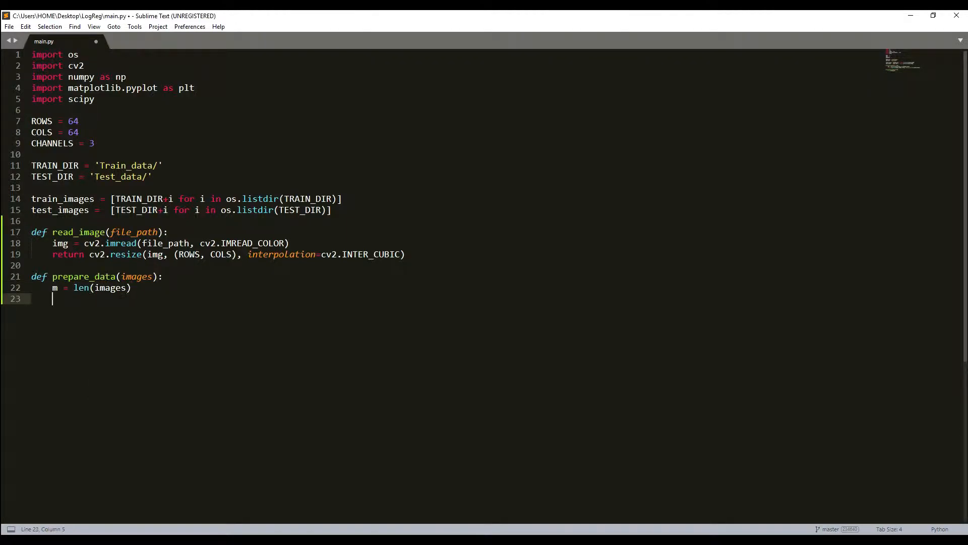
- Create X = np.zeros((m, ROWS, COLS, CHANNELS), dtype=np.uint8)
{"action": "type", "text": "X"}
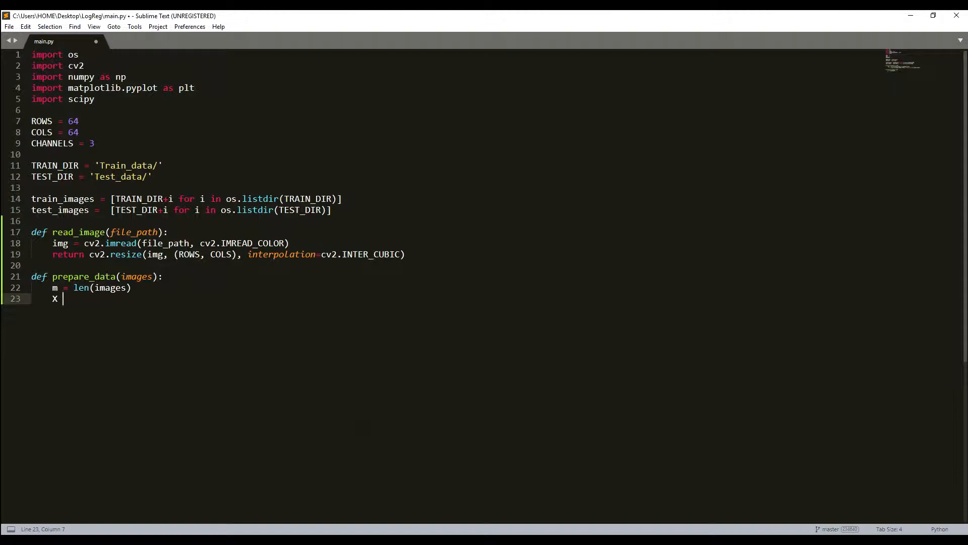
{"action": "type", "text": "="}
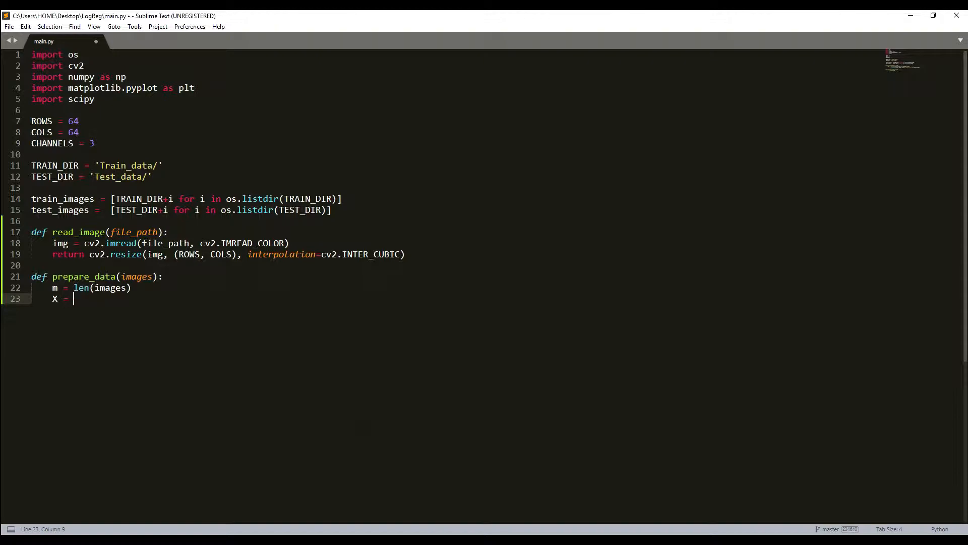
{"action": "type", "text": "np.z"}
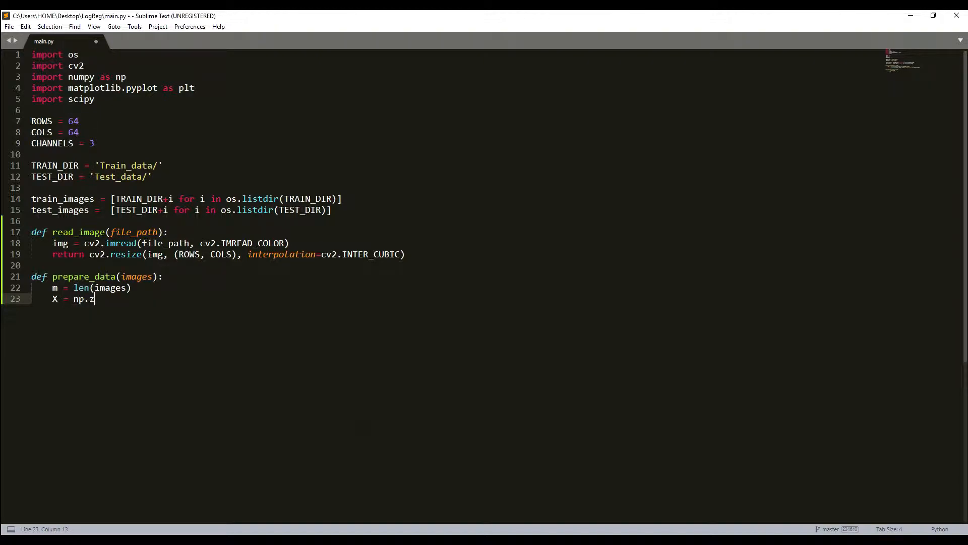
{"action": "type", "text": "eros"}
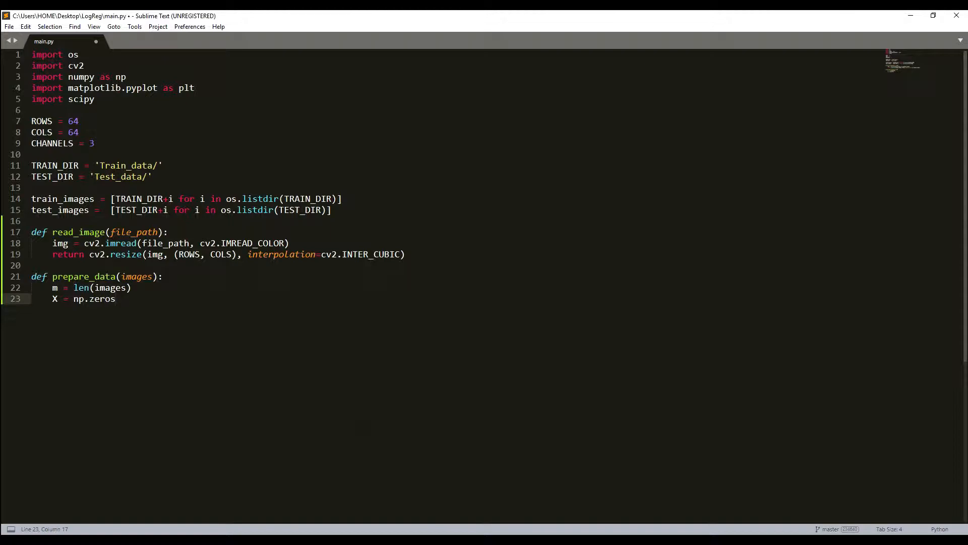
{"action": "type", "text": "()"}
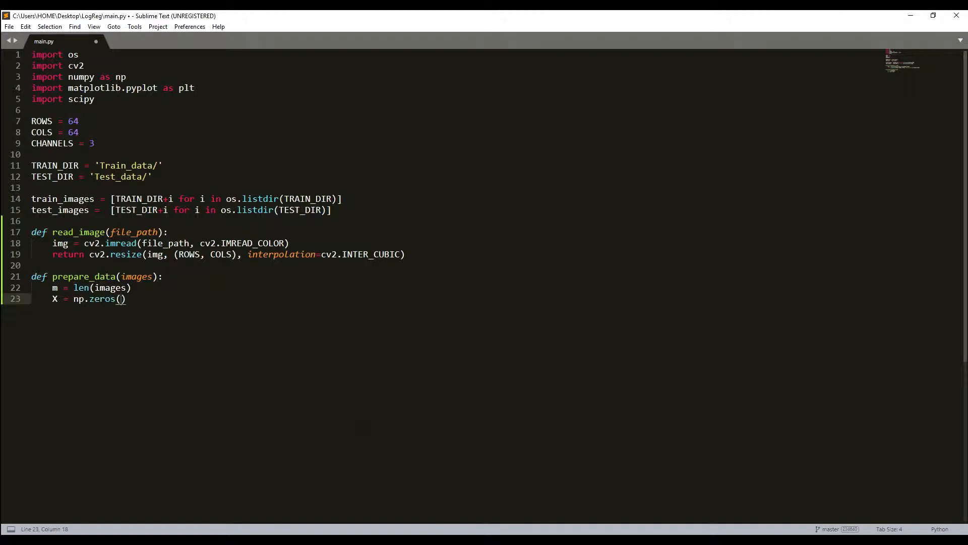
{"action": "type", "text": "("}
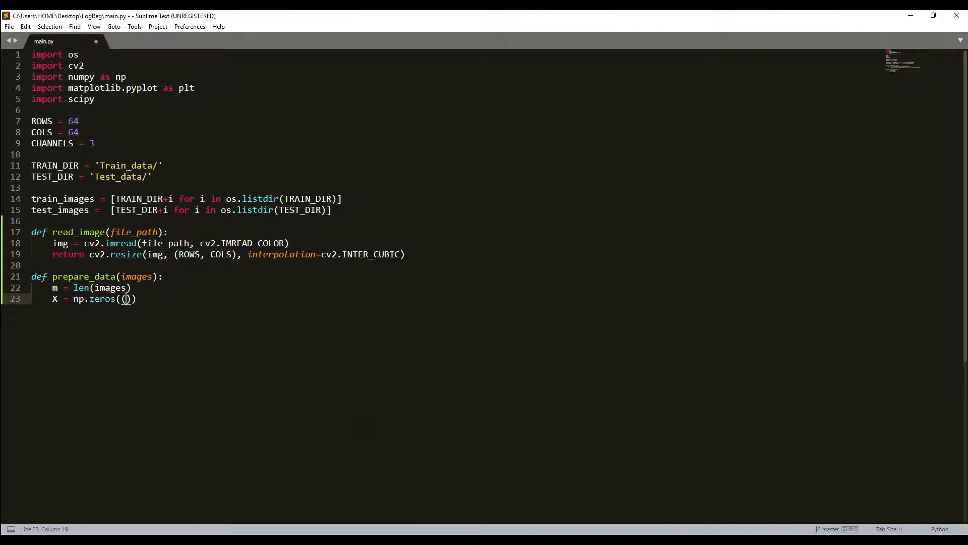
{"action": "type", "text": "m,"}
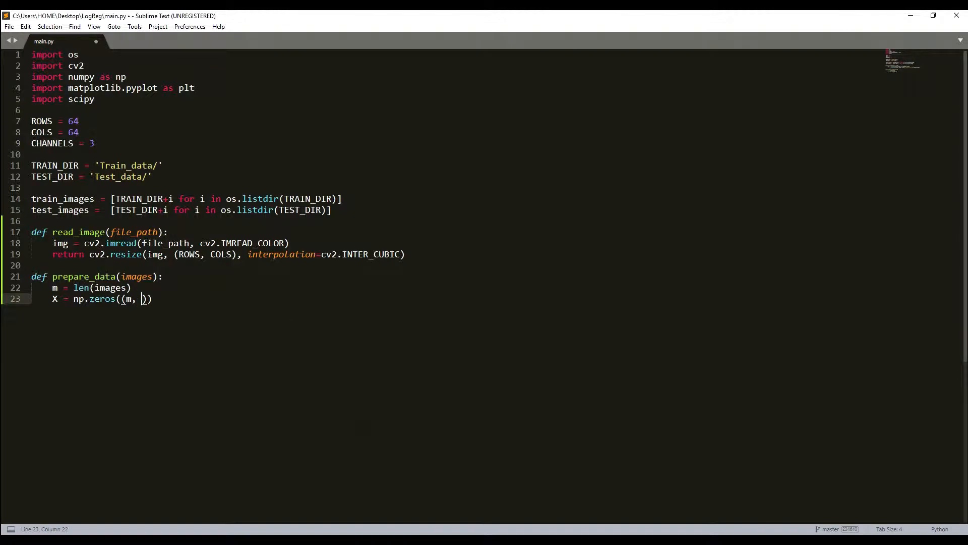
{"action": "type", "text": "ROWS"}
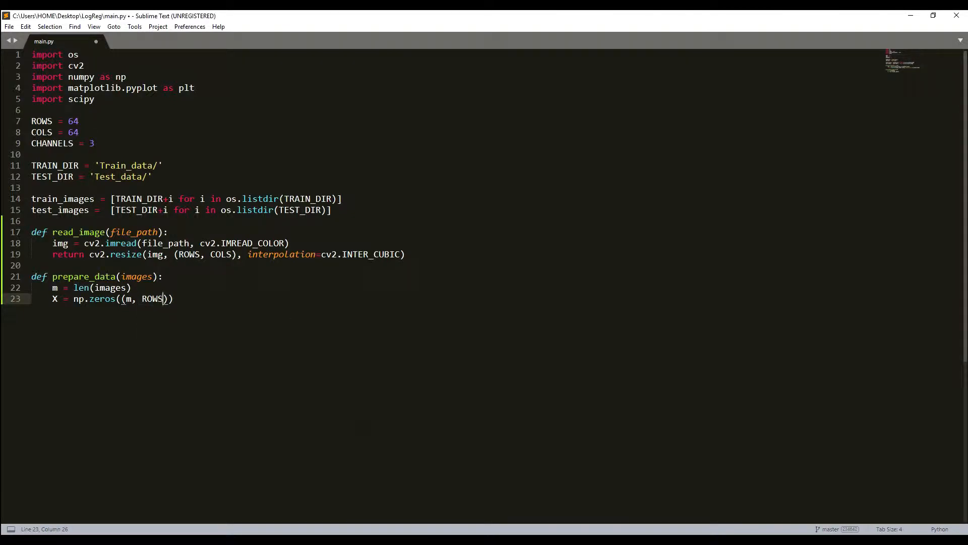
{"action": "type", "text": ","}
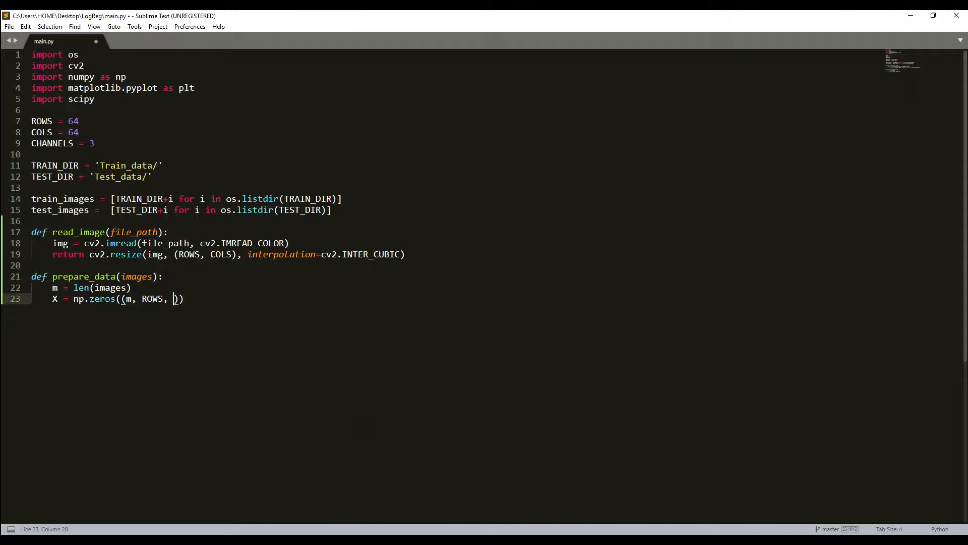
{"action": "type", "text": "COLS,"}
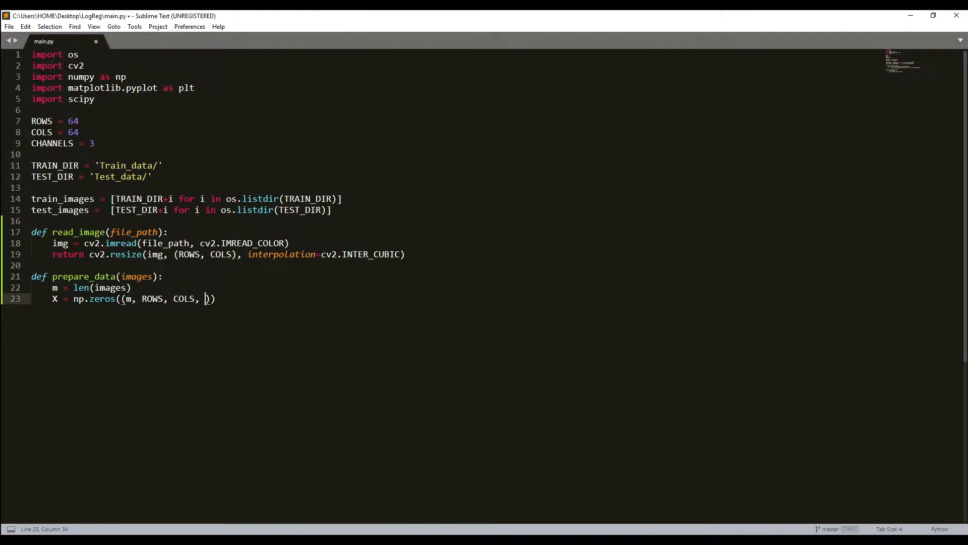
{"action": "type", "text": "CHANNELSC"}
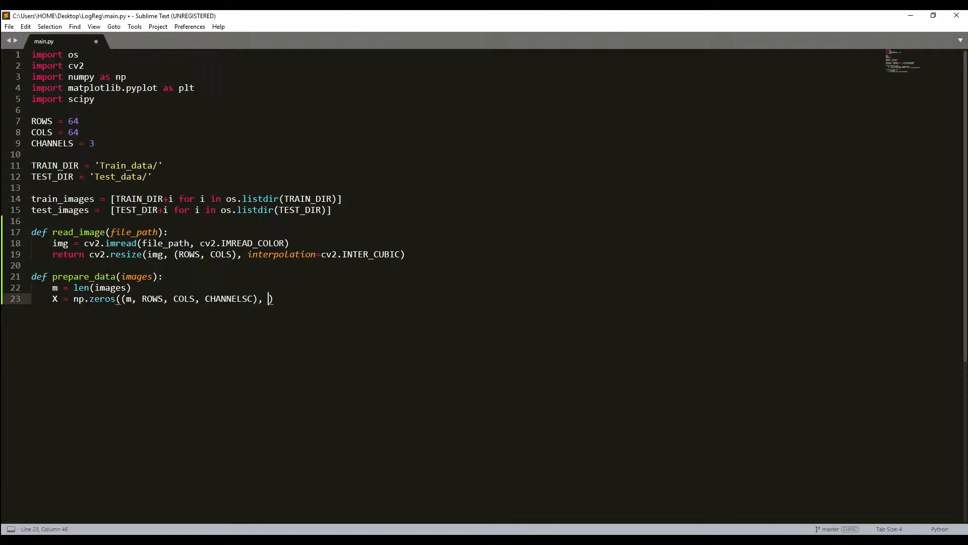
{"action": "type", "text": "dty"}
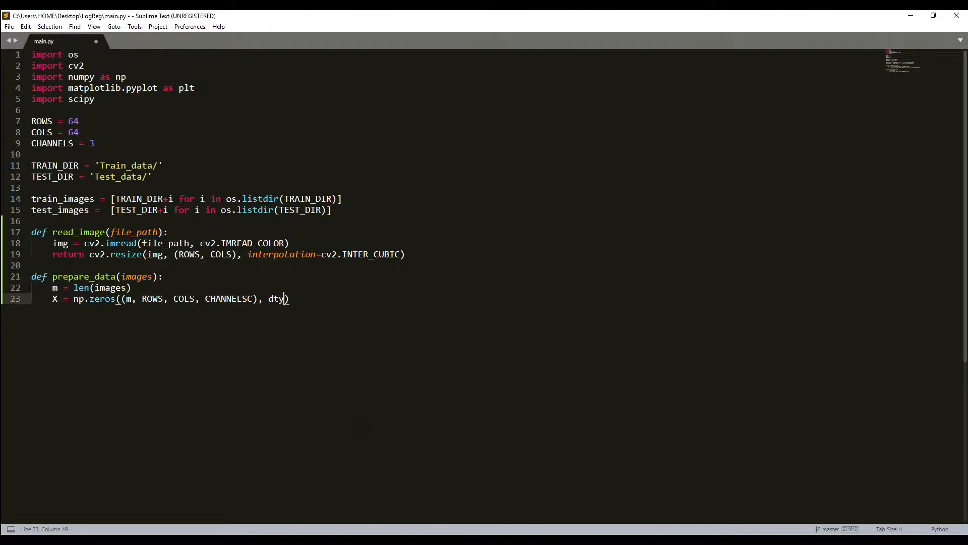
{"action": "type", "text": "pe="}
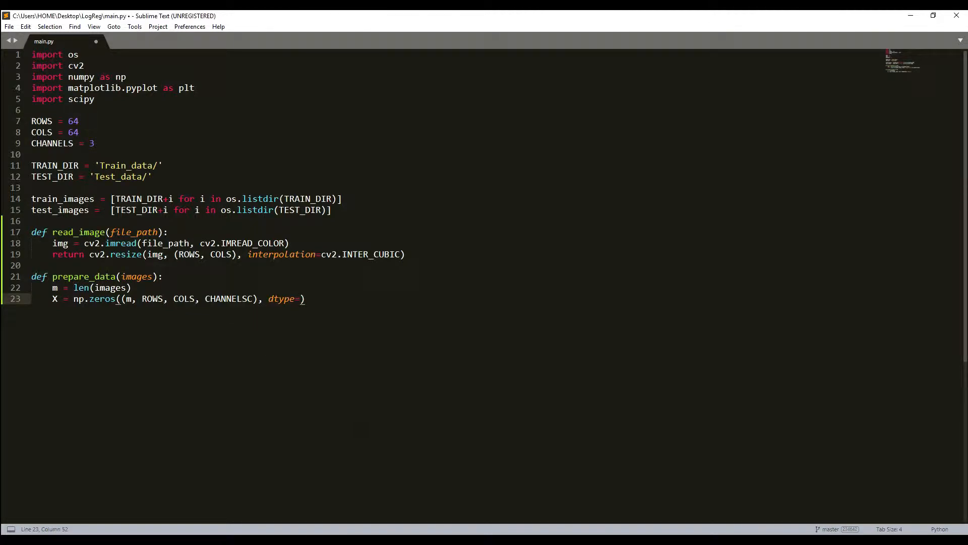
{"action": "type", "text": "np."}
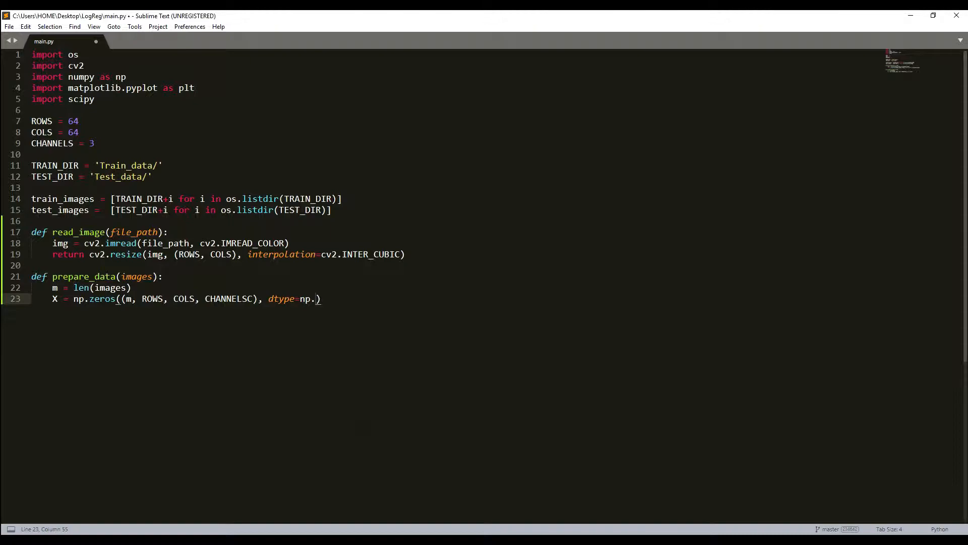
{"action": "type", "text": "uint8"}
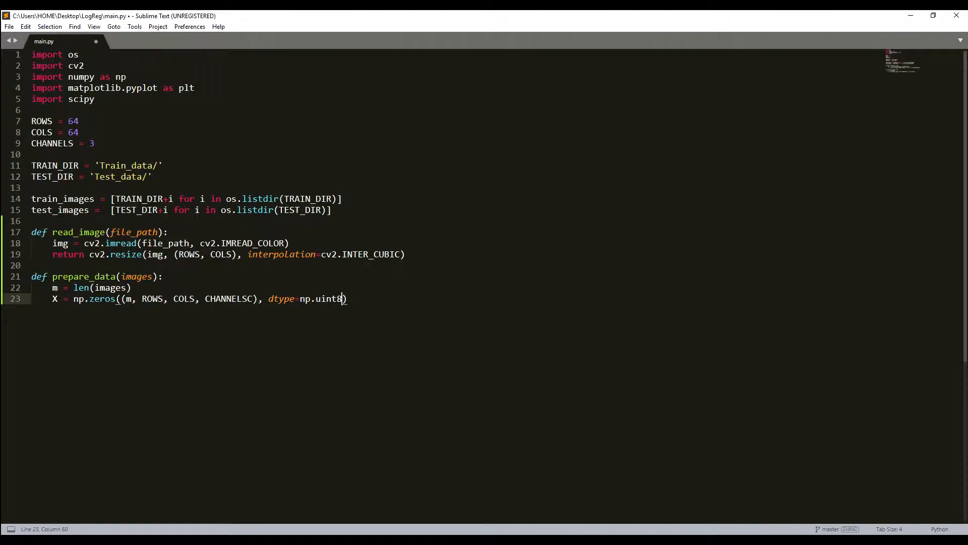
{"action": "key", "text": "Enter"}
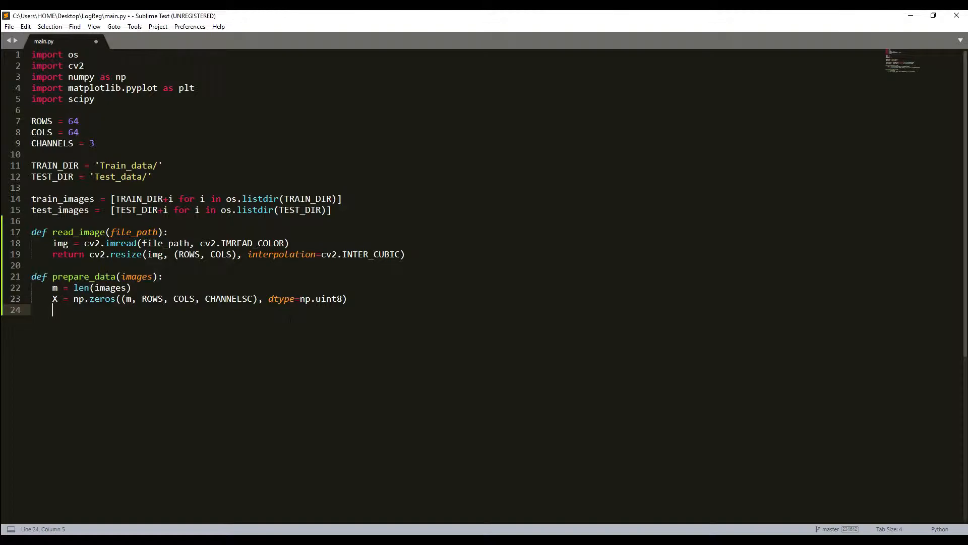
- Create the label array y = np.zeros((1, m))
{"action": "type", "text": "y"}
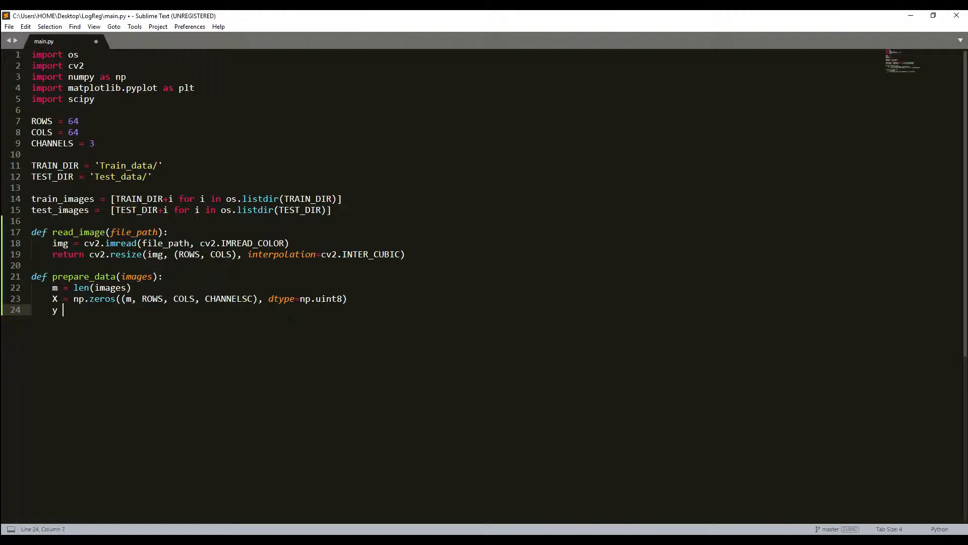
{"action": "type", "text": "= np.zeros("}
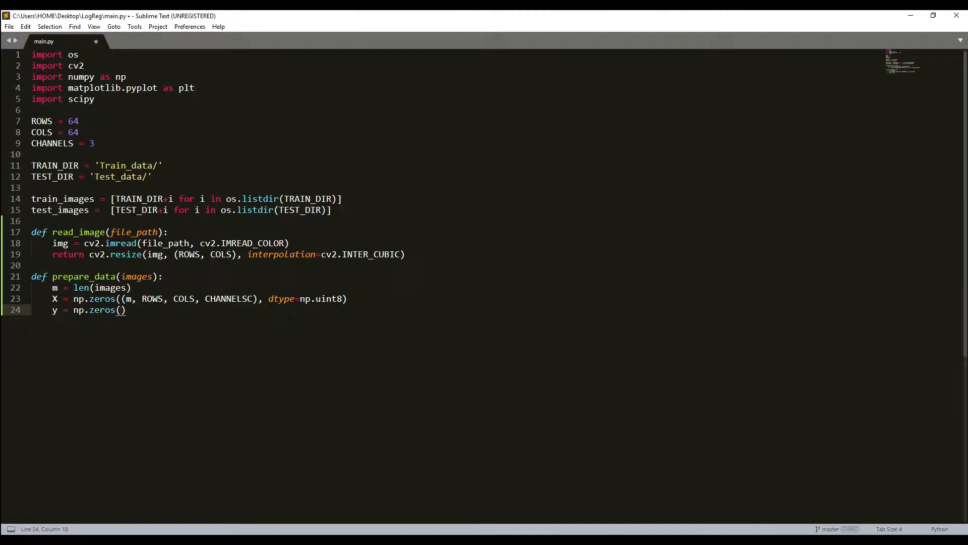
{"action": "type", "text": "("}
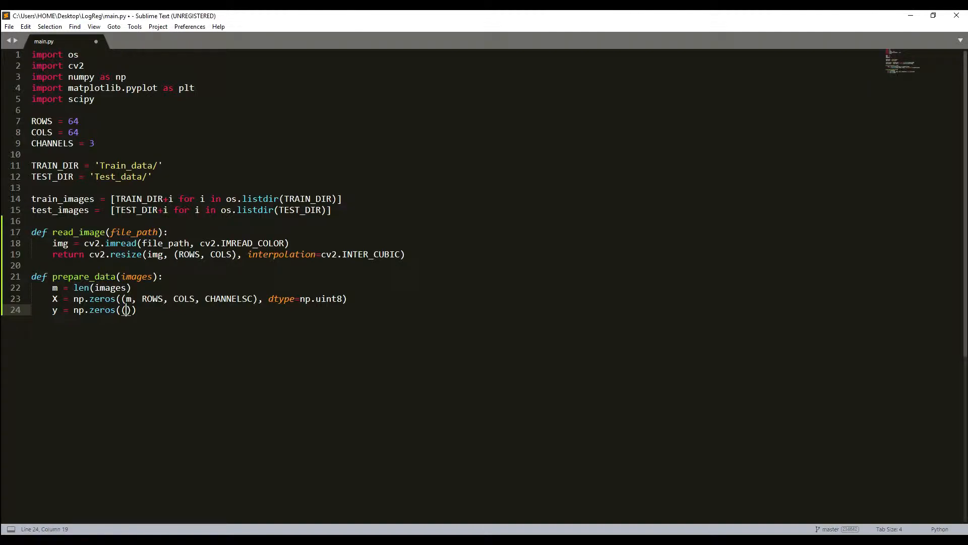
{"action": "type", "text": "1,"}
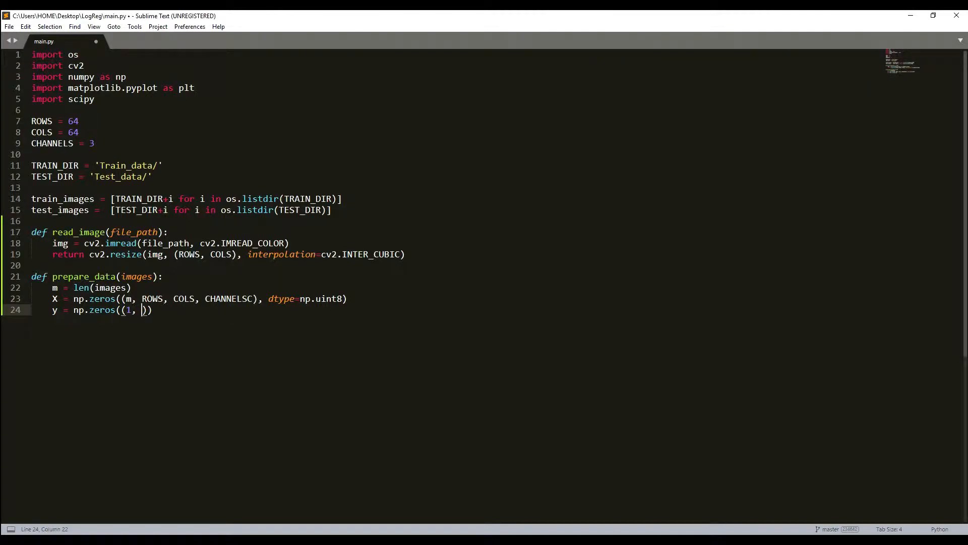
{"action": "type", "text": "m"}
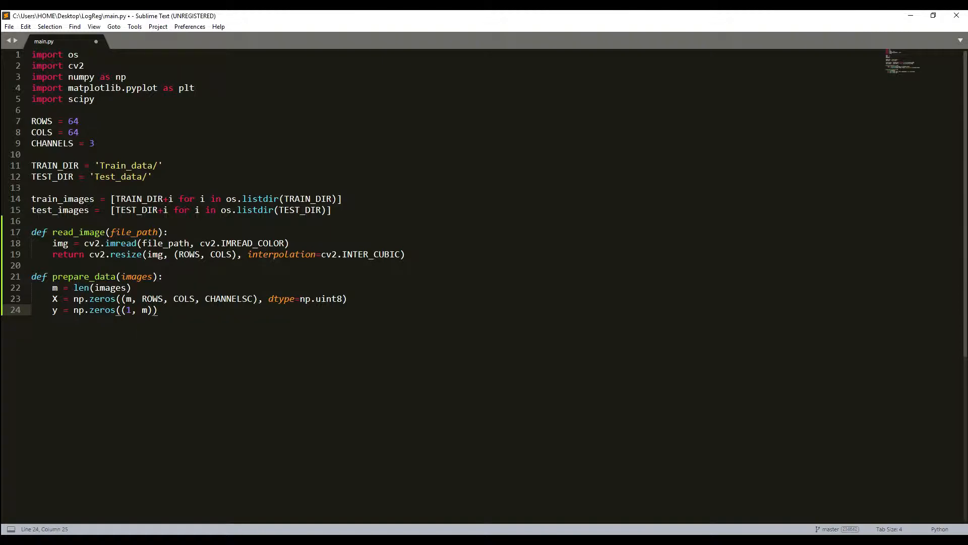
{"action": "key", "text": "Enter"}
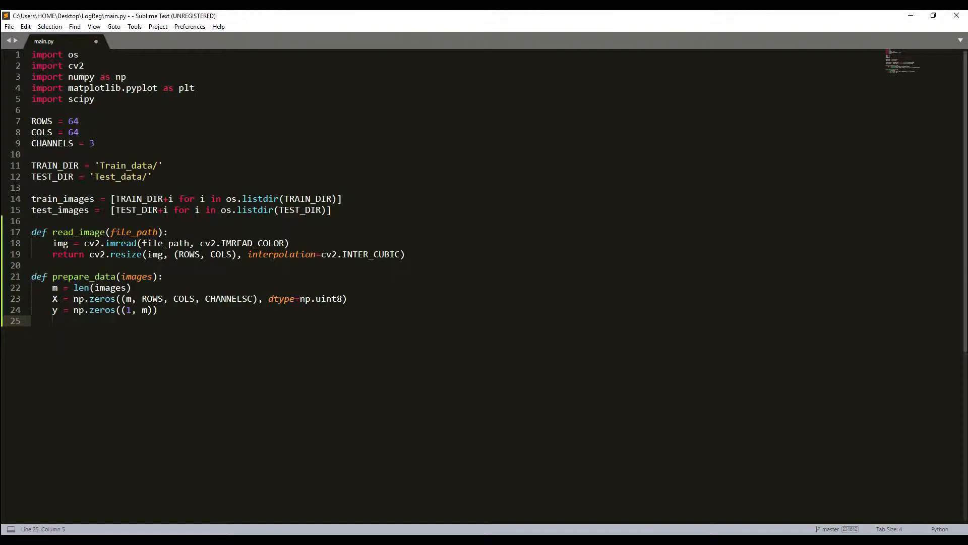
- Add the loop 'for i, image_file in enumerate(images):'
{"action": "type", "text": "for"}
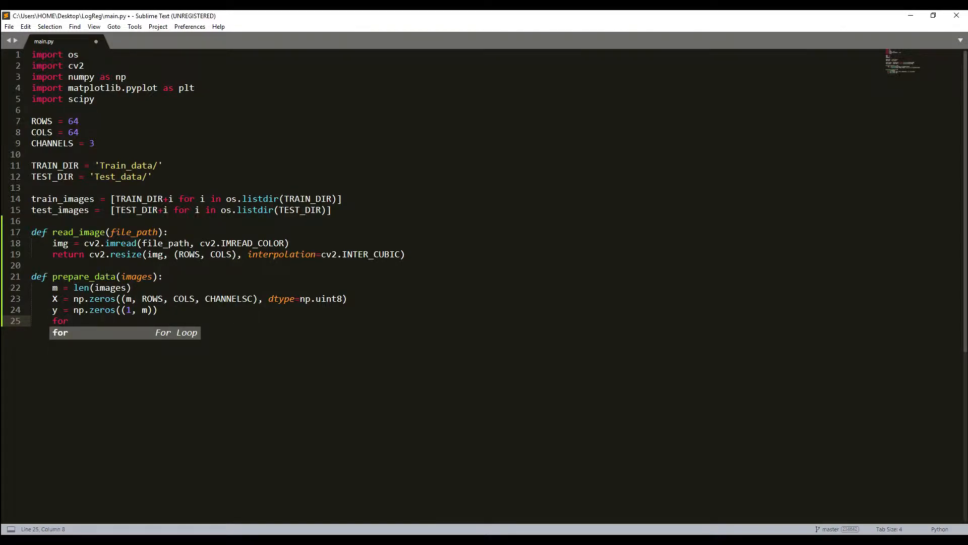
{"action": "type", "text": "i,"}
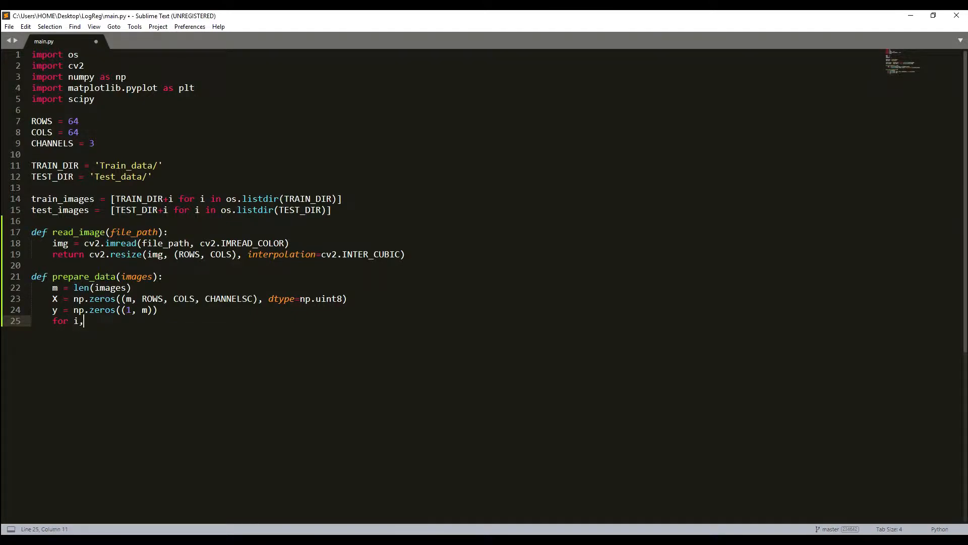
{"action": "type", "text": "im"}
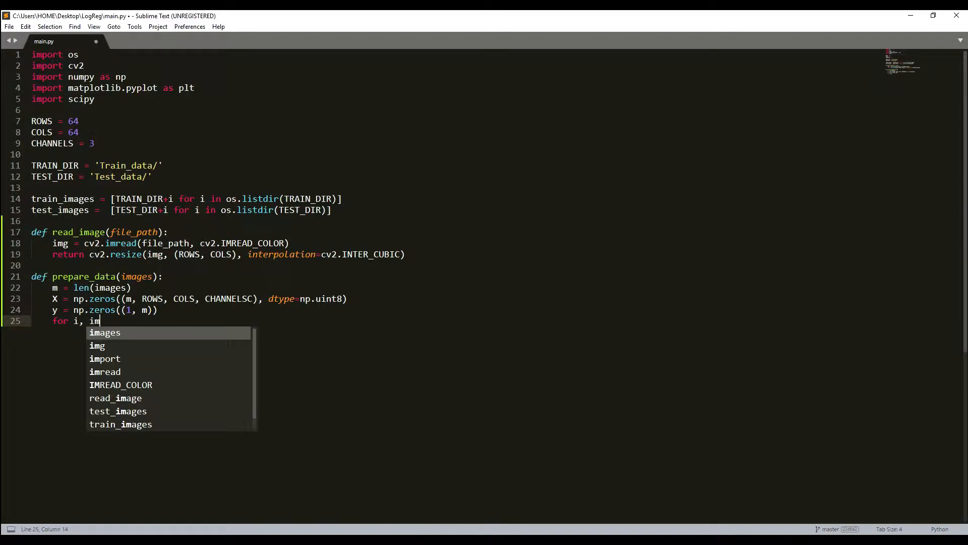
{"action": "type", "text": "age_fil"}
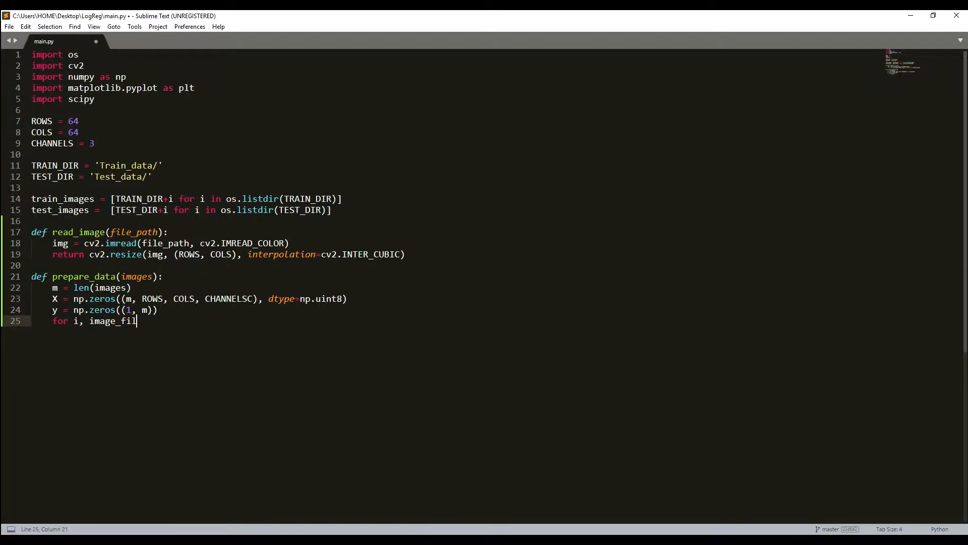
{"action": "type", "text": "e"}
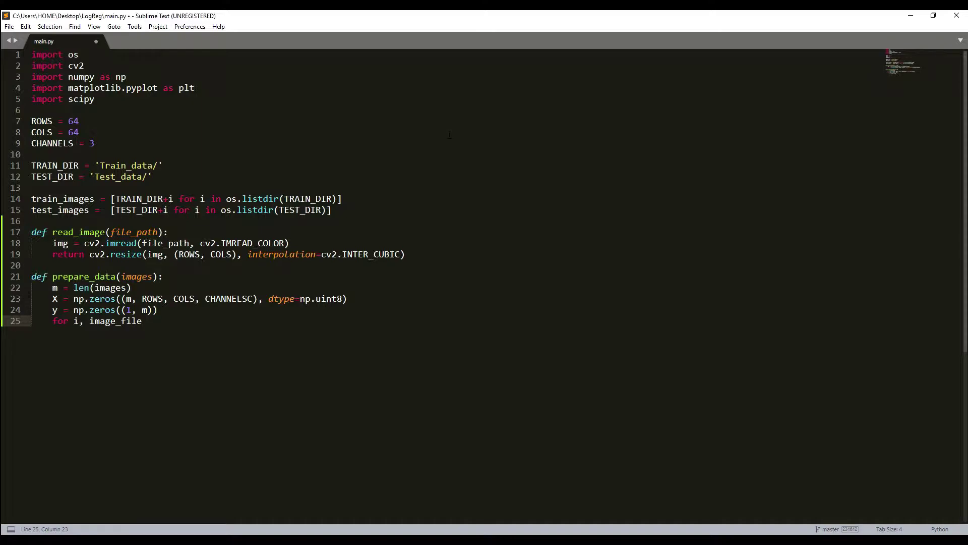
{"action": "type", "text": "in enu"}
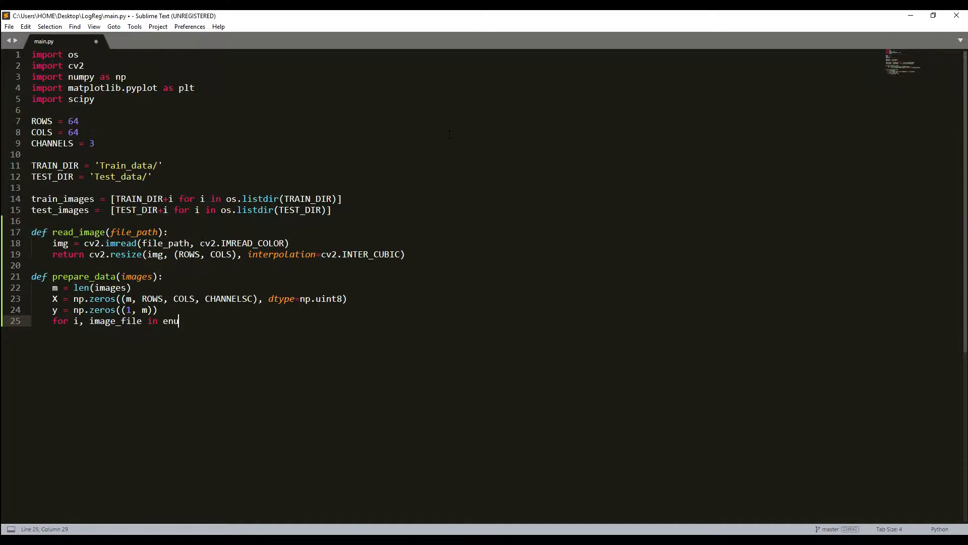
{"action": "type", "text": "merate("}
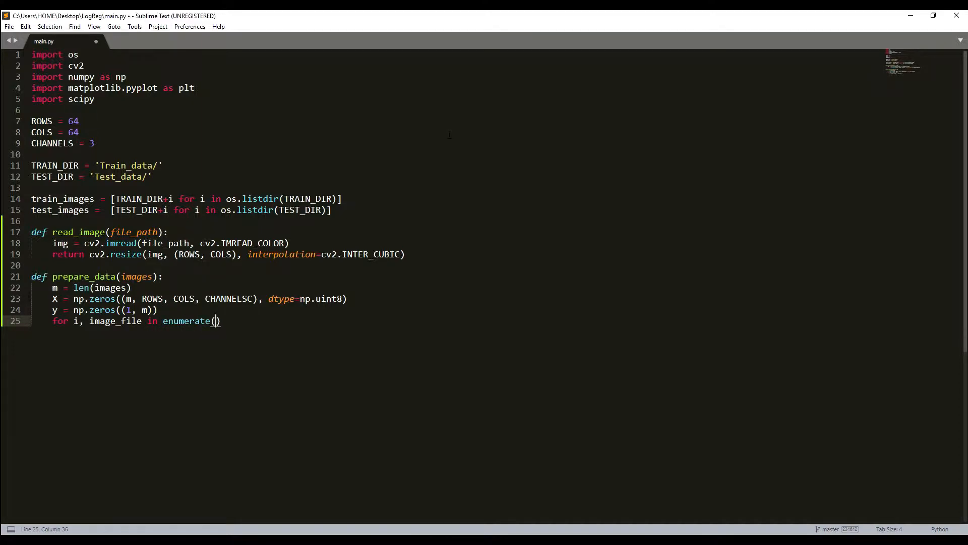
{"action": "type", "text": "images"}
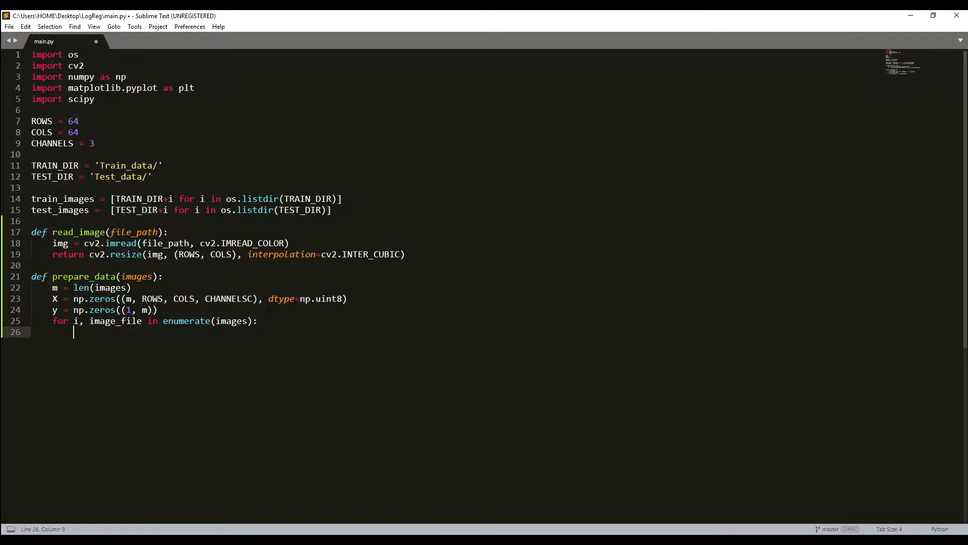
- Fill X[i,:] with read_image(image_file) inside the loop
{"action": "type", "text": "X"}
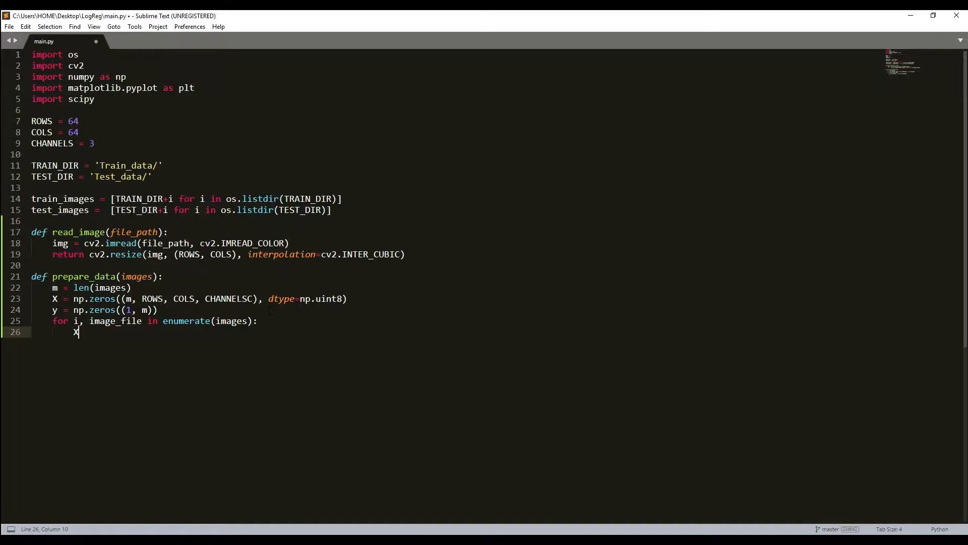
{"action": "type", "text": "["}
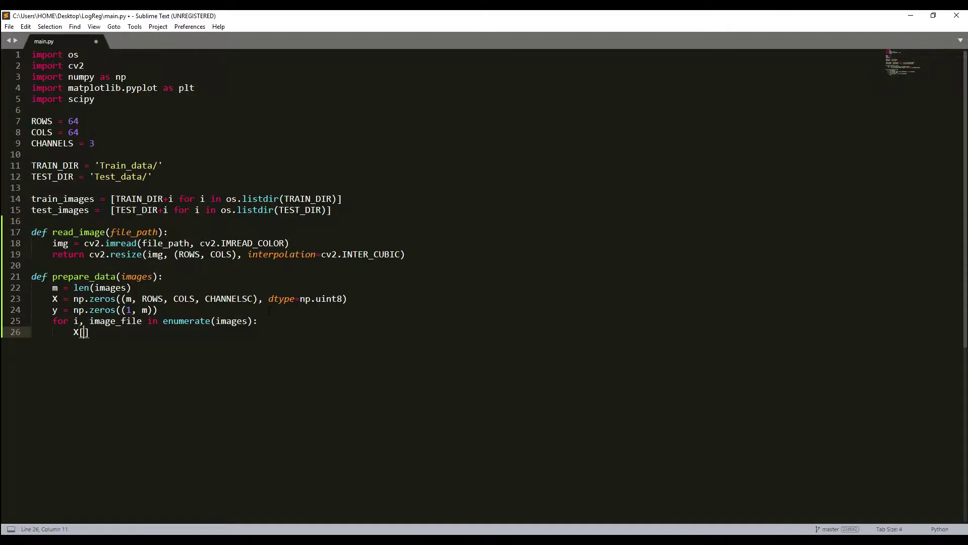
{"action": "type", "text": "i,"}
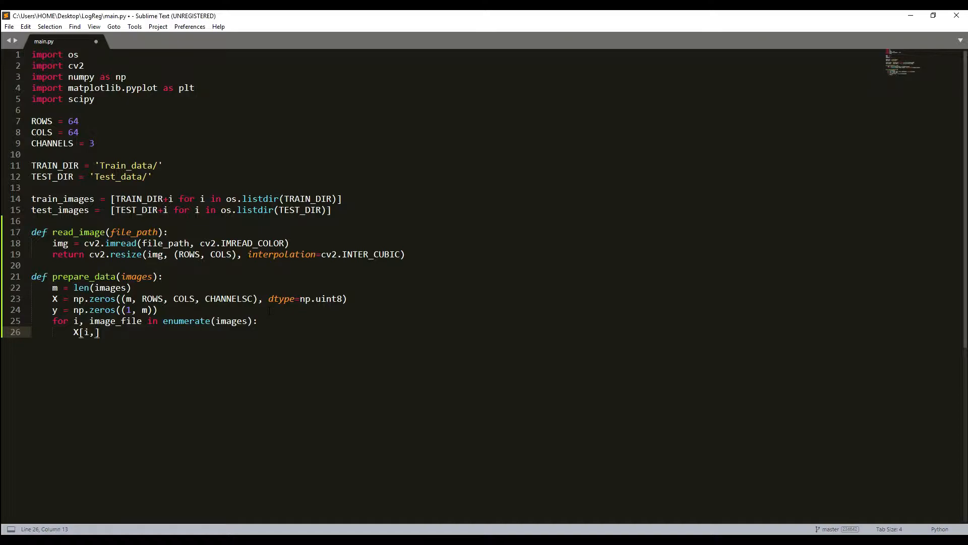
{"action": "type", "text": ":"}
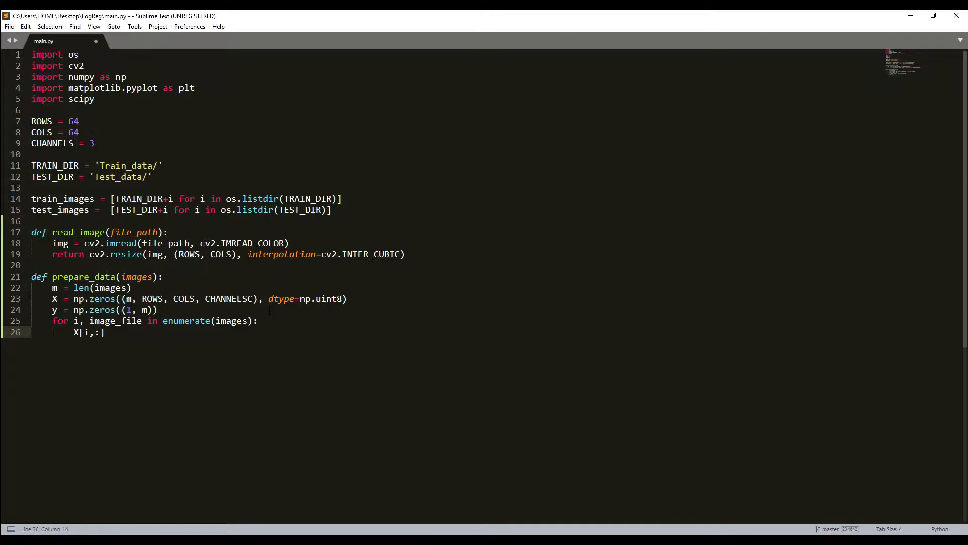
{"action": "type", "text": "= read_image"}
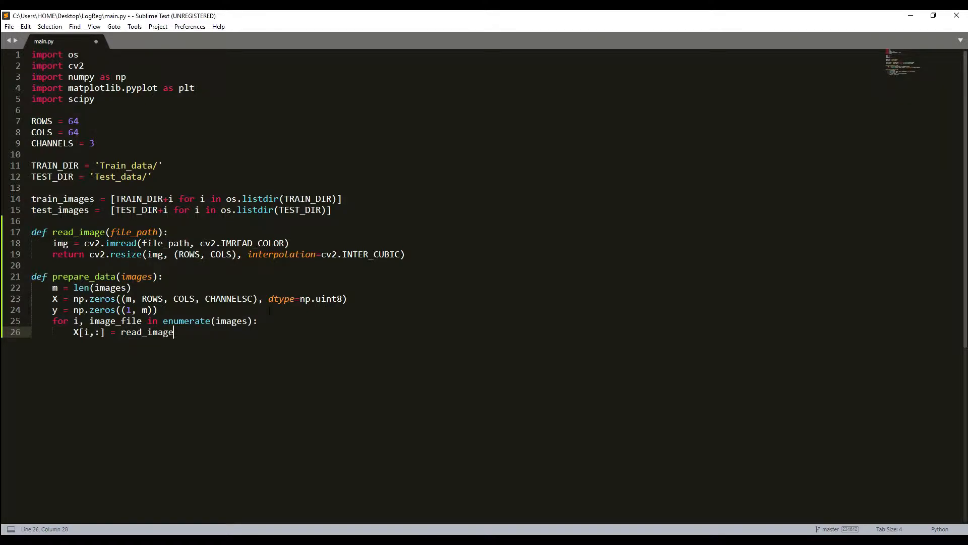
{"action": "type", "text": "("}
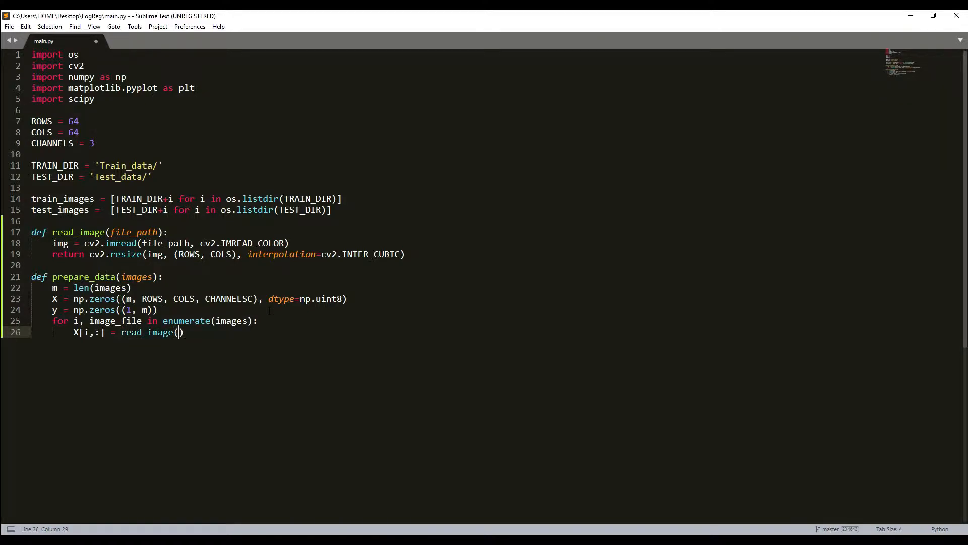
{"action": "type", "text": "im"}
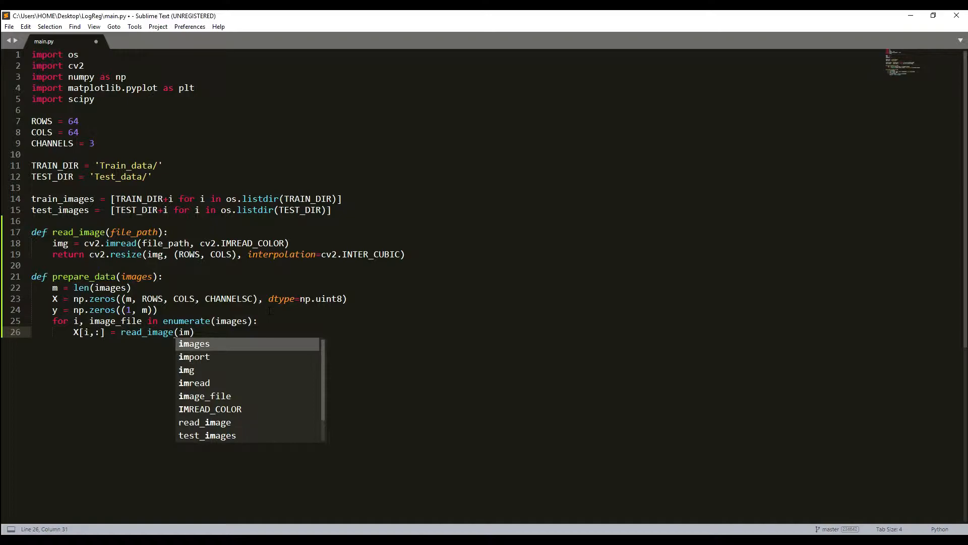
{"action": "key", "text": "Tab"}
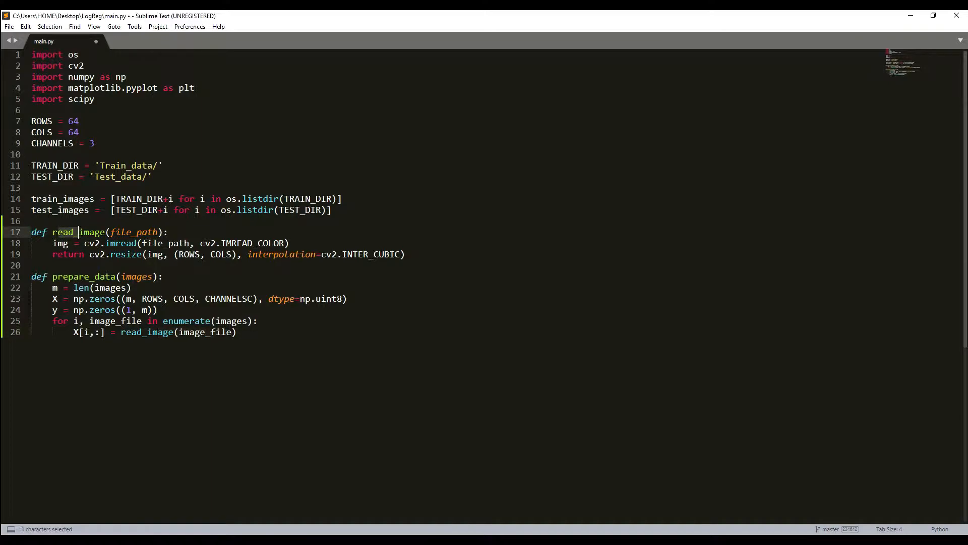
{"action": "left_click", "coordinate": [135, 232]}
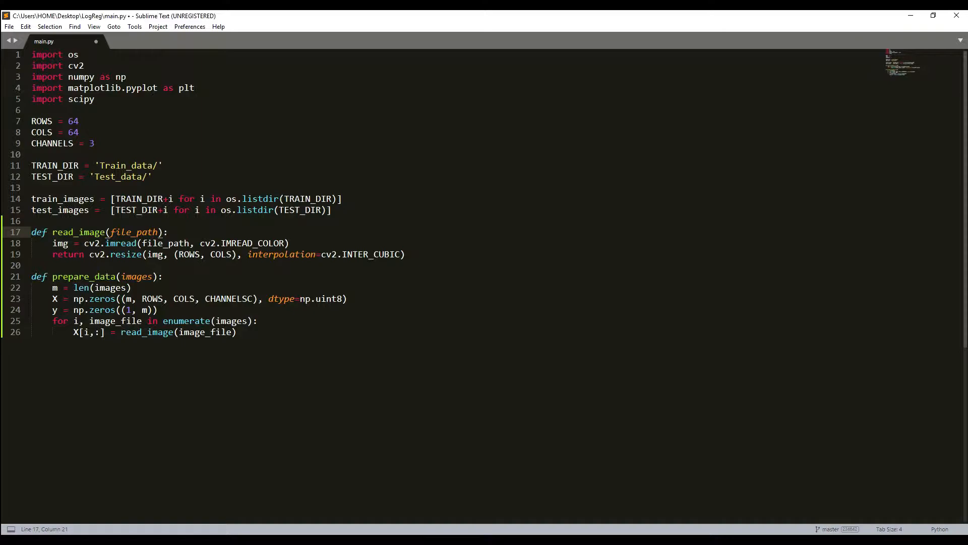
{"action": "double_click", "coordinate": [60, 210]}
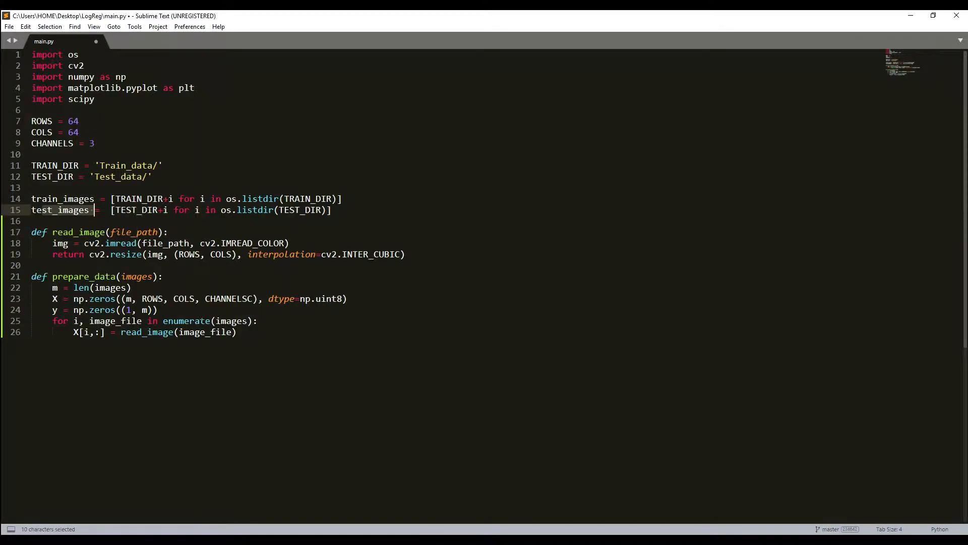
{"action": "left_click", "coordinate": [228, 332]}
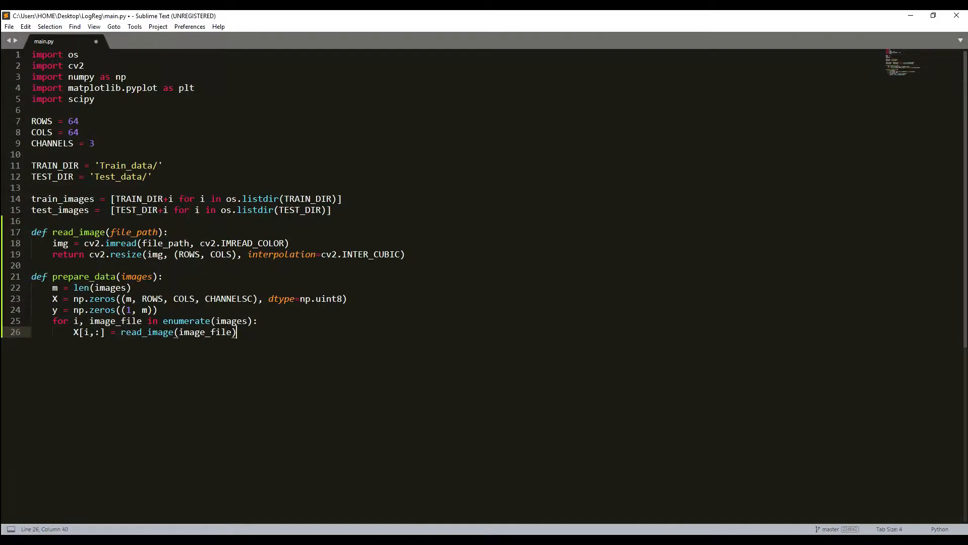
{"action": "key", "text": "Enter"}
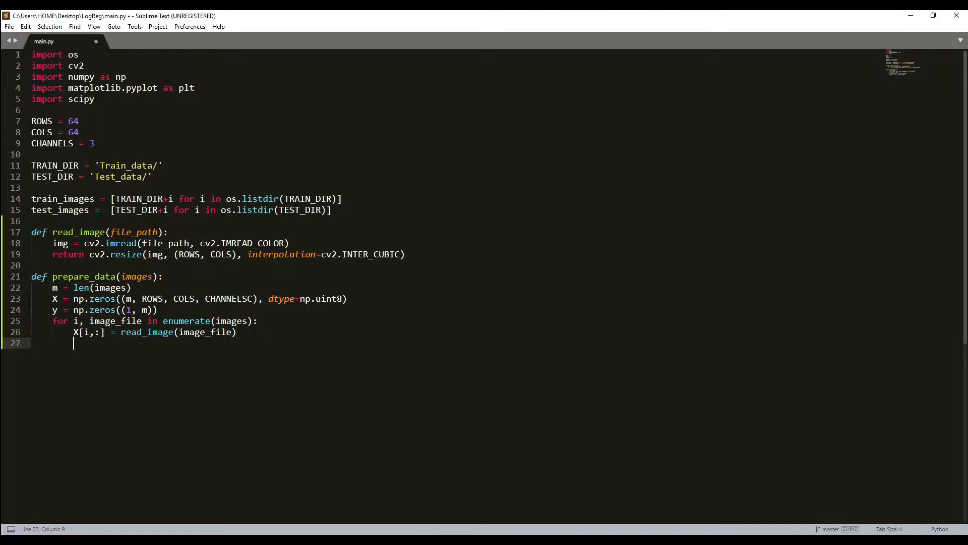
- Label y[0, i] as 1 when 'dog' is in image_file, otherwise 0
{"action": "type", "text": "i"}
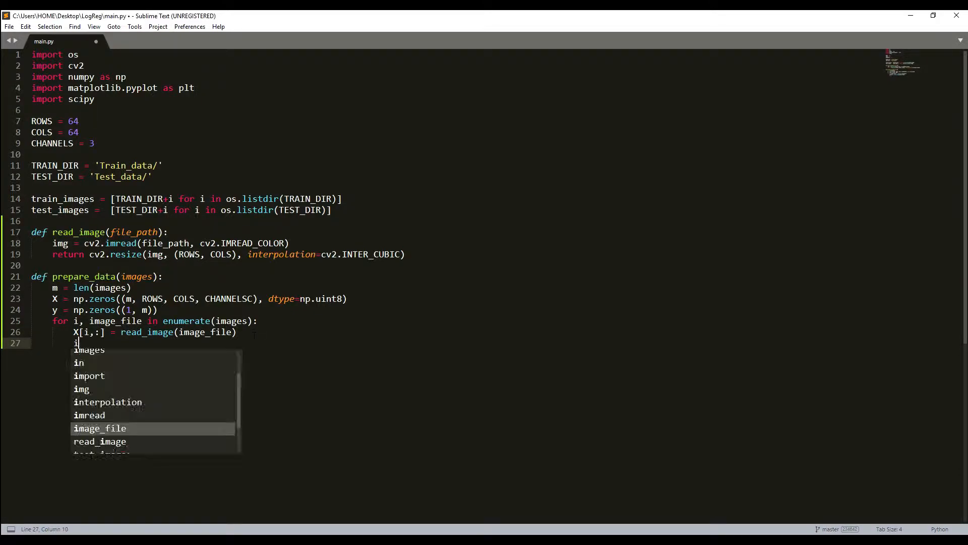
{"action": "type", "text": "if"}
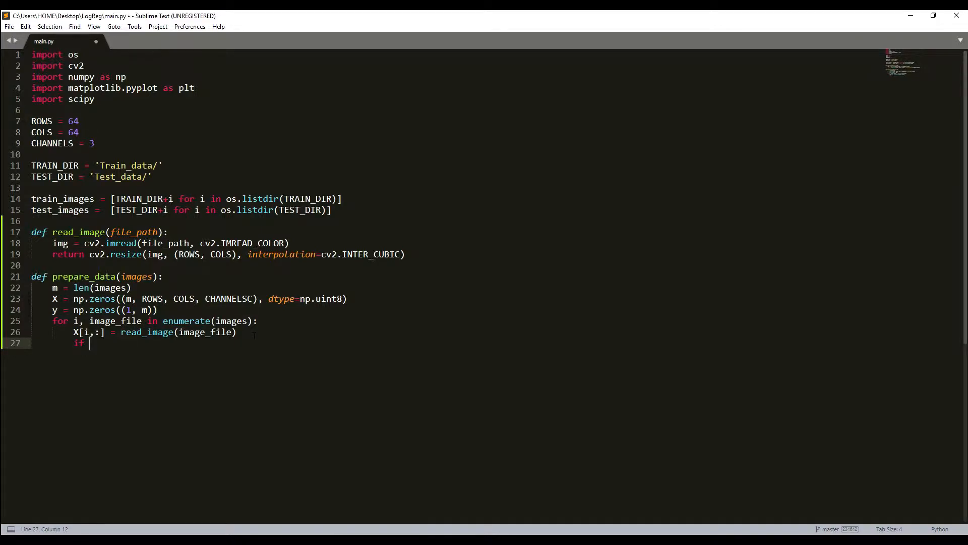
{"action": "type", "text": "''"}
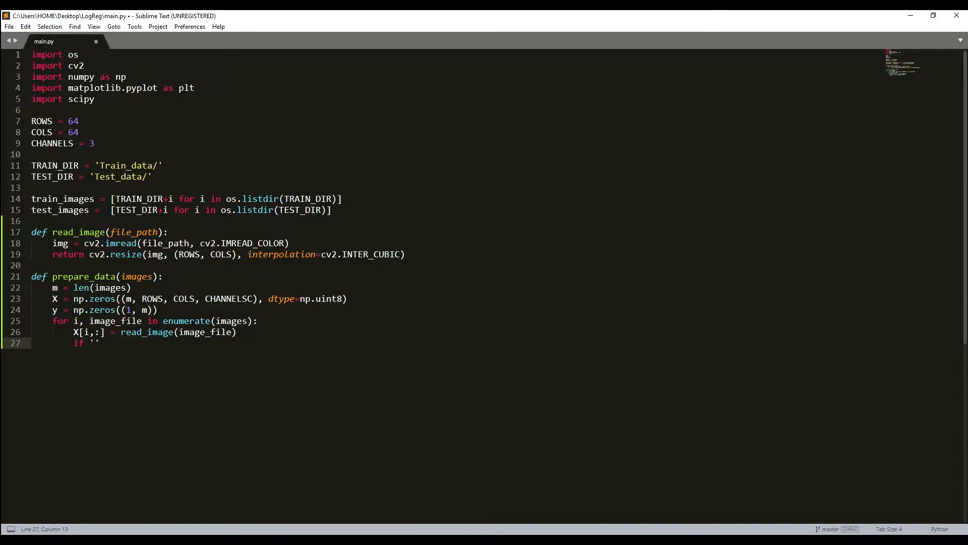
{"action": "type", "text": "dog"}
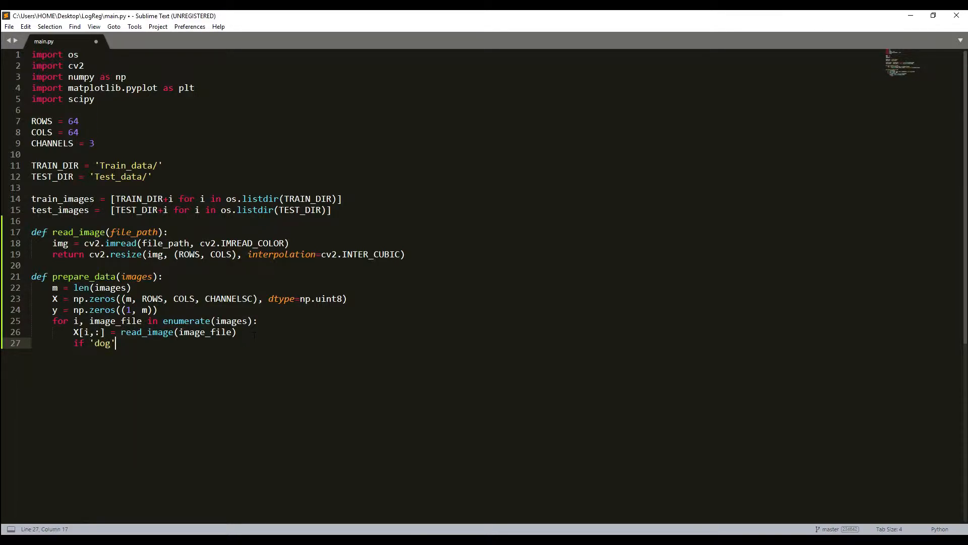
{"action": "type", "text": "in image"}
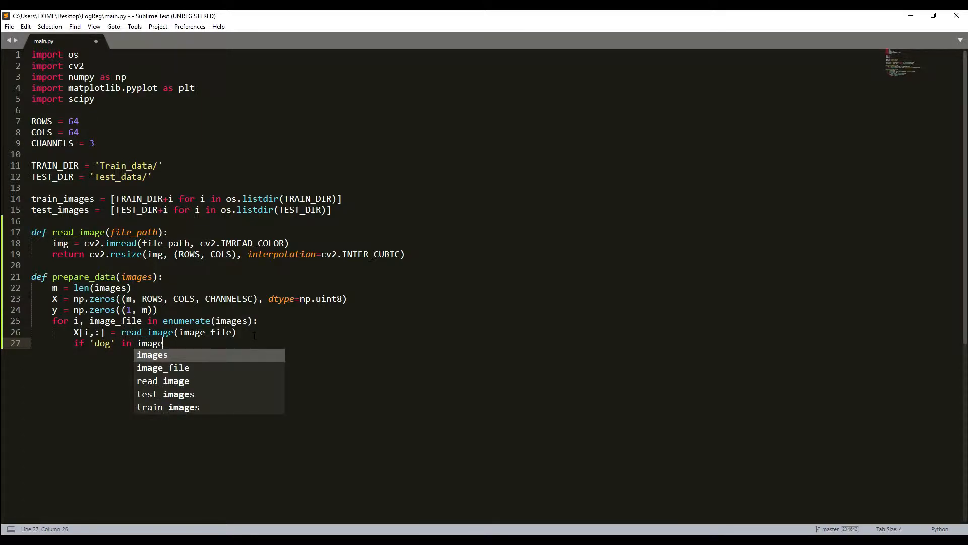
{"action": "key", "text": "Down"}
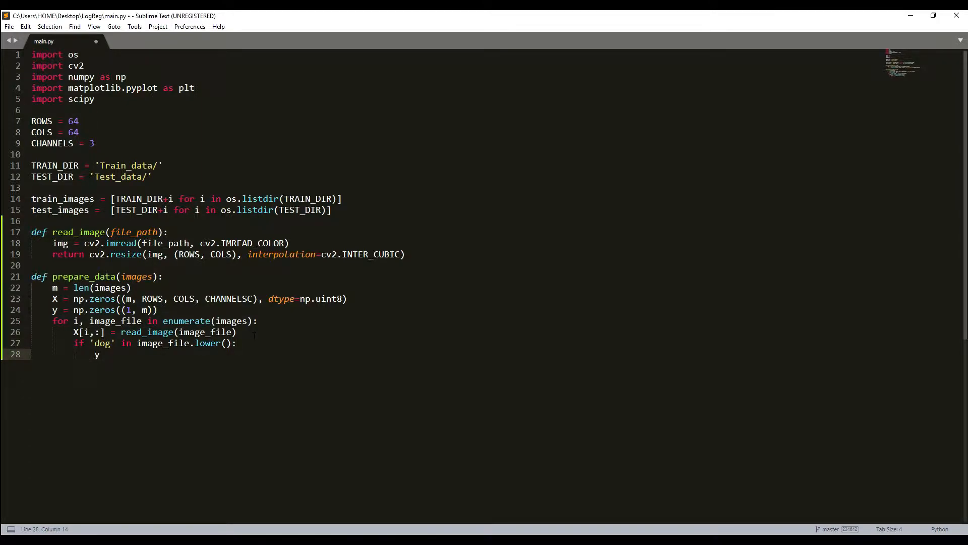
{"action": "type", "text": "[0,]"}
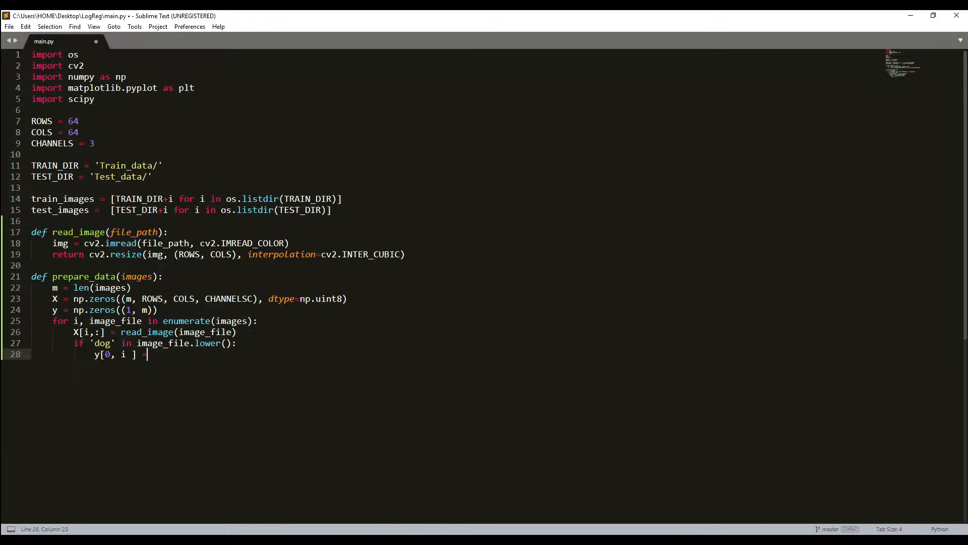
{"action": "type", "text": "1"}
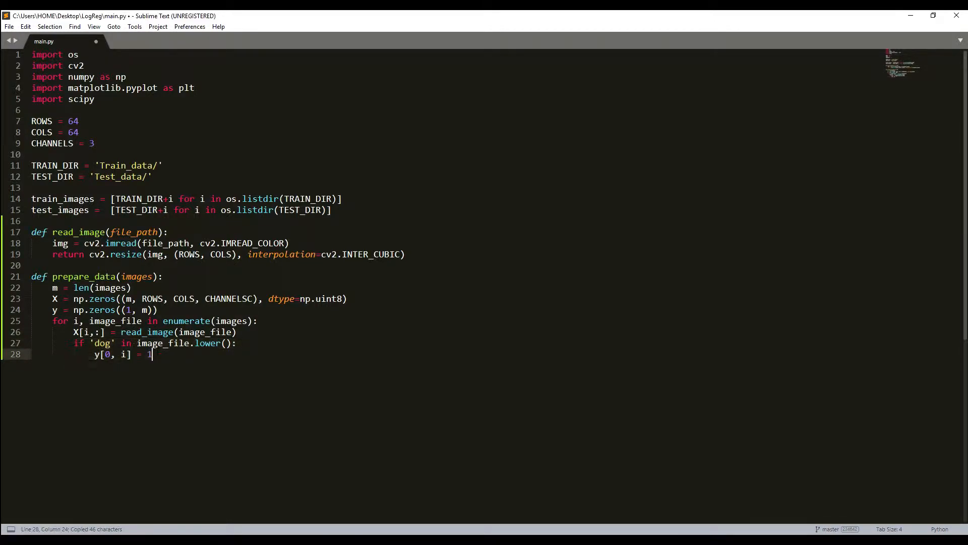
{"action": "key", "text": "ctrl+v"}
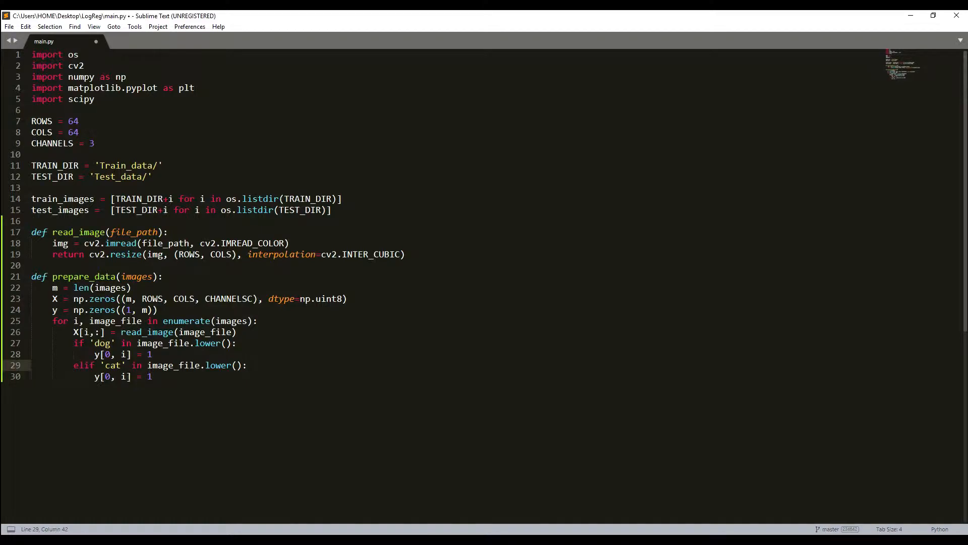
{"action": "type", "text": "0"}
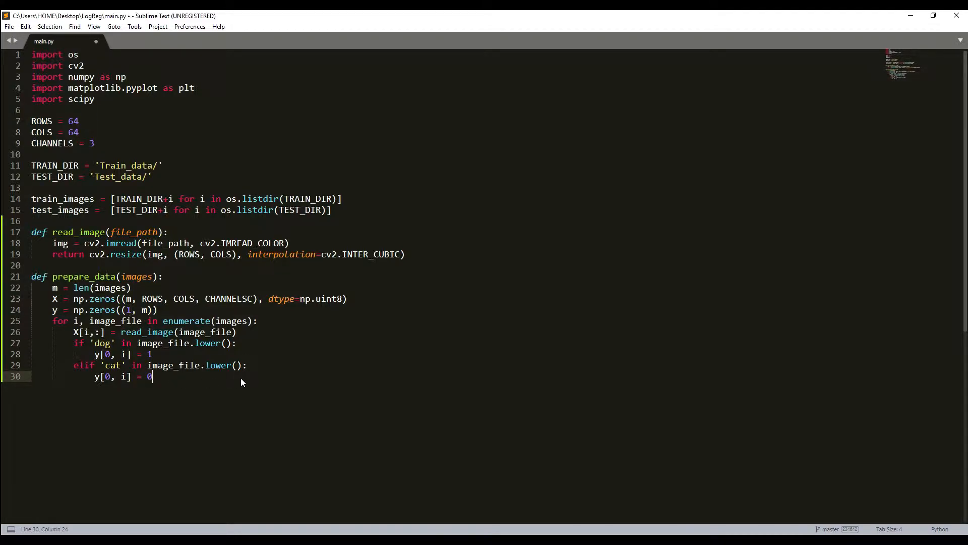
{"action": "key", "text": "Enter"}
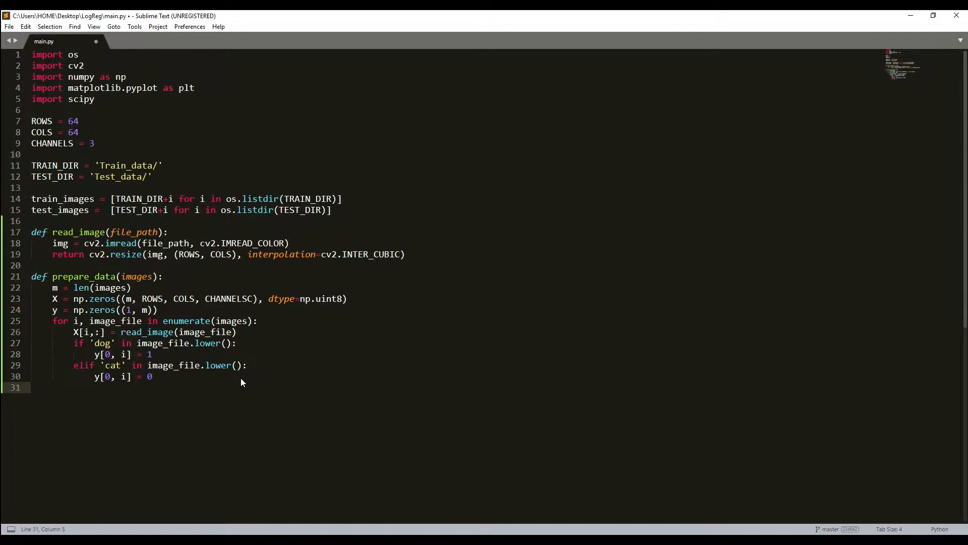
- Return X, y from prepare_data and add blank lines below
{"action": "type", "text": "return"}
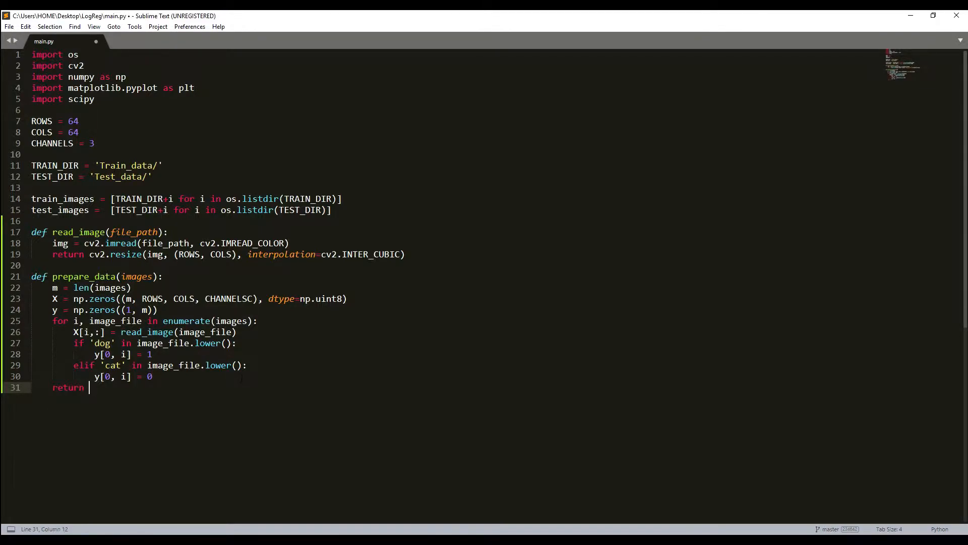
{"action": "type", "text": "X, y"}
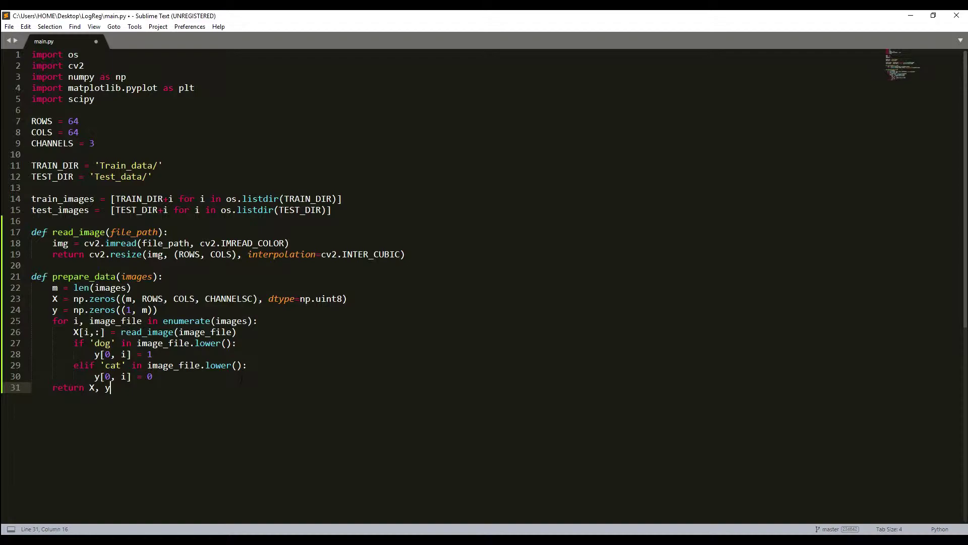
{"action": "key", "text": "Enter"}
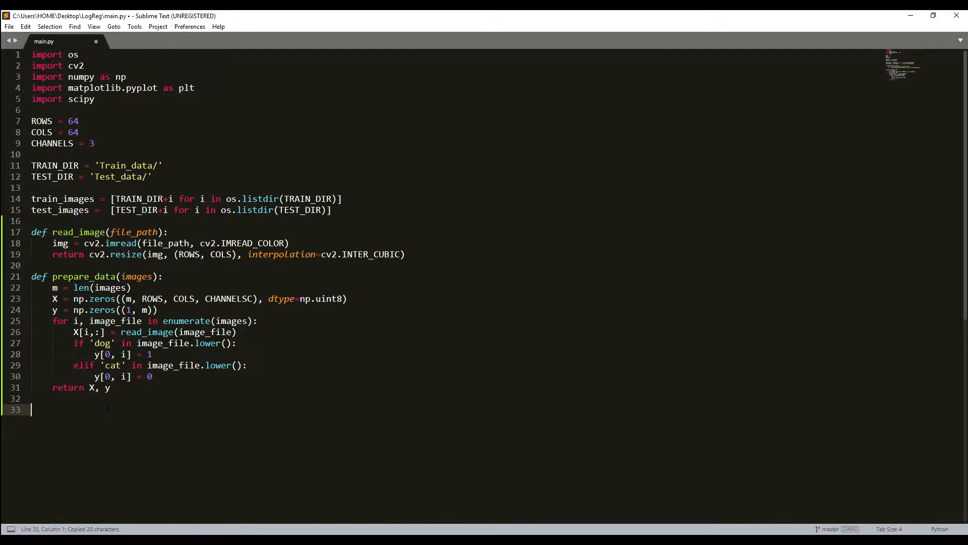
- Call prepare_data on train_images and test_images, assigning train_set_x/y and test_set_x/y
{"action": "type", "text": "t"}
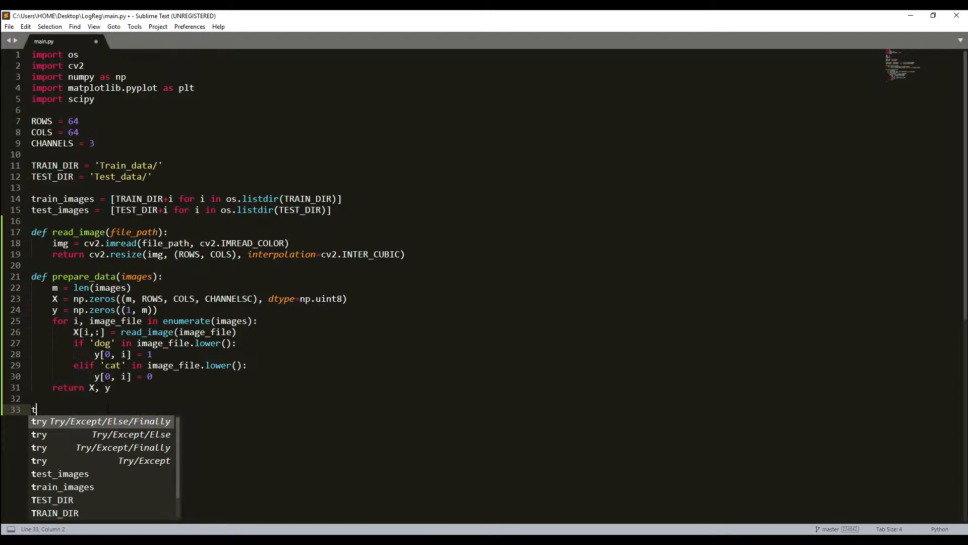
{"action": "type", "text": "rain_set_x,"}
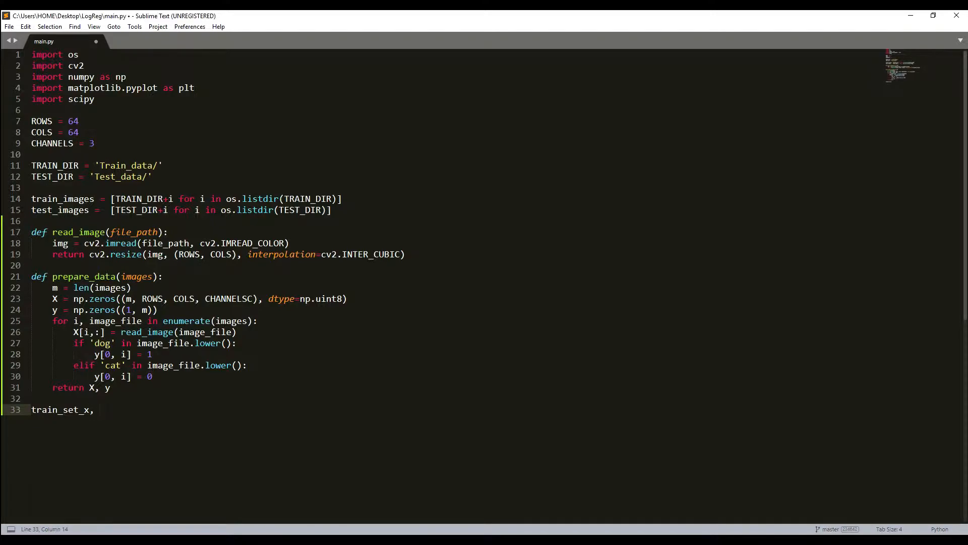
{"action": "type", "text": "train_set_x"}
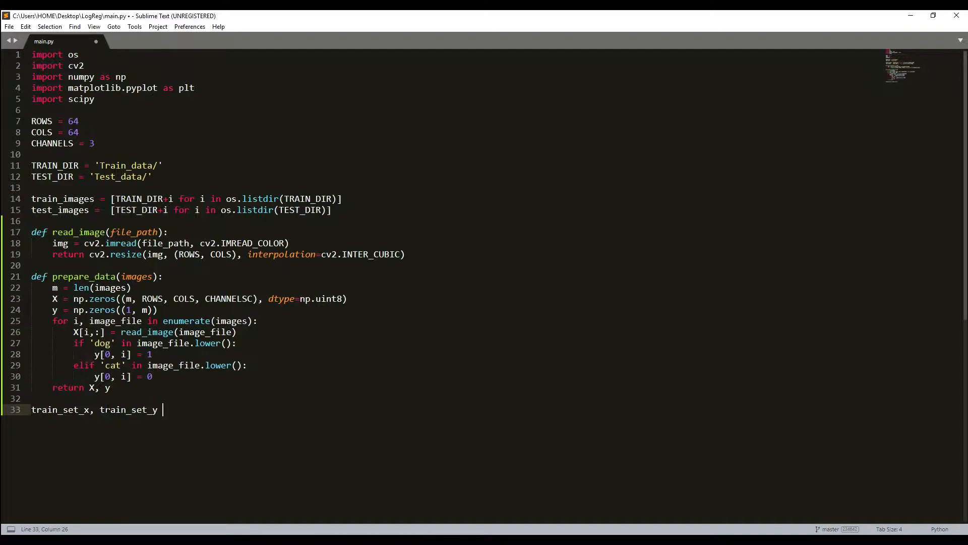
{"action": "type", "text": "= prepare_data(images)"}
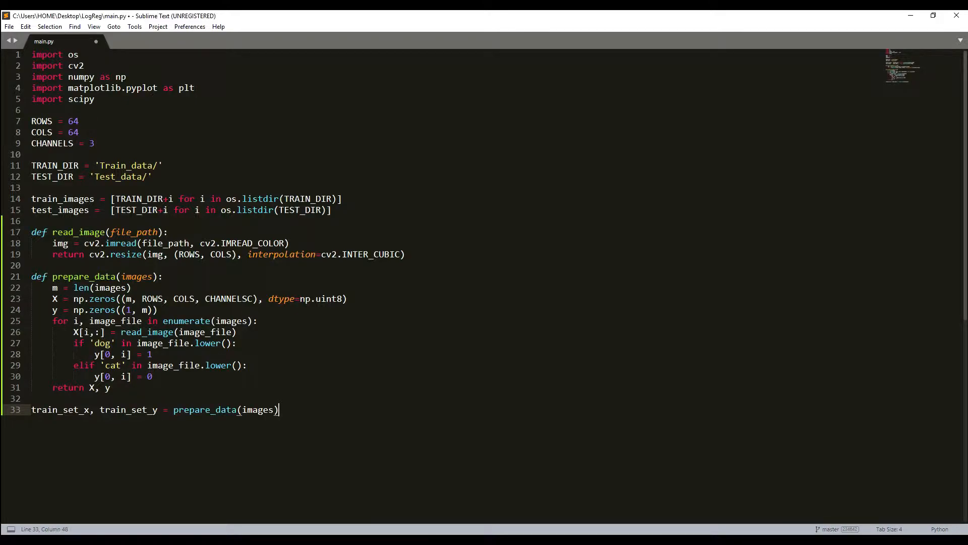
{"action": "double_click", "coordinate": [61, 199]}
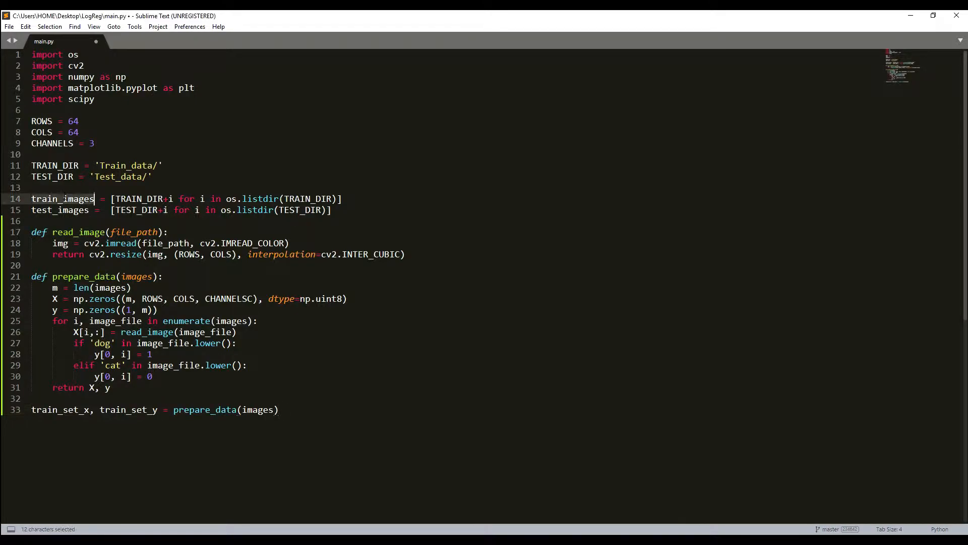
{"action": "type", "text": "train_images"}
{"action": "type", "text": "test_set_x, test_set_y = prepare_data(test_images)"}
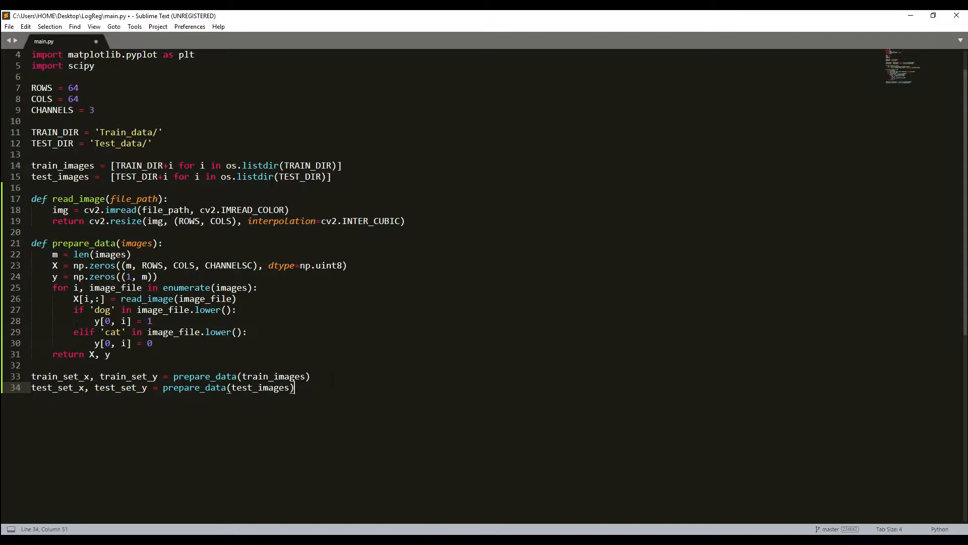
{"action": "key", "text": "Enter"}
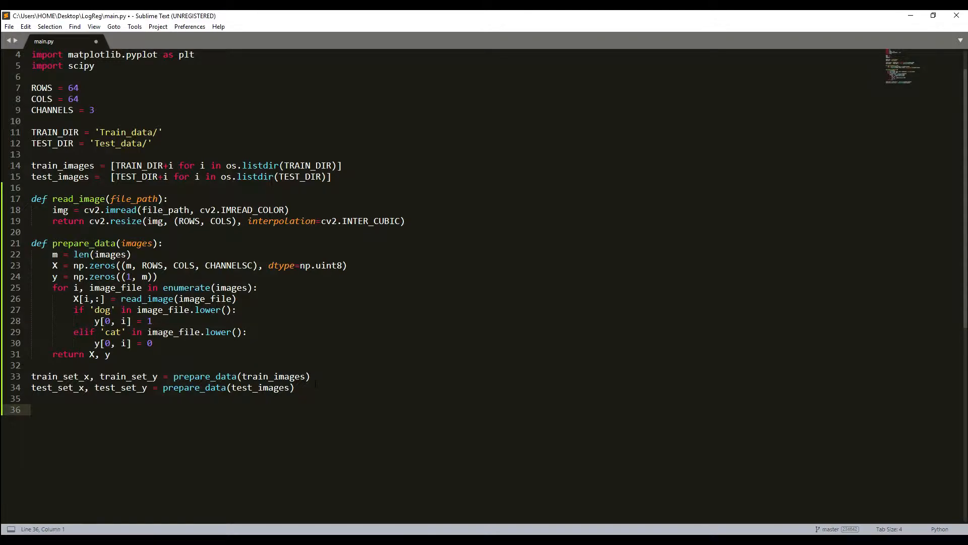
- Begin train_set_x_flatten = train_set_x.reshape(train_set_x.shape[0], ...)
{"action": "type", "text": "train_set_x"}
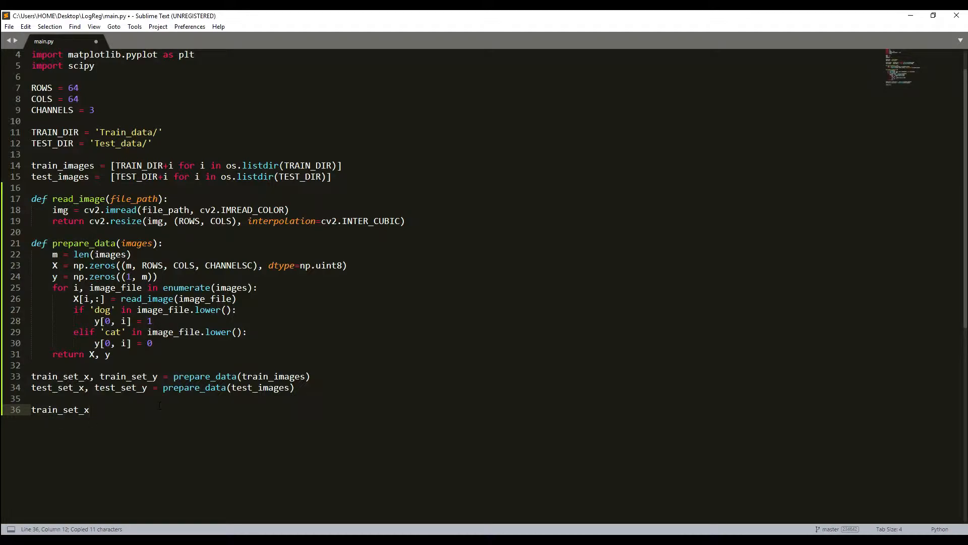
{"action": "type", "text": "_flatte"}
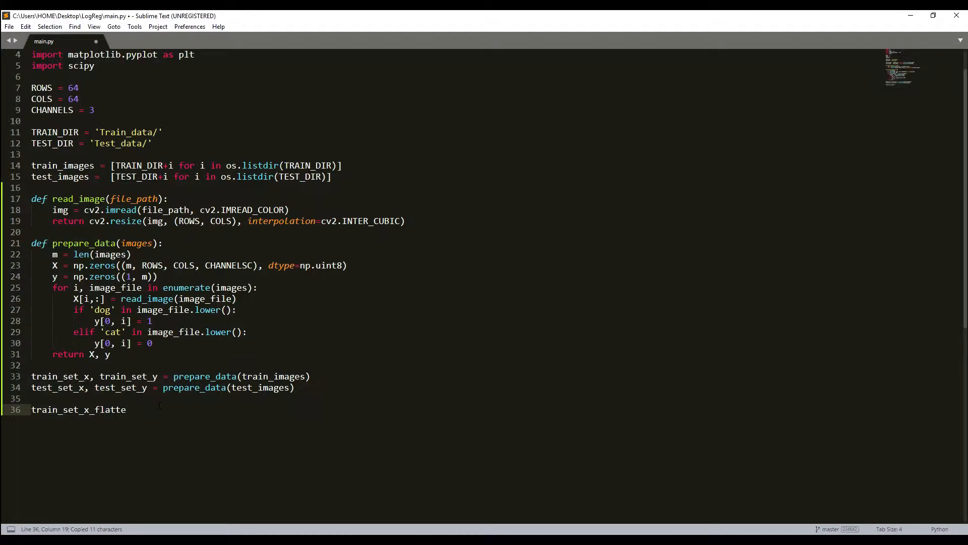
{"action": "type", "text": "n"}
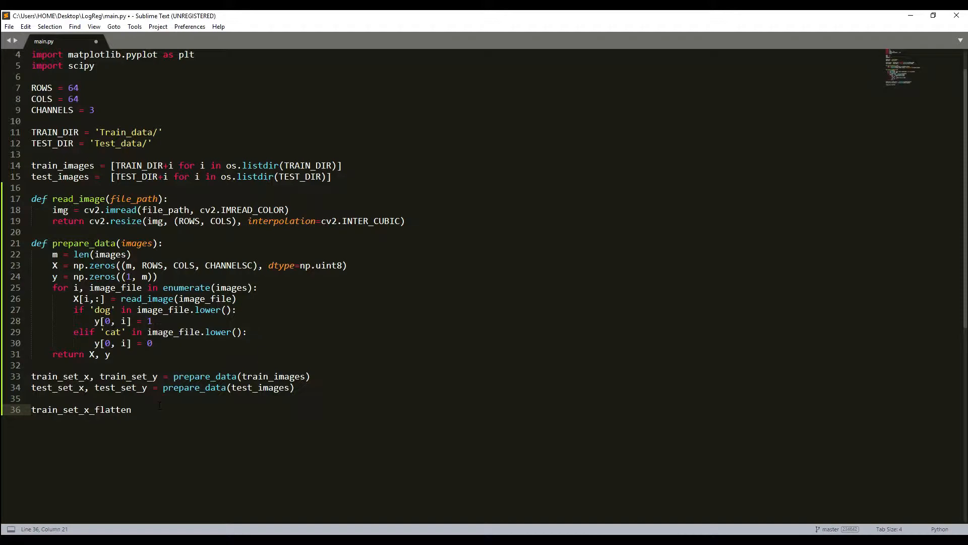
{"action": "type", "text": "= train_set_x"}
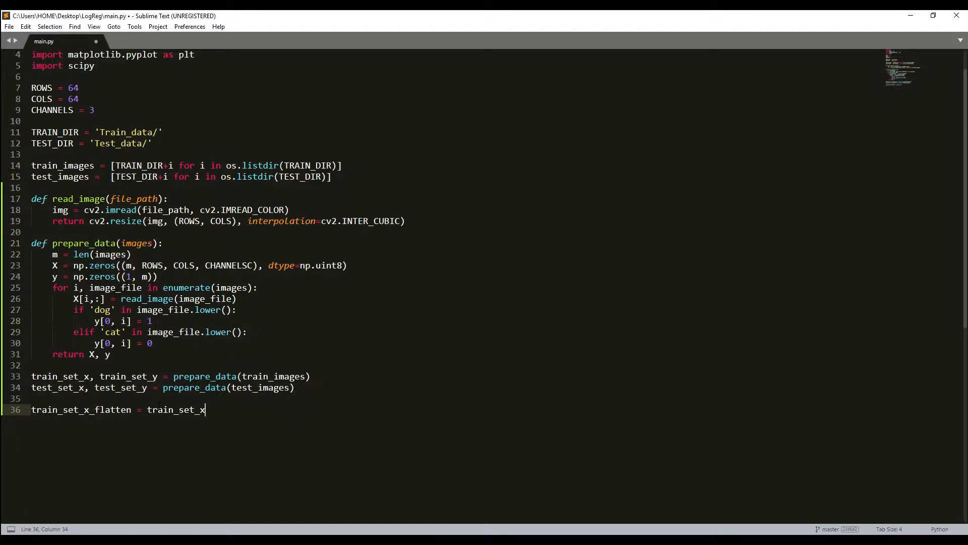
{"action": "type", "text": ".reshape"}
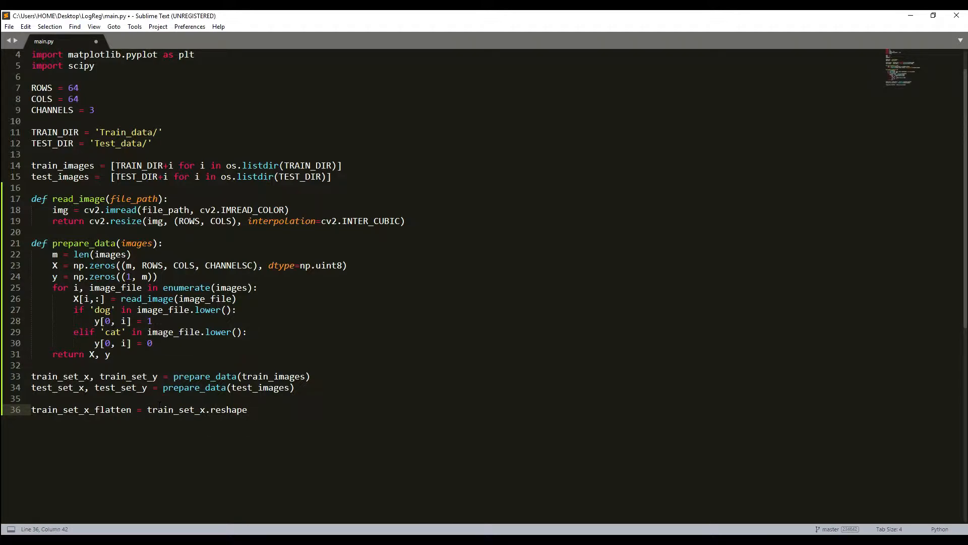
{"action": "type", "text": "()"}
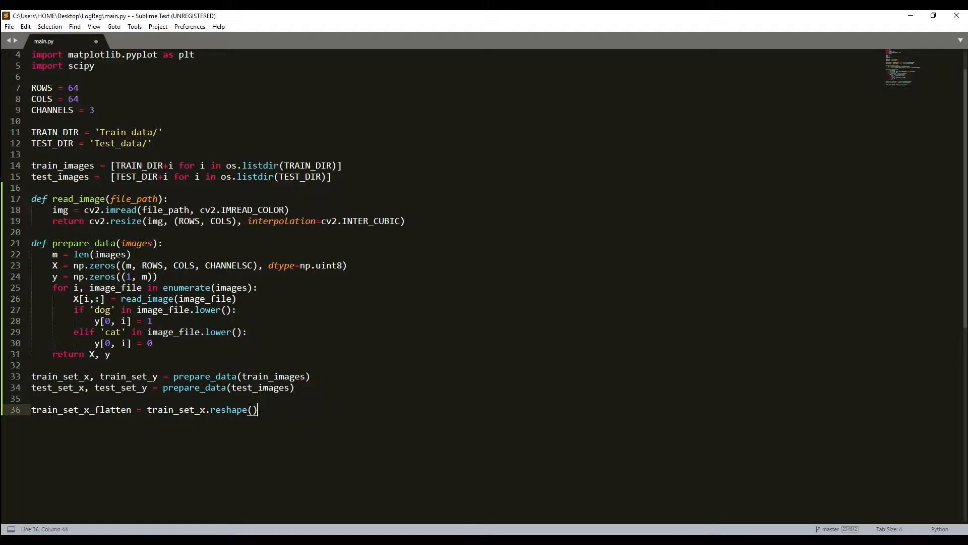
{"action": "type", "text": "train_set_x"}
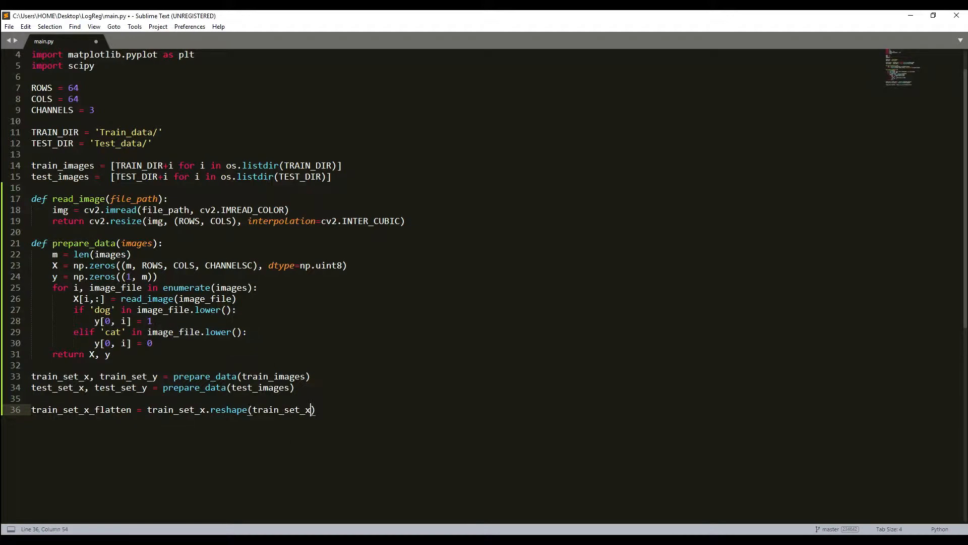
{"action": "type", "text": ".s"}
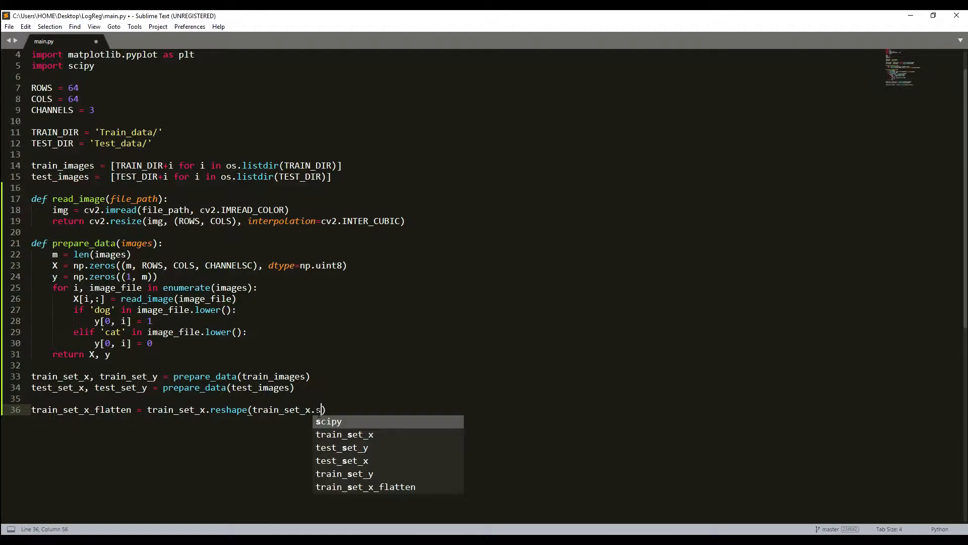
{"action": "type", "text": "hape["}
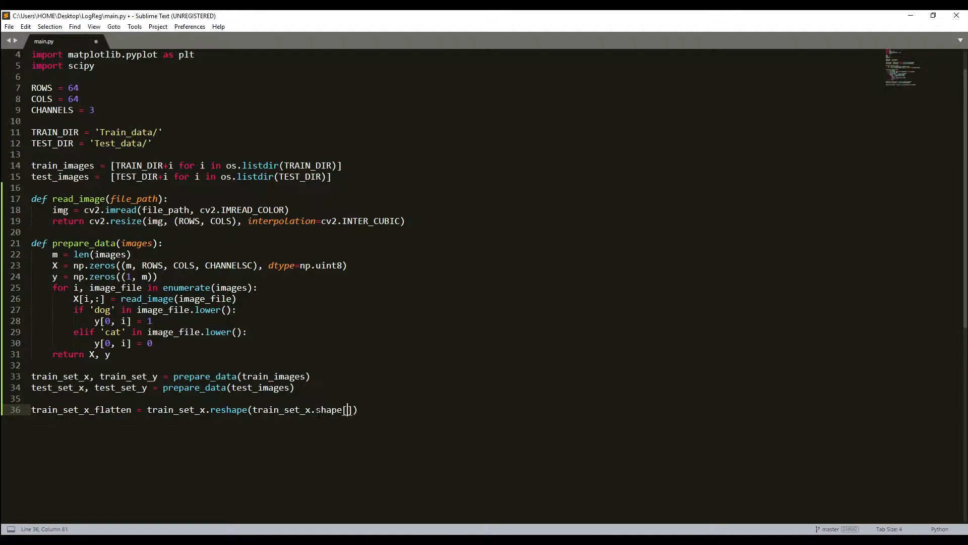
{"action": "type", "text": "0"}
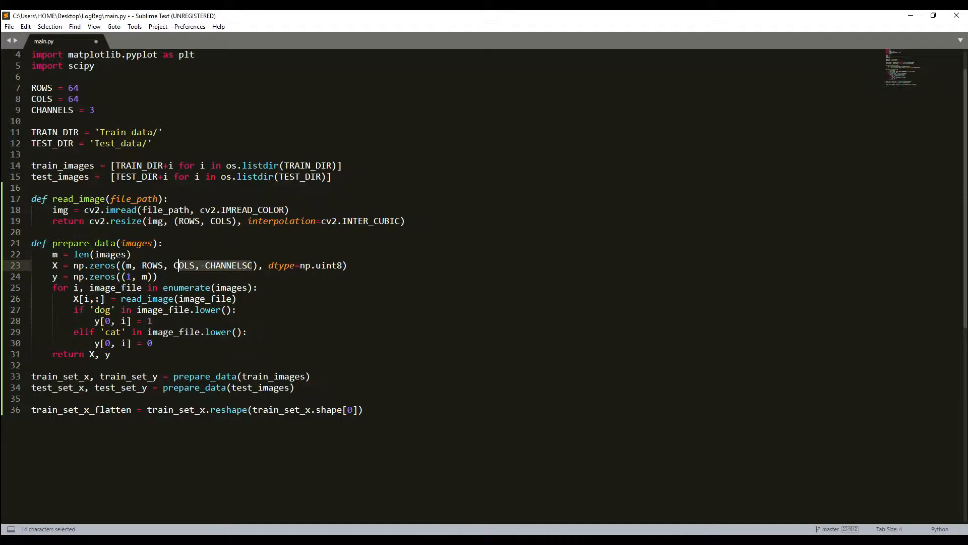
- Fix the CHANNELSC typo and finish the reshape with ROWS, COLS, CHANNELS and .T
{"action": "left_click", "coordinate": [254, 265]}
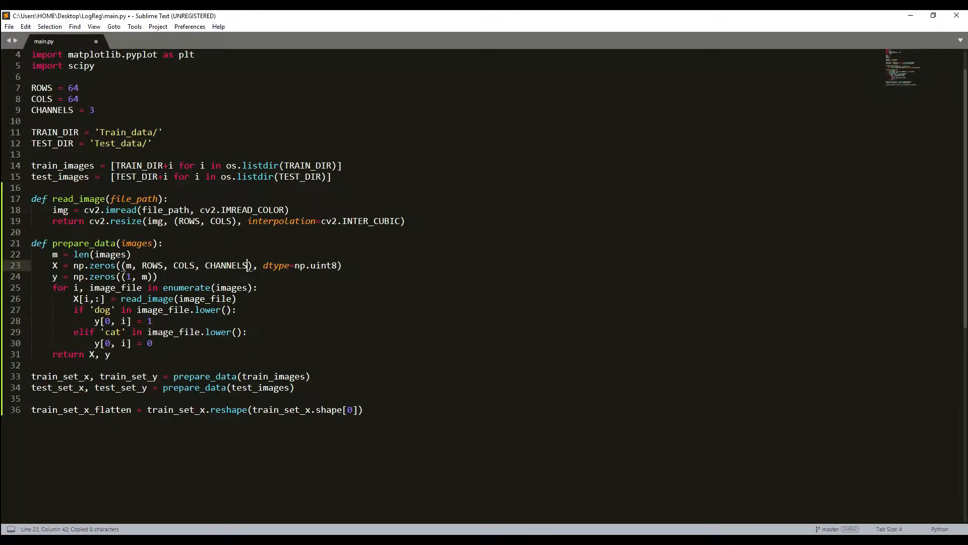
{"action": "left_click_drag", "start_coordinate": [141, 265], "coordinate": [247, 265]}
{"action": "type", "text": ", "}
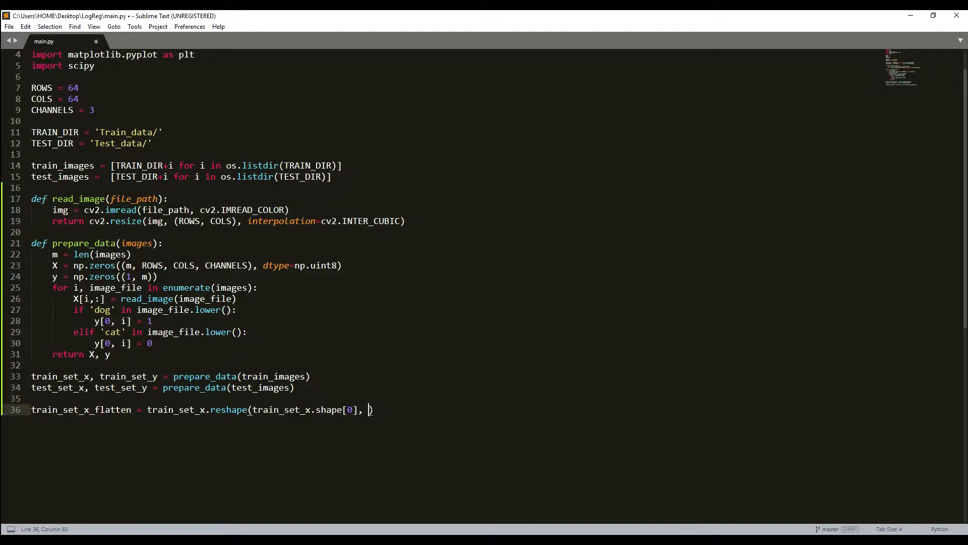
{"action": "type", "text": "ROWS, COLS, CHANNELS)"}
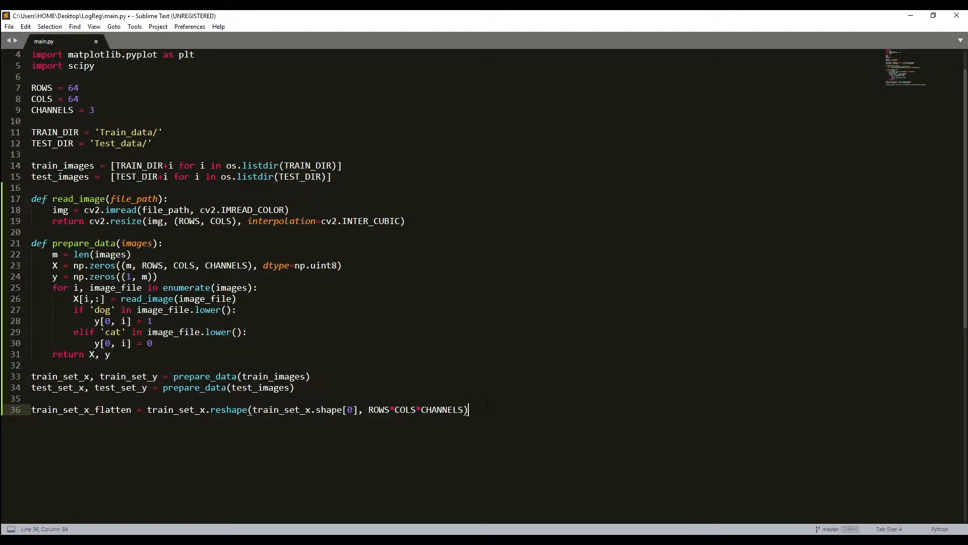
{"action": "type", "text": ".T"}
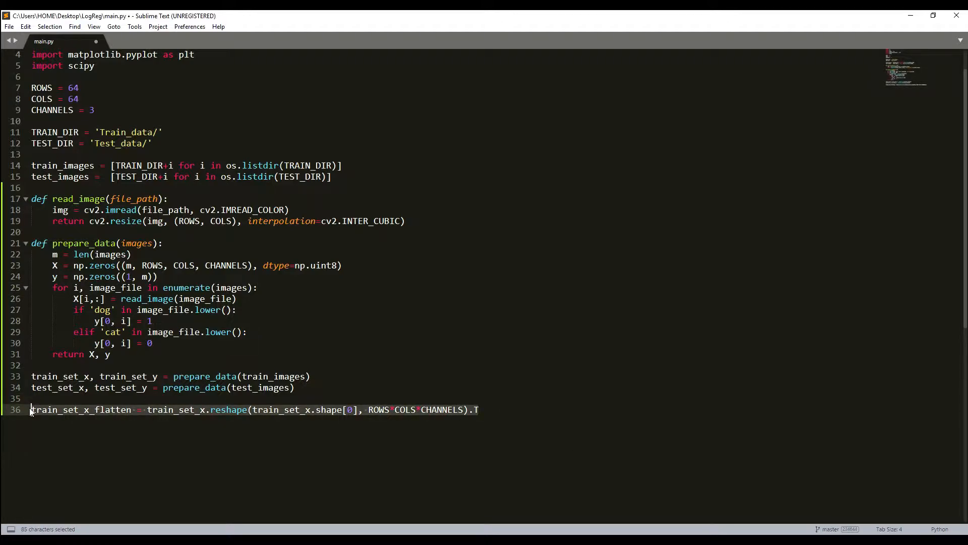
- Copy the flatten line into test_set_x_flatten, reshaping with -1, then add blank lines
{"action": "key", "text": "ctrl+c"}
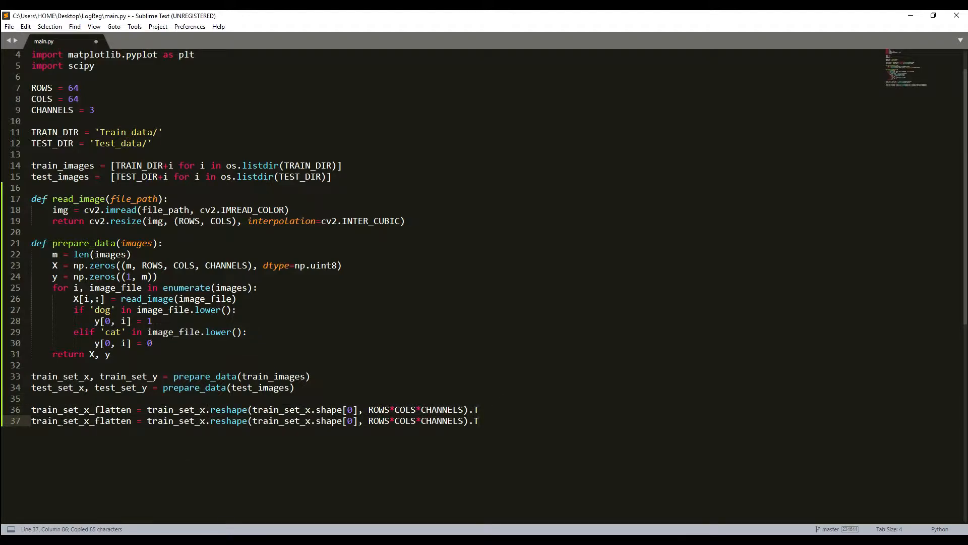
{"action": "double_click", "coordinate": [41, 421]}
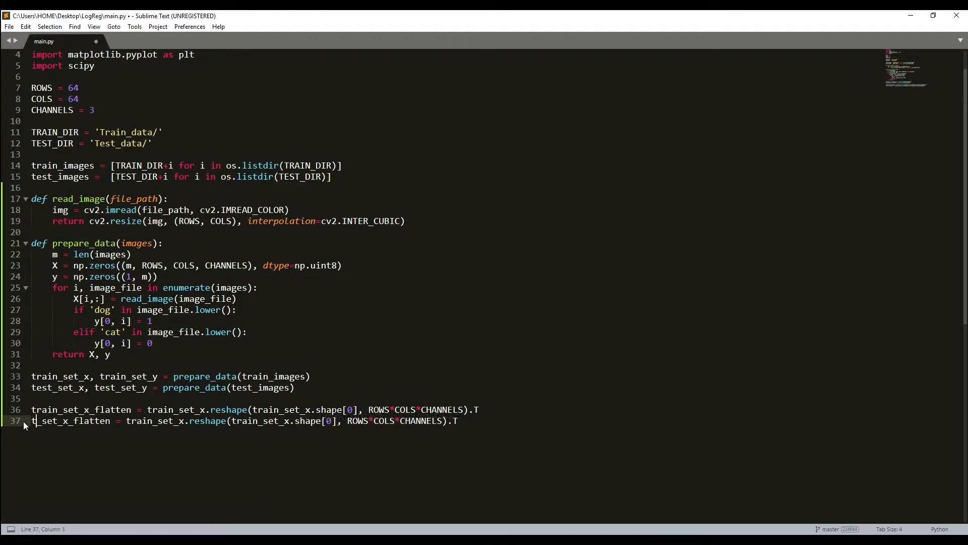
{"action": "type", "text": "est"}
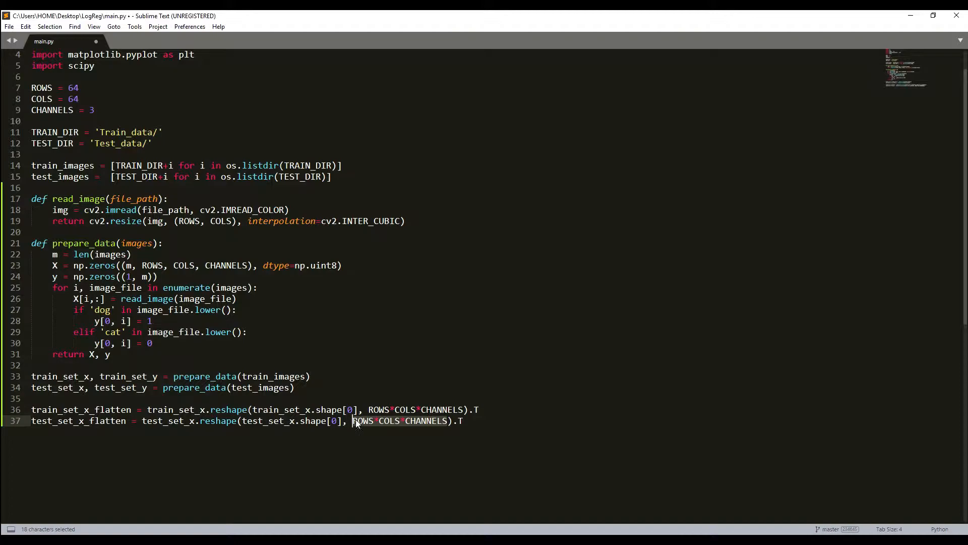
{"action": "type", "text": "-1"}
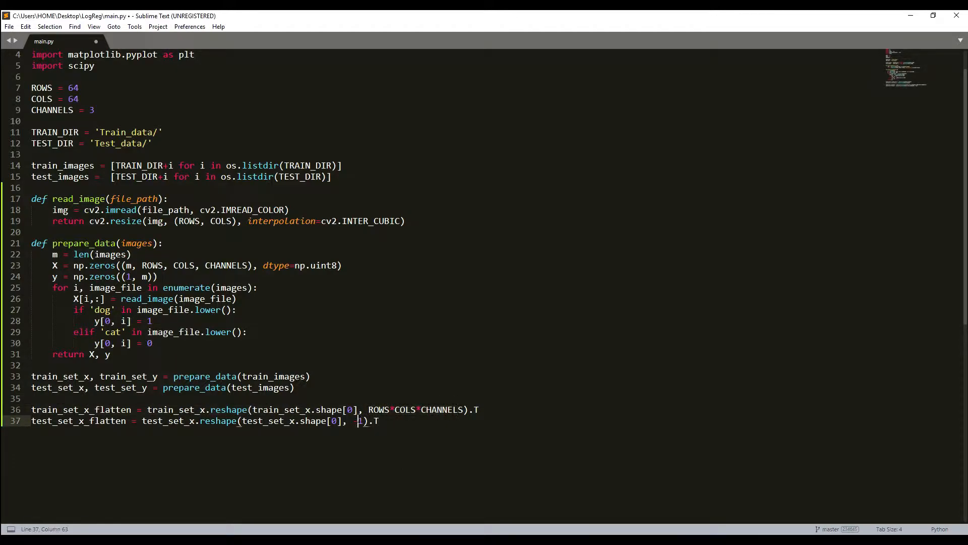
{"action": "type", "text": "-1"}
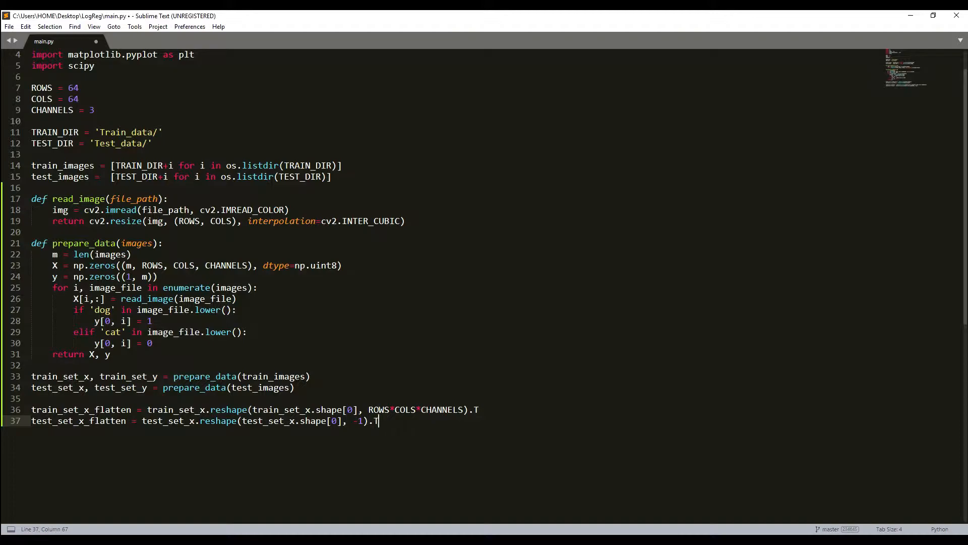
{"action": "key", "text": "Enter"}
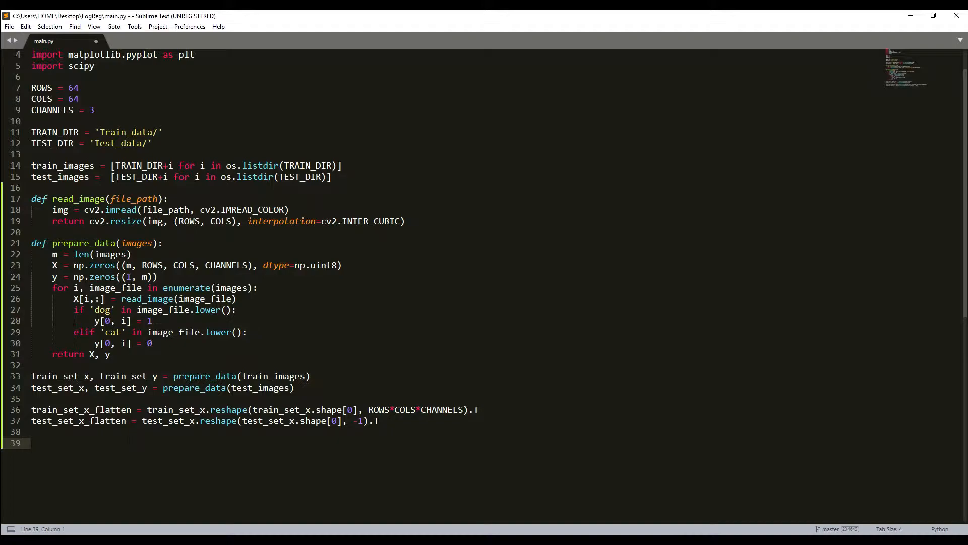
- Append print(train_set_x.shape) and duplicate it for train_set_x_flatten and train_set_y shapes
{"action": "type", "text": "print("}
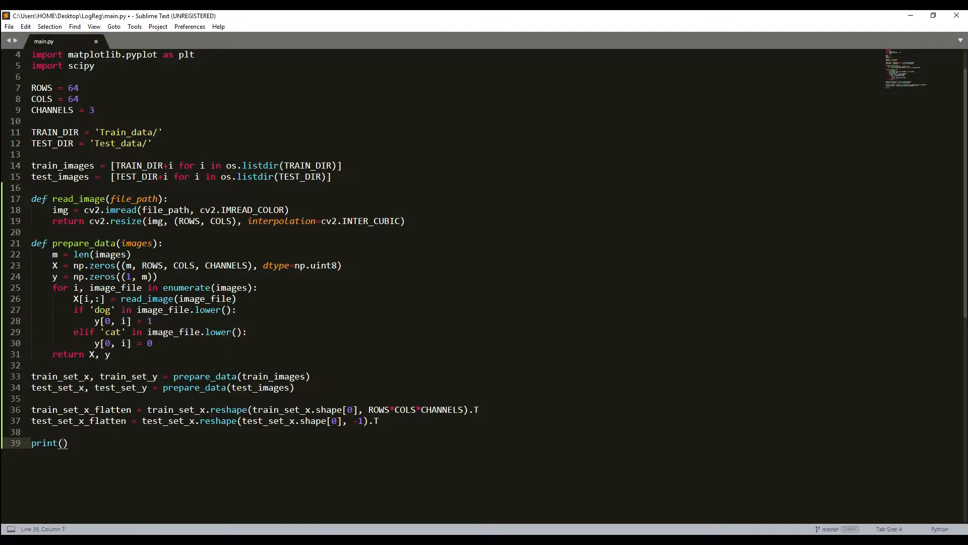
{"action": "double_click", "coordinate": [57, 376]}
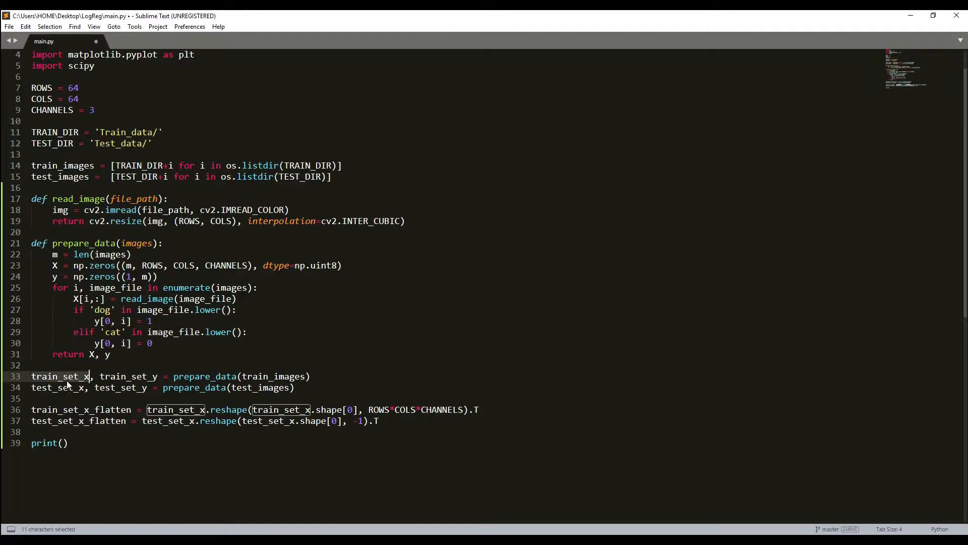
{"action": "type", "text": "train_set_x"}
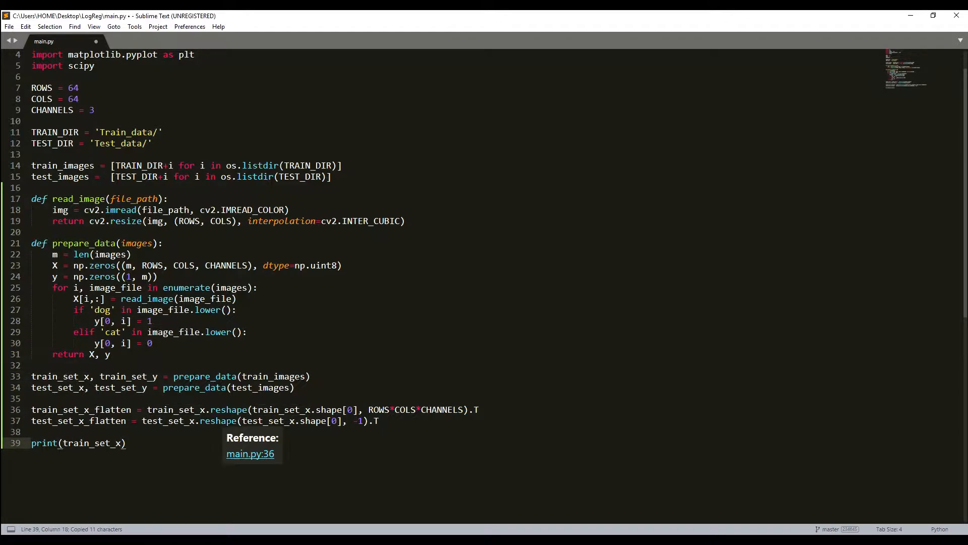
{"action": "type", "text": ".shape"}
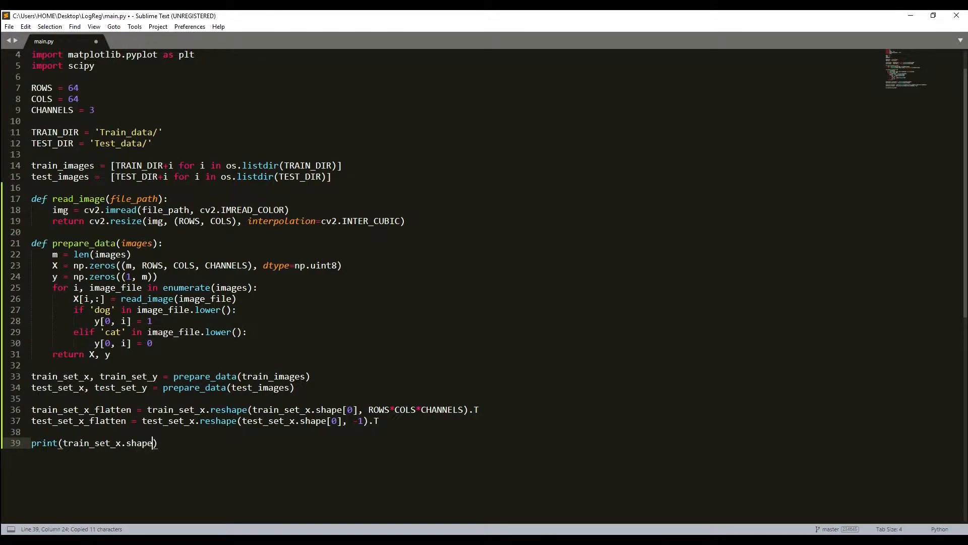
{"action": "triple_click", "coordinate": [94, 443]}
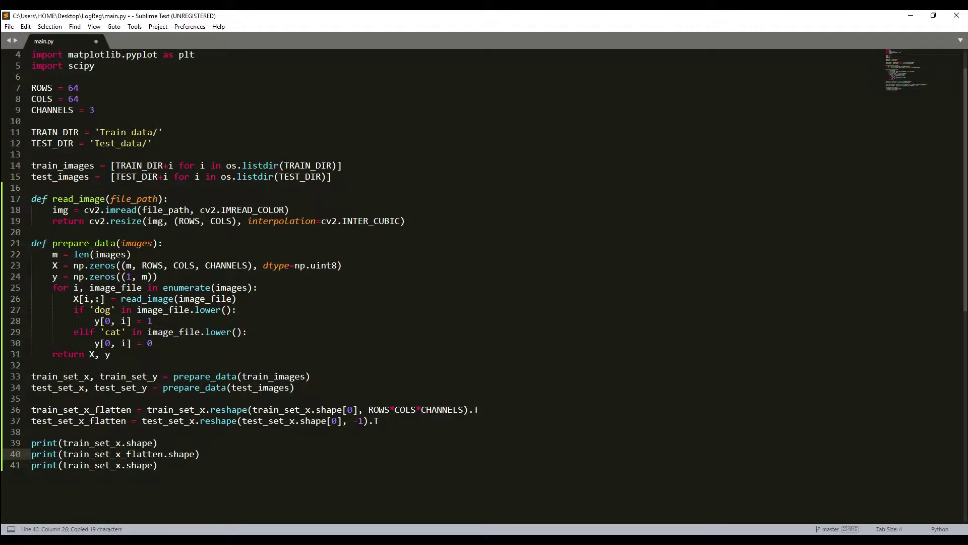
{"action": "left_click", "coordinate": [130, 376]}
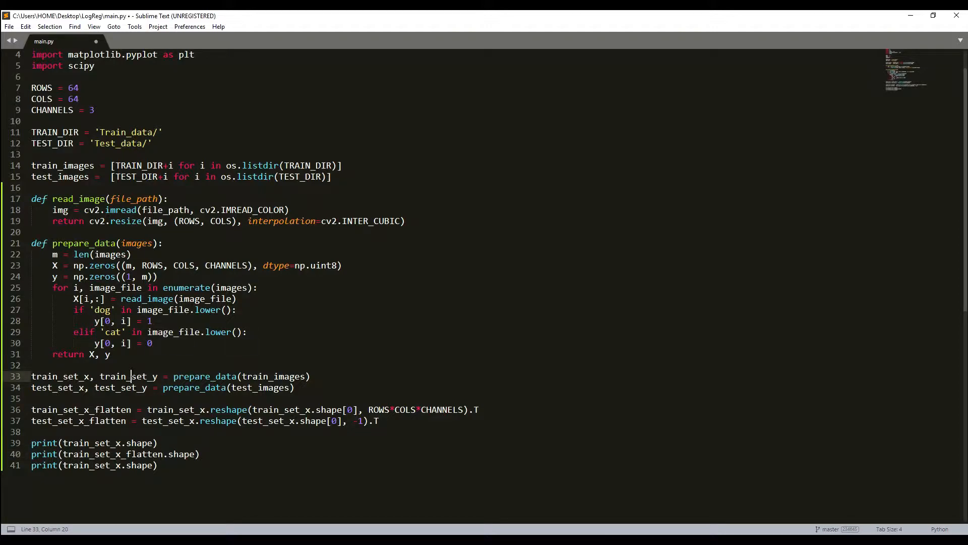
{"action": "double_click", "coordinate": [129, 376]}
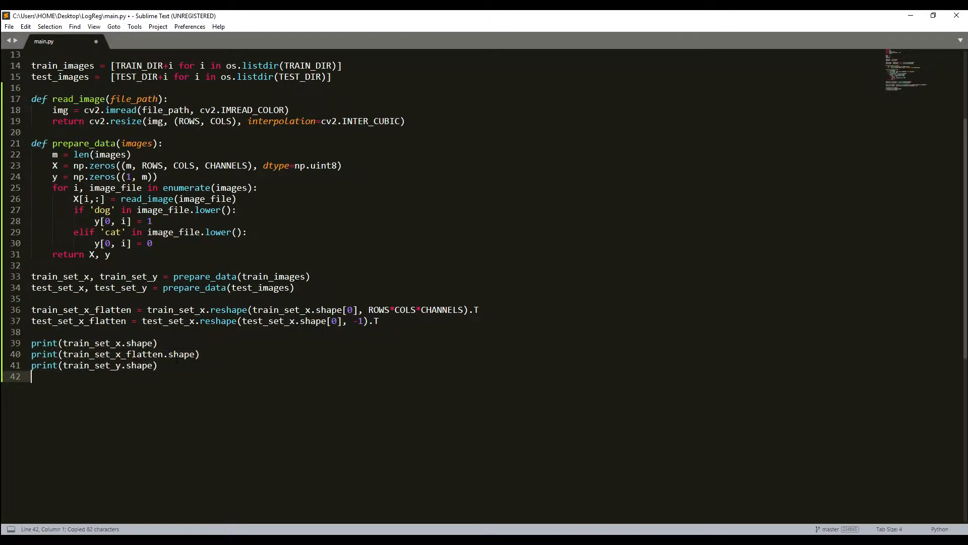
{"action": "key", "text": "ctrl+v"}
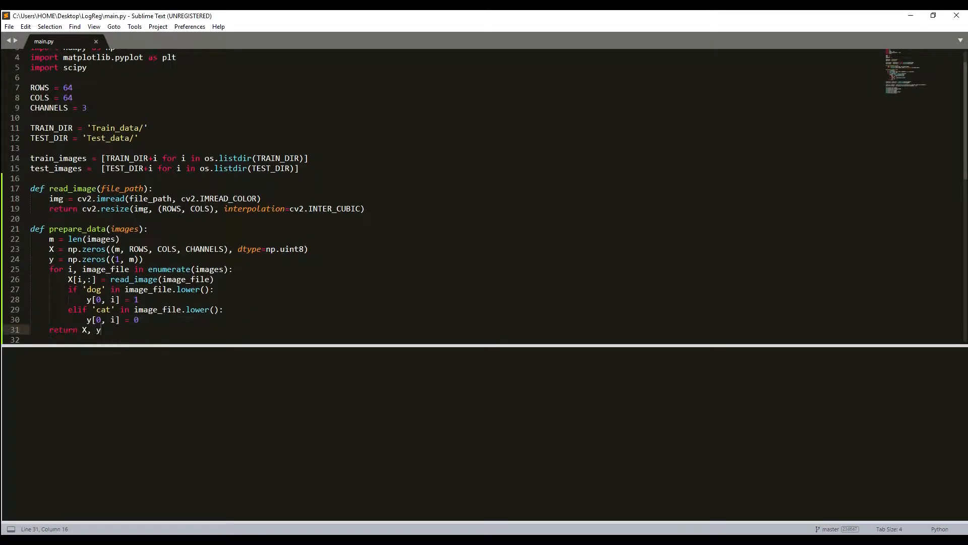
- Scroll down in main.py and place the cursor to add the test set shape prints
{"action": "scroll", "scroll_direction": "down", "scroll_amount": 3}
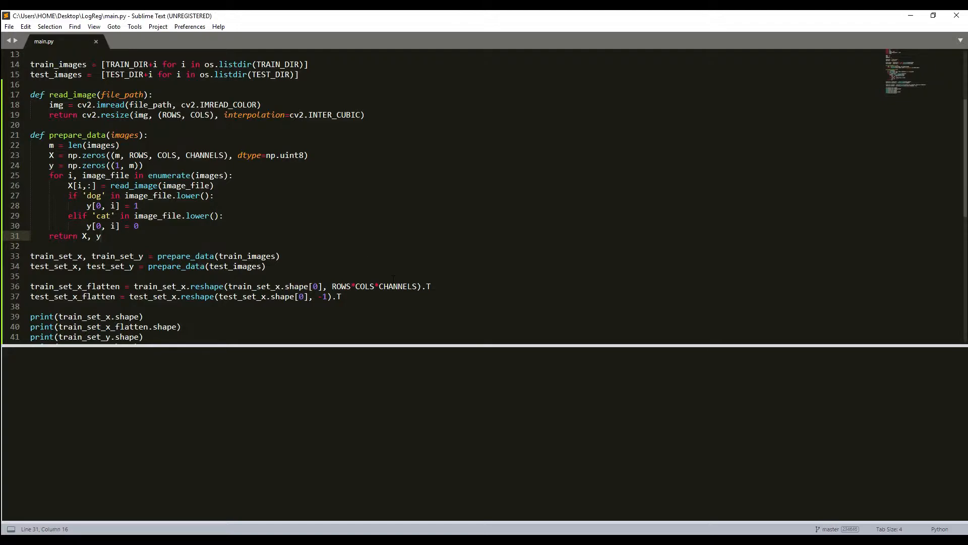
{"action": "left_click", "coordinate": [100, 235]}
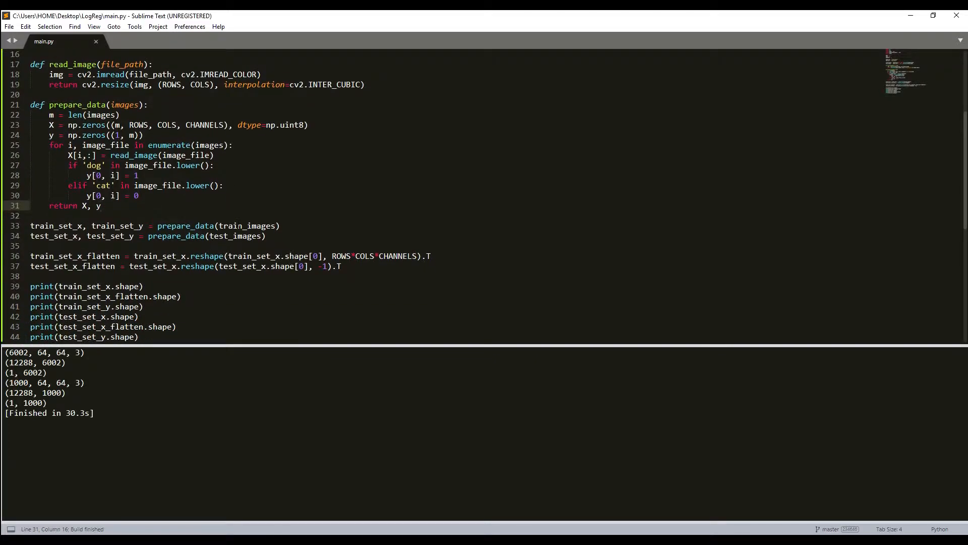
{"action": "scroll", "scroll_direction": "down", "scroll_amount": 3}
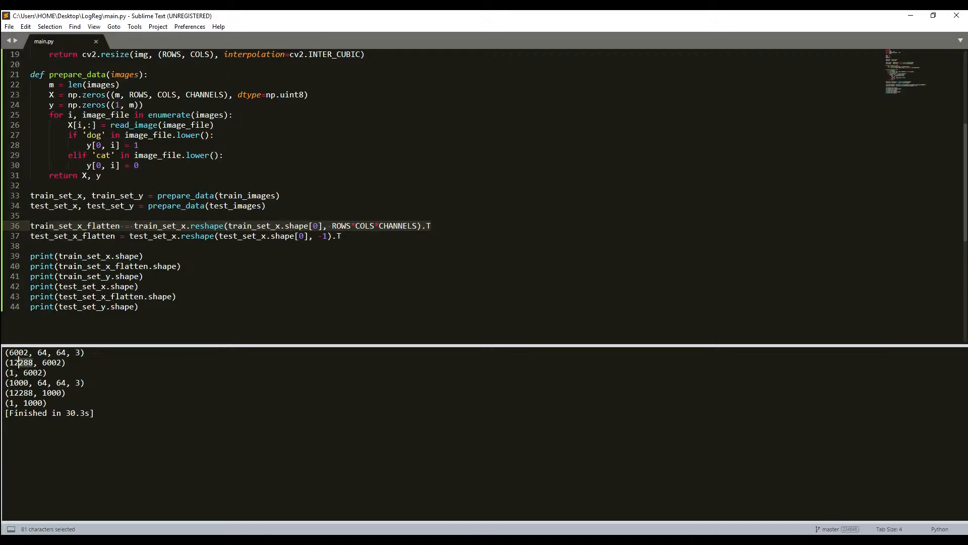
{"action": "mouse_move", "coordinate": [6, 333]}
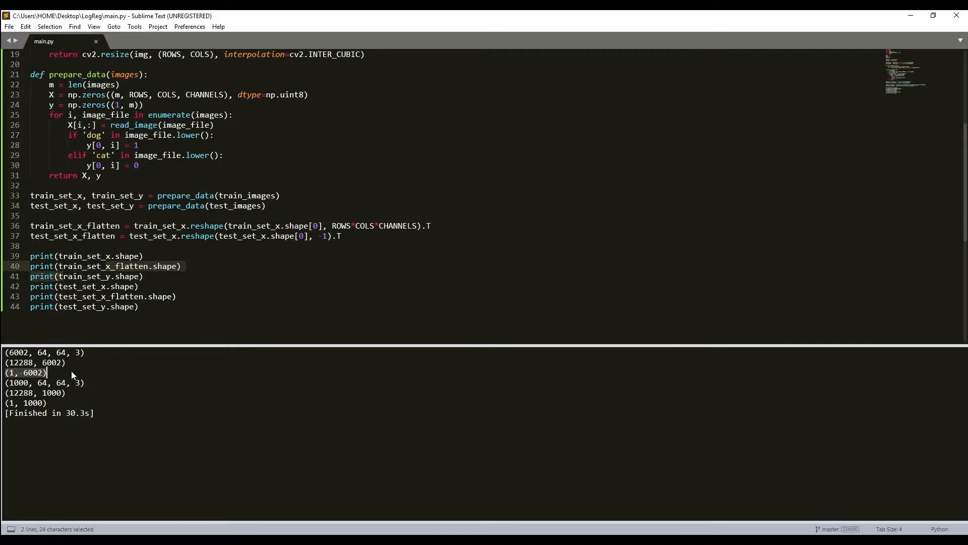
{"action": "mouse_move", "coordinate": [168, 438]}
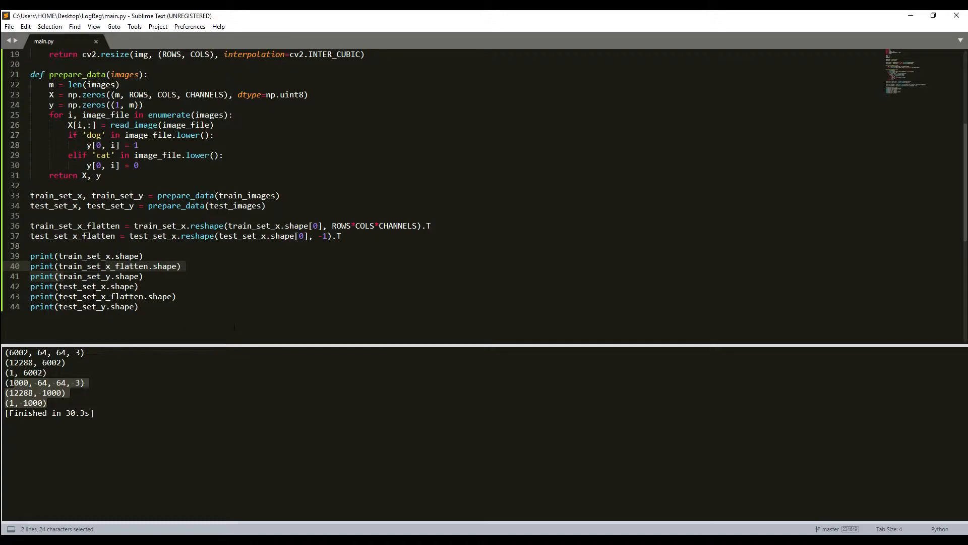
{"action": "mouse_move", "coordinate": [121, 344]}
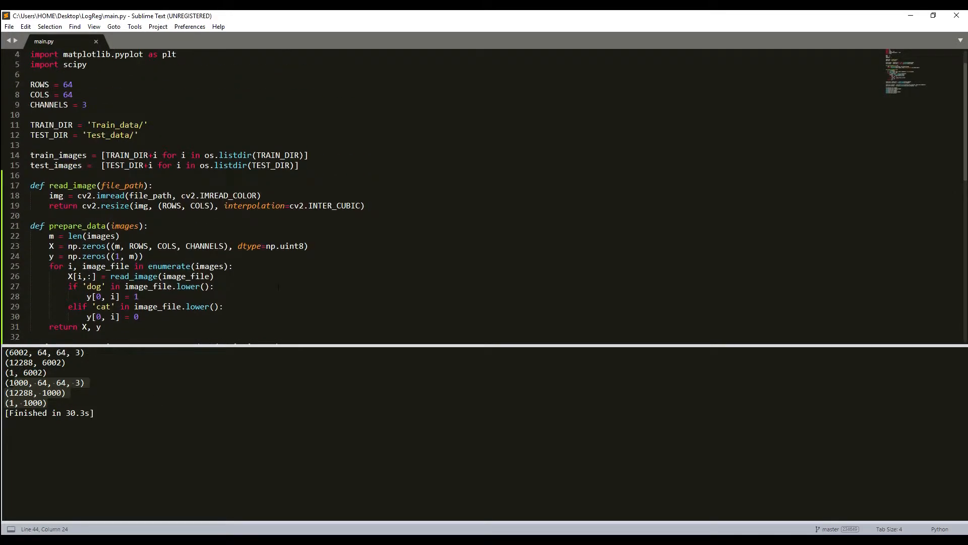
{"action": "scroll", "scroll_direction": "down", "scroll_amount": 3}
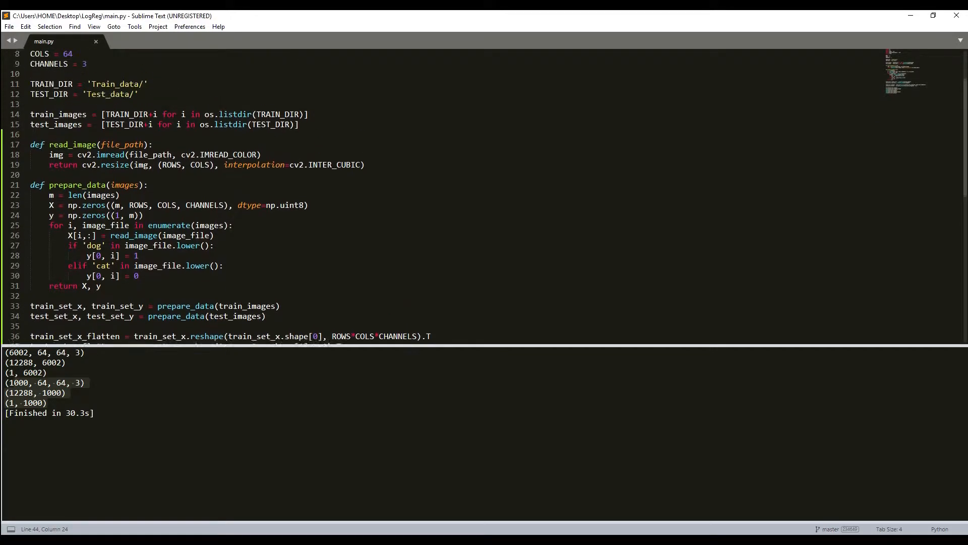
{"action": "scroll", "scroll_direction": "up", "scroll_amount": 3}
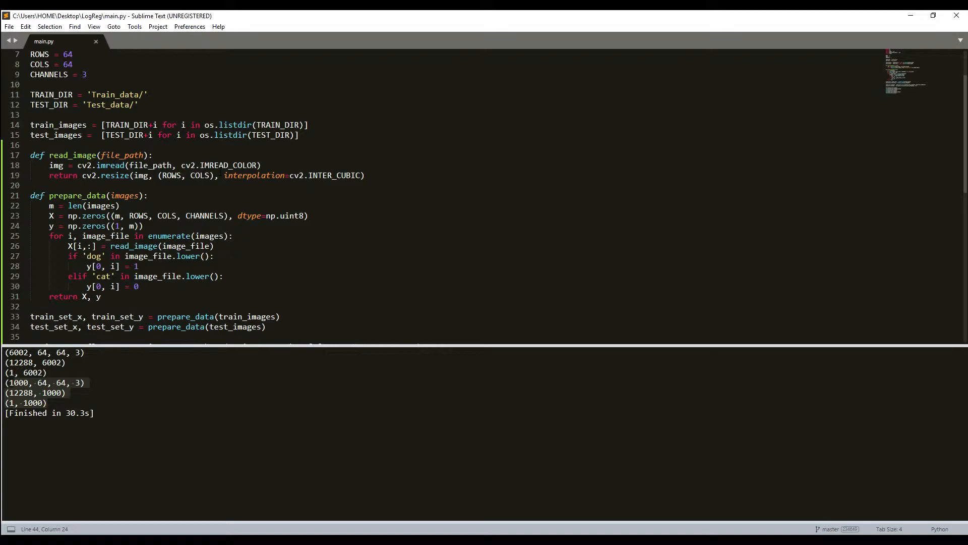
{"action": "scroll", "scroll_direction": "down", "scroll_amount": 3}
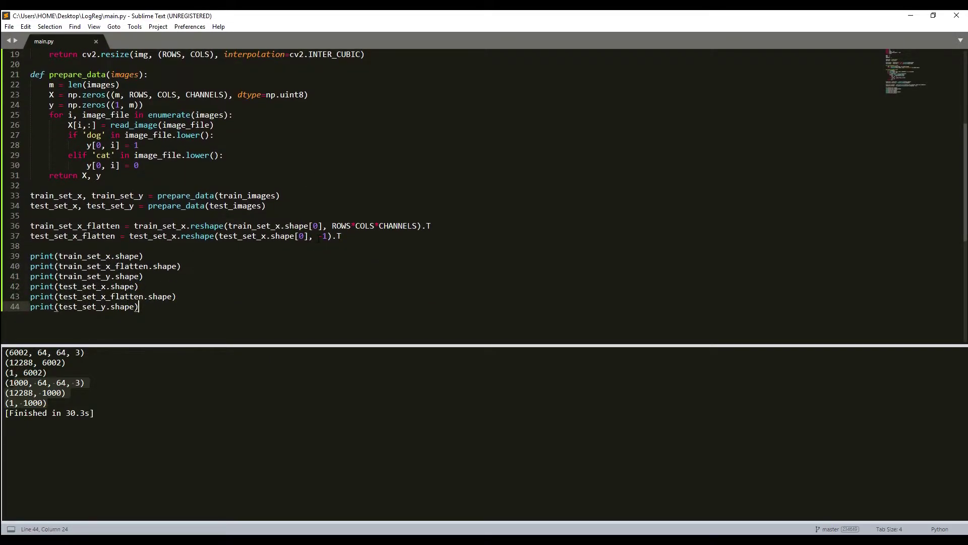
{"action": "mouse_move", "coordinate": [554, 186]}
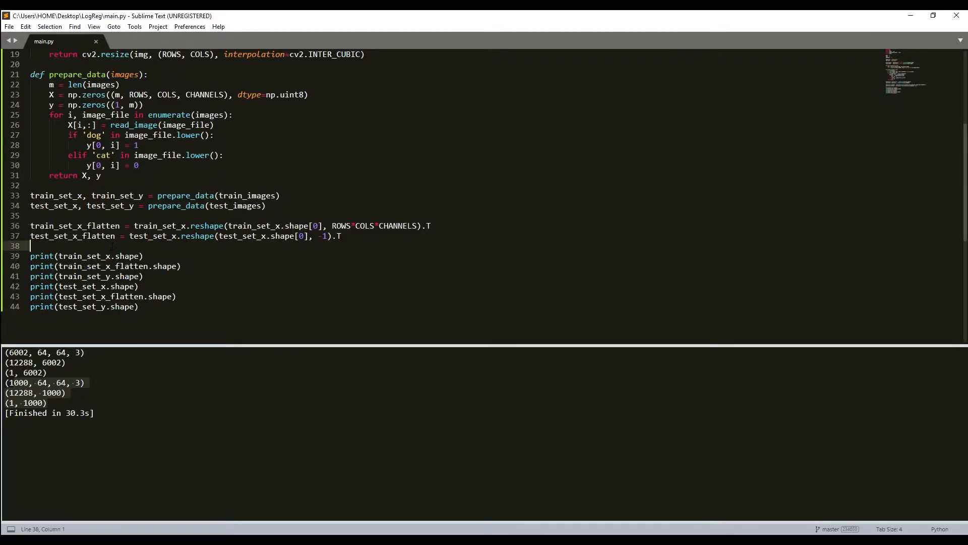
- Add train_set_x = train_set_x_flatten/255 below line 37 and duplicate it for test_set_x
{"action": "key", "text": "Enter"}
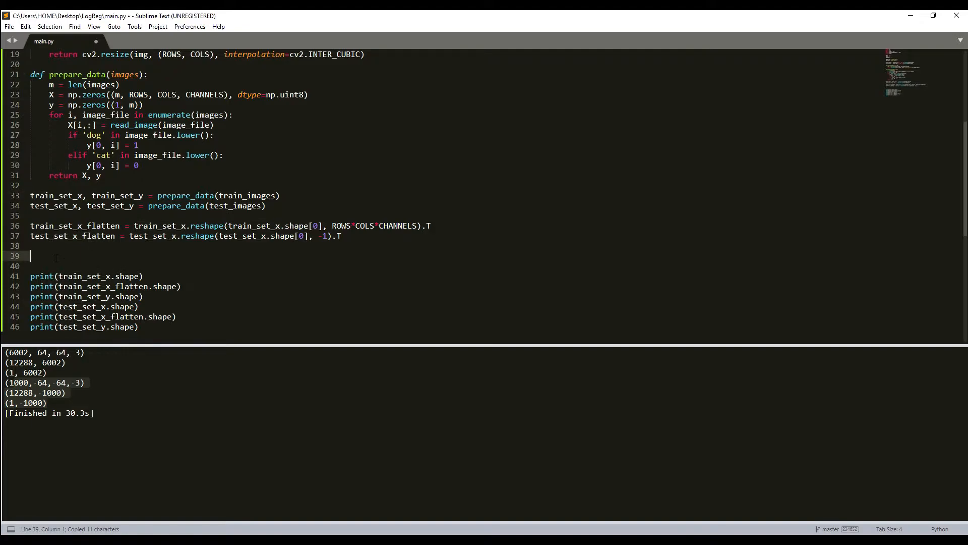
{"action": "type", "text": "train_set_x = train_set_x_flatten"}
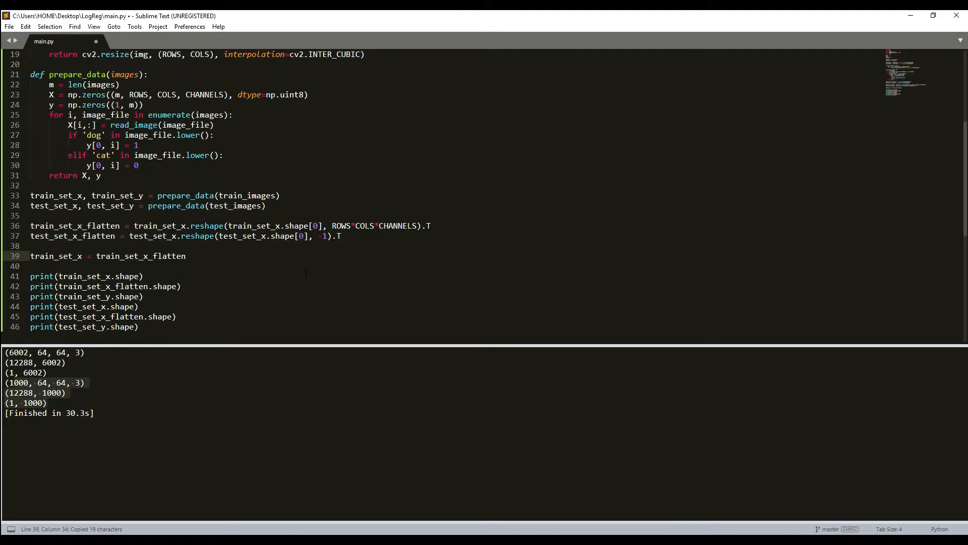
{"action": "type", "text": "/"}
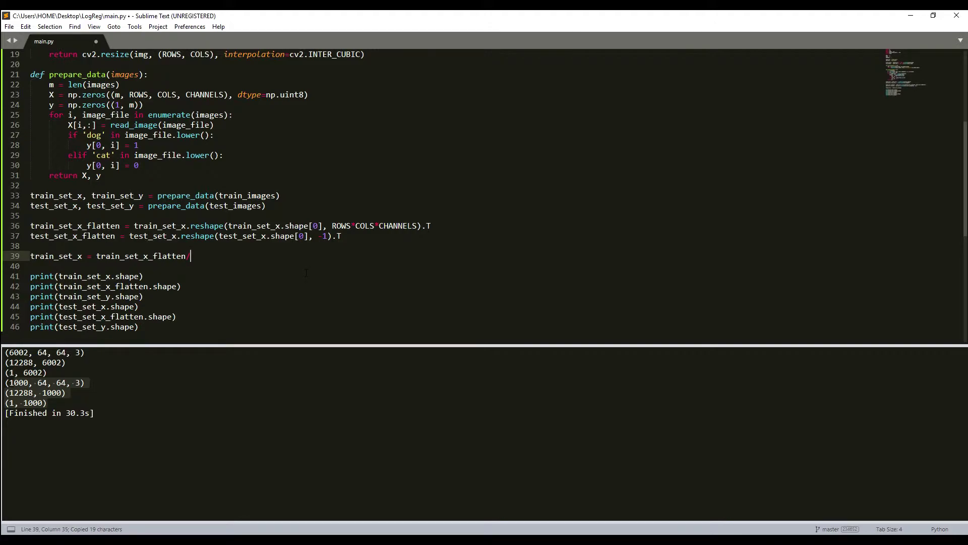
{"action": "type", "text": "255"}
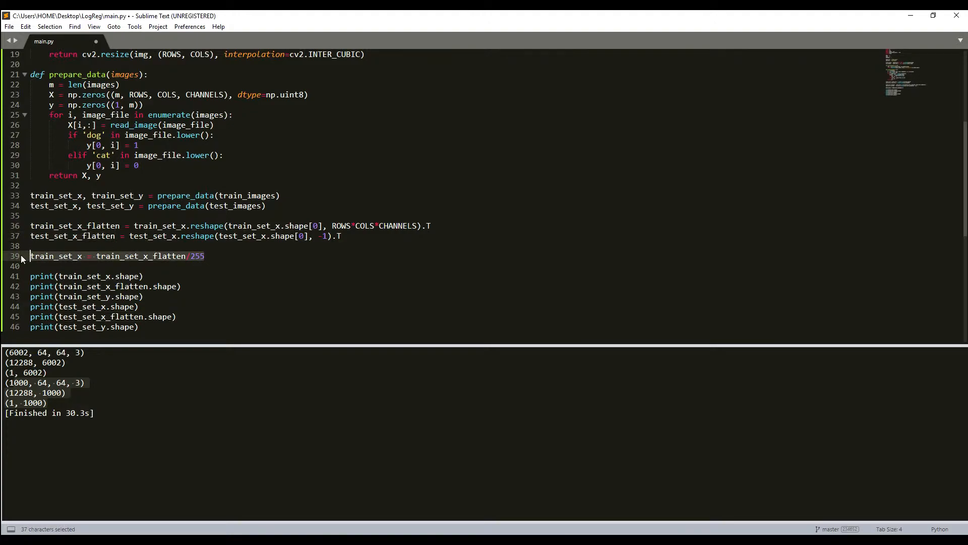
{"action": "key", "text": "ctrl+shift+d"}
{"action": "type", "text": "test_set_x = test_set_x_flatten/255"}
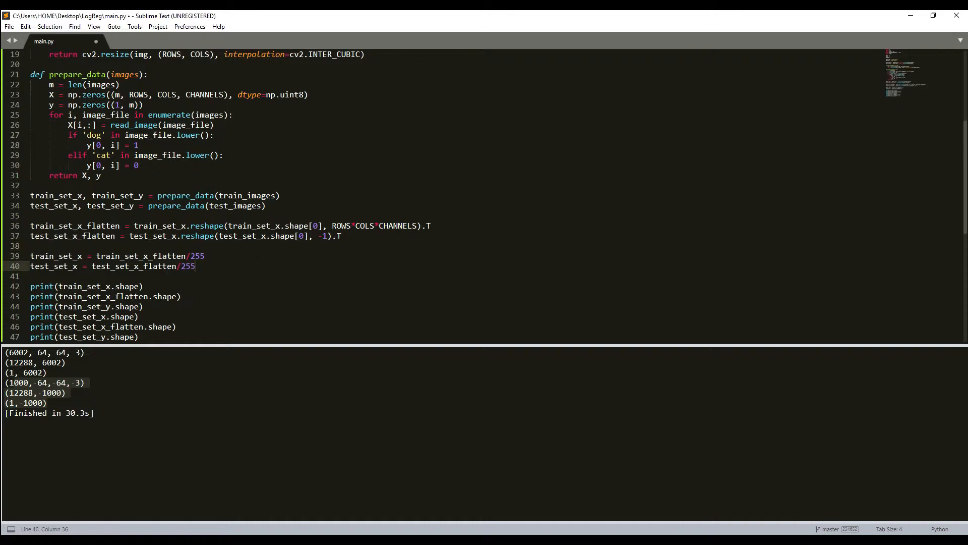
{"action": "scroll", "scroll_direction": "down", "scroll_amount": 3}
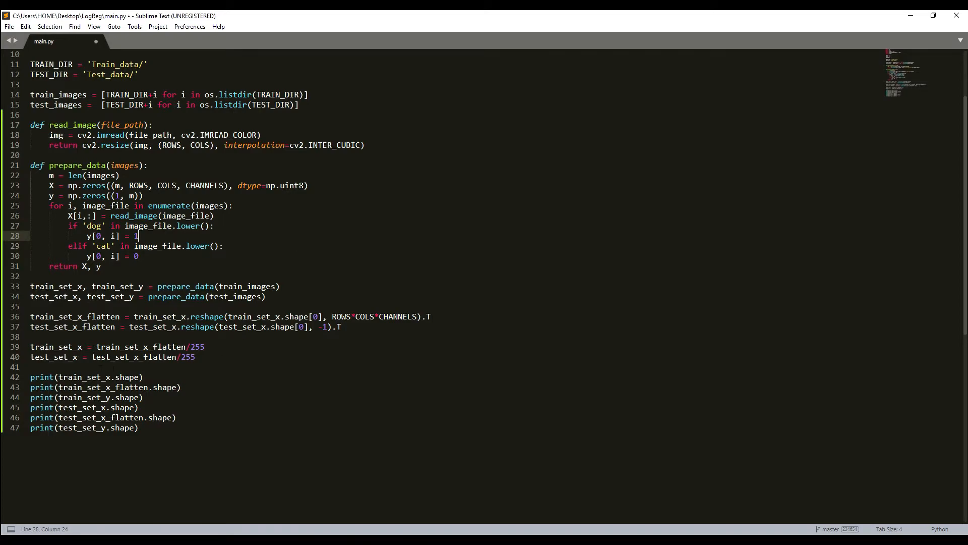
{"action": "left_click", "coordinate": [196, 357]}
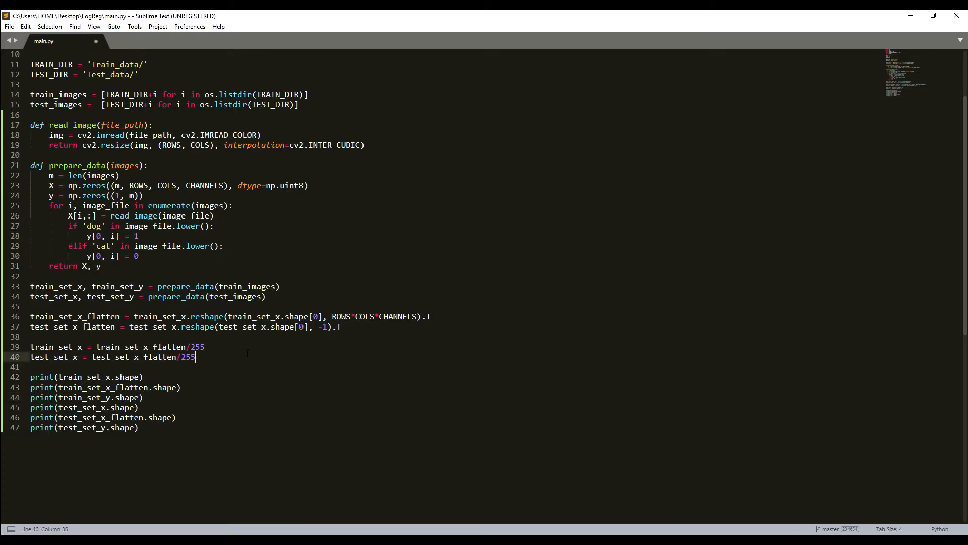